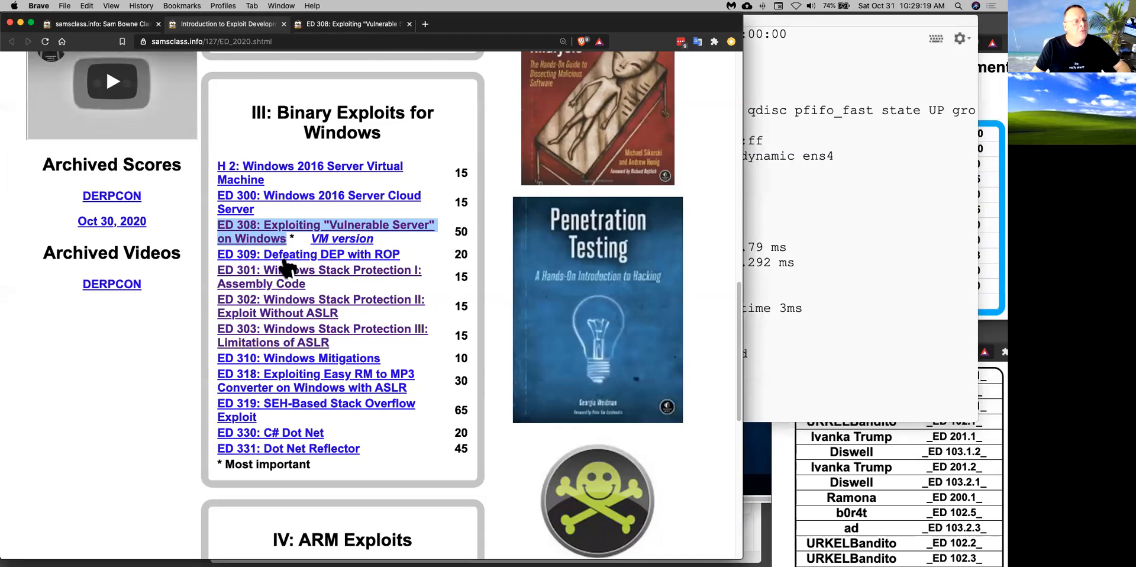
mouse_move(282, 237)
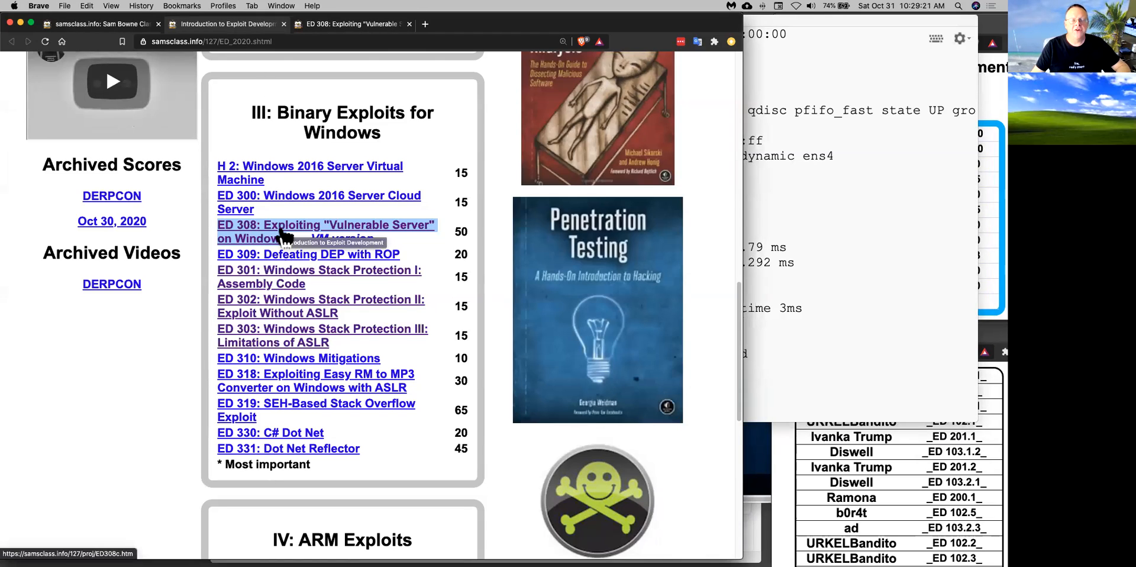
mouse_move(504, 243)
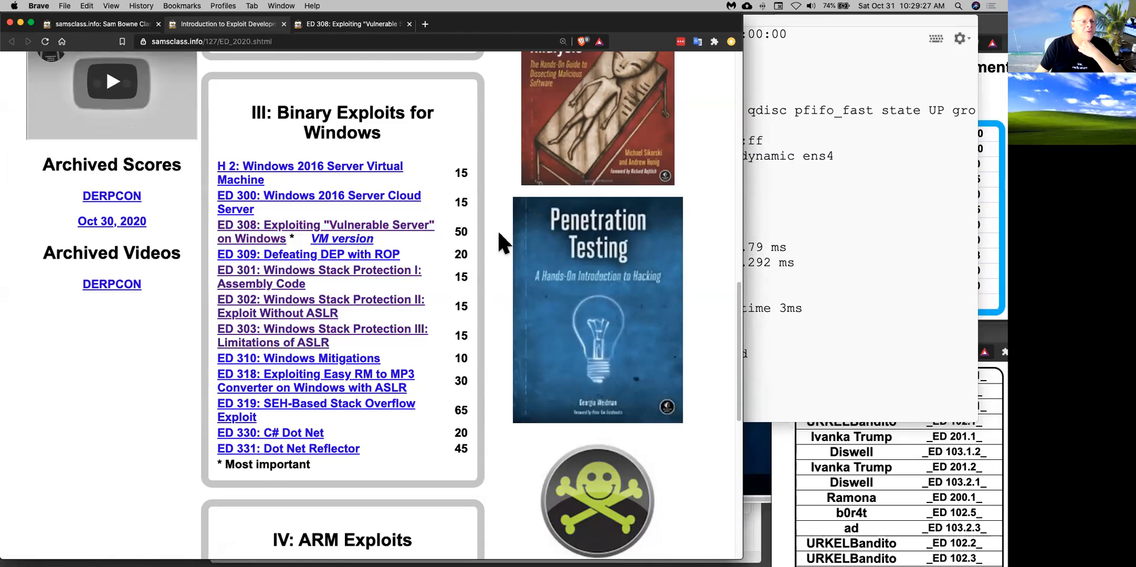
mouse_move(351, 44)
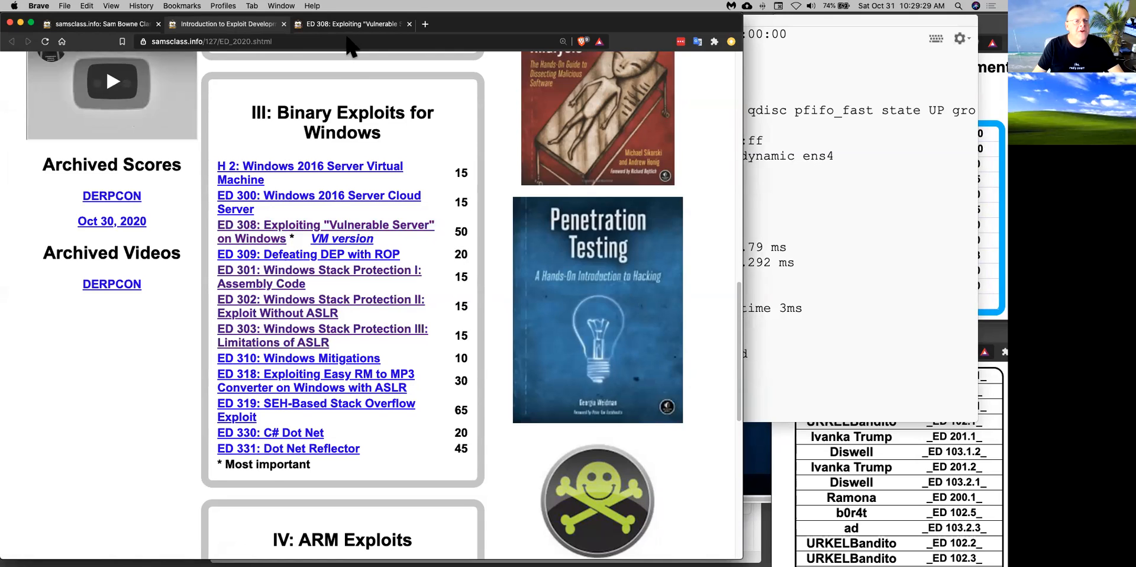
Step: Open the ED 308 lab page and scroll past Turning Off DEP to Preparing the Vulnerable Server
click(324, 232)
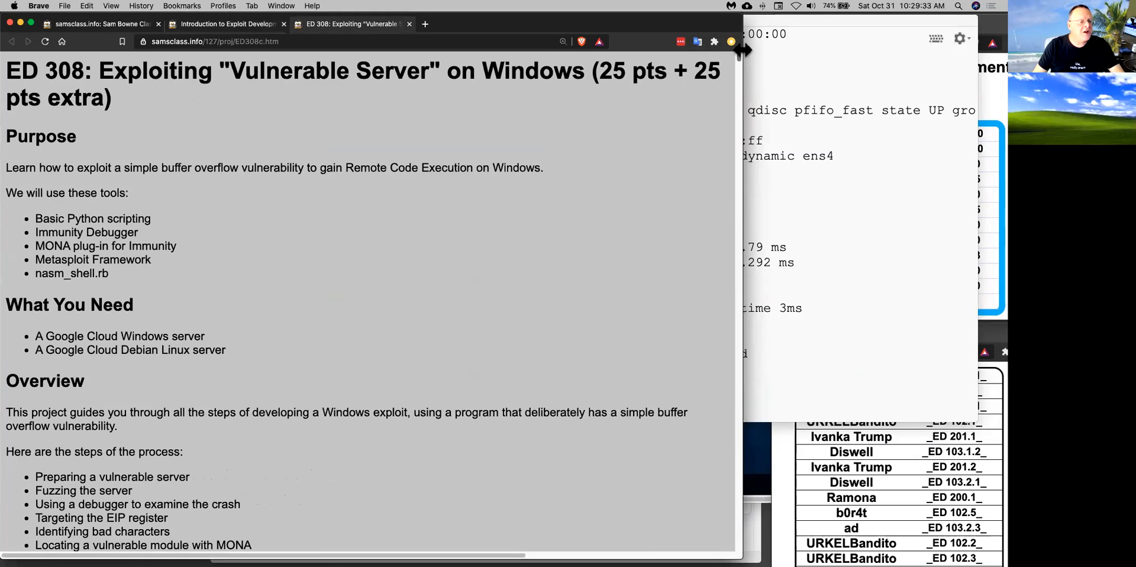
mouse_move(484, 296)
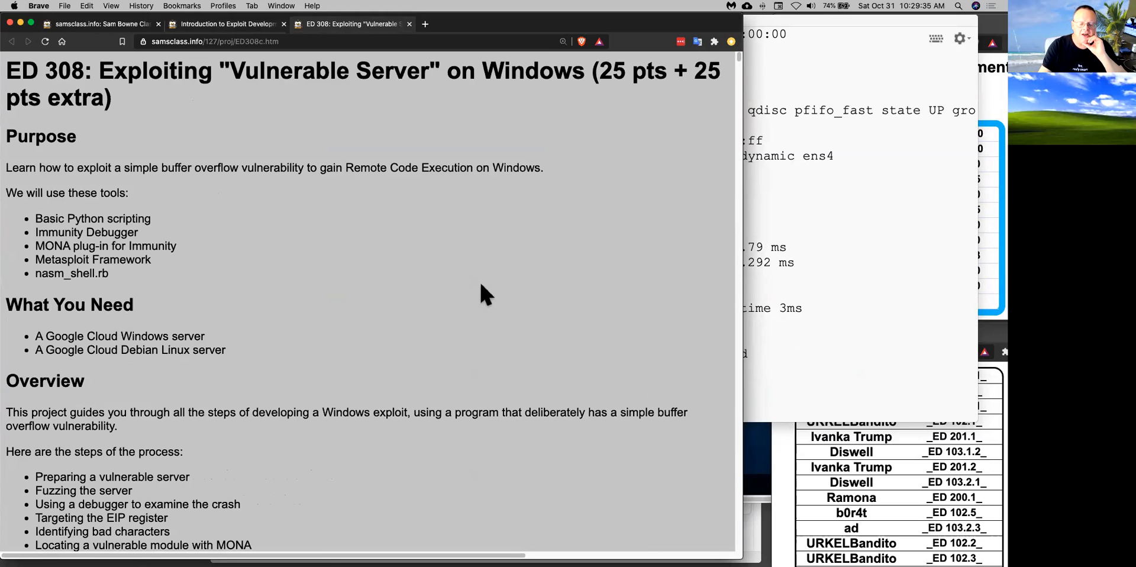
scroll(down, 3)
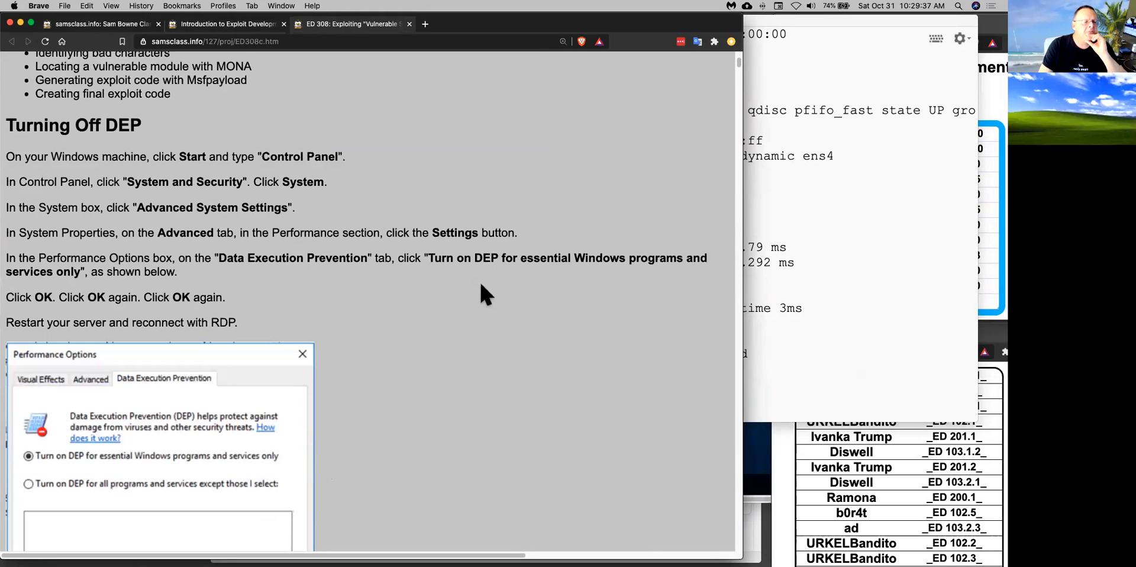
scroll(down, 3)
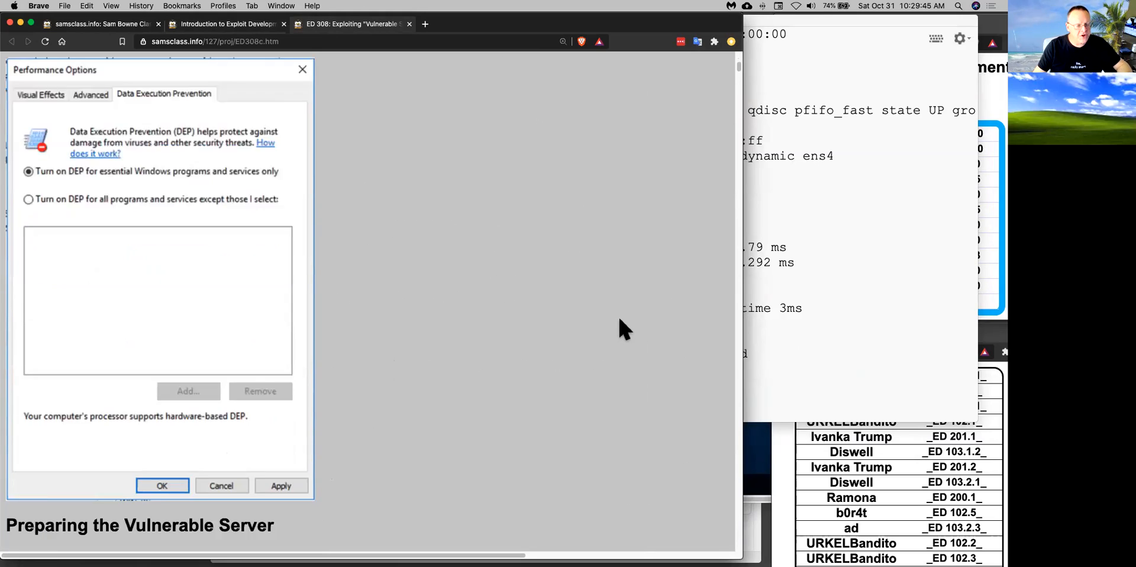
scroll(down, 3)
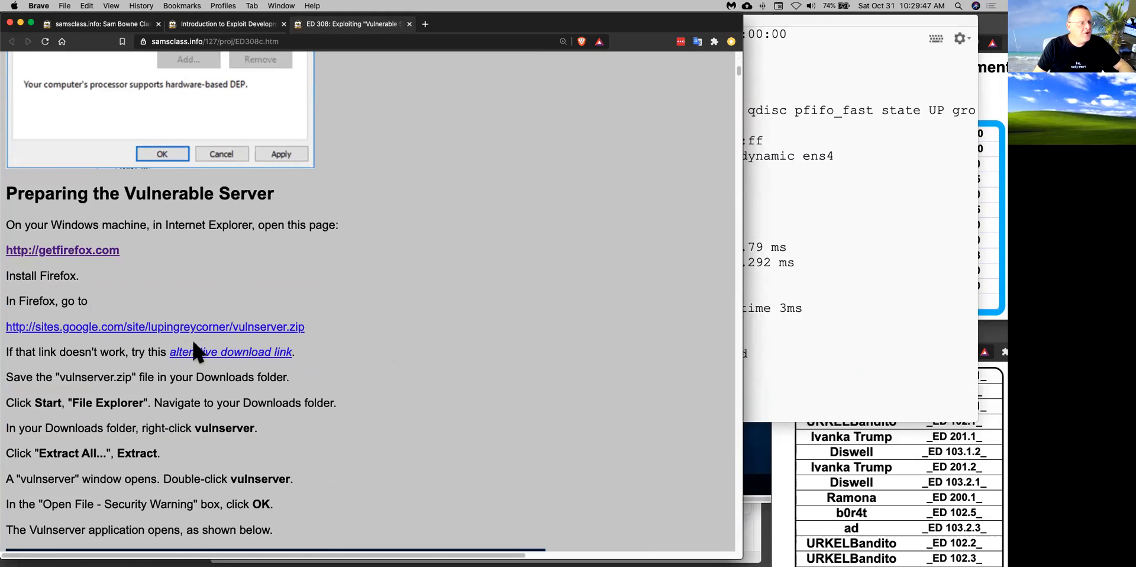
mouse_move(398, 496)
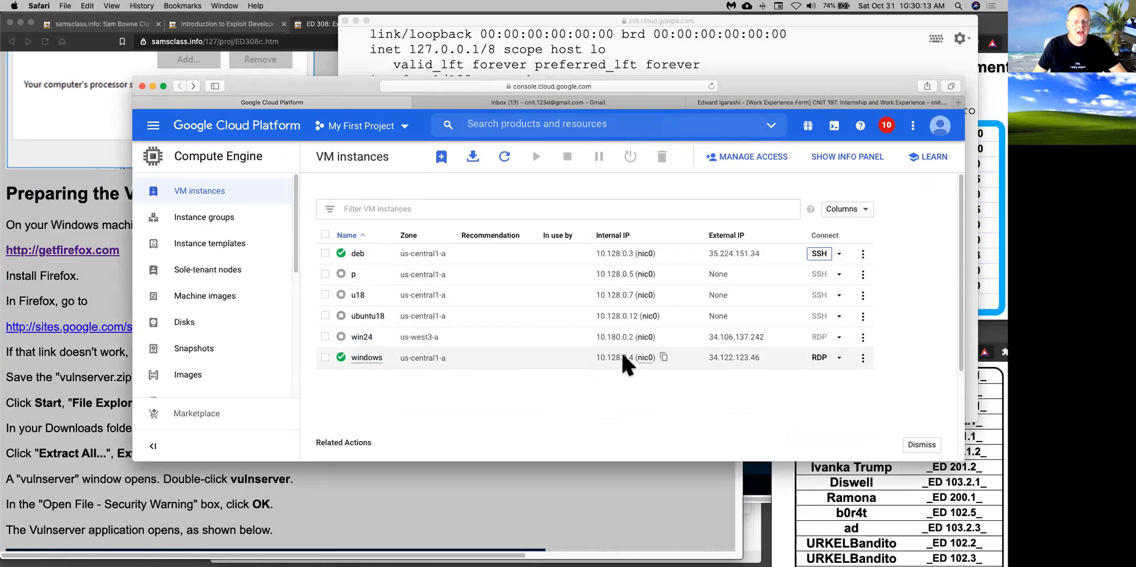
mouse_move(648, 293)
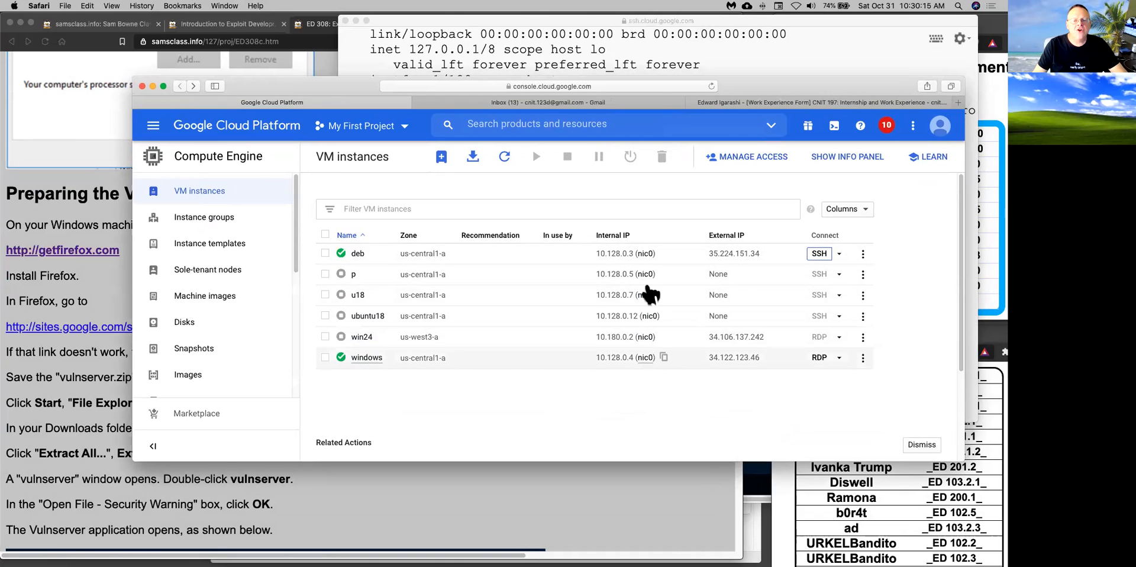
mouse_move(623, 253)
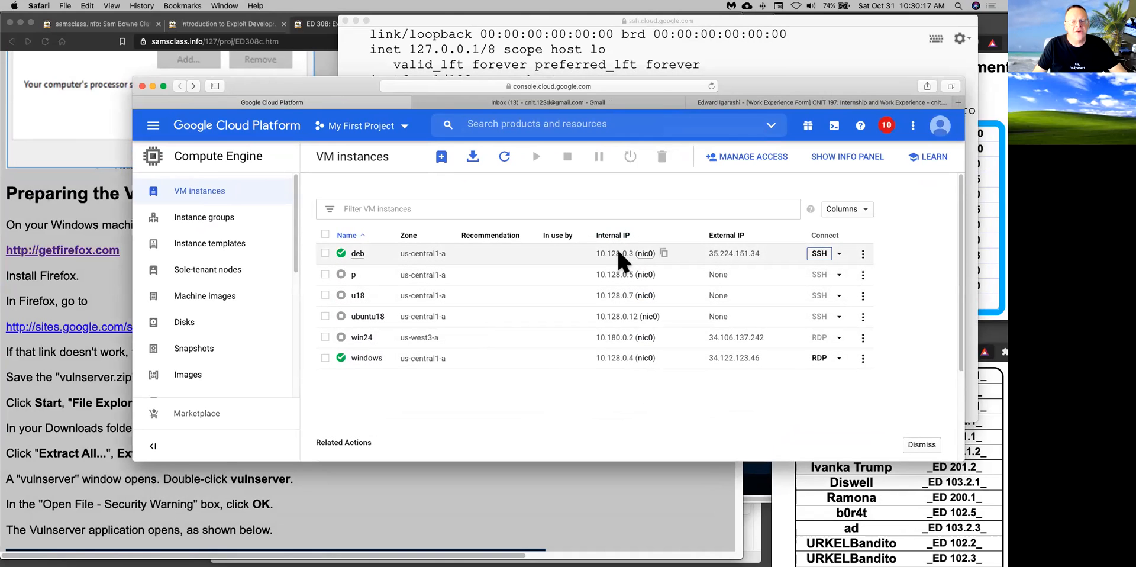
mouse_move(612, 392)
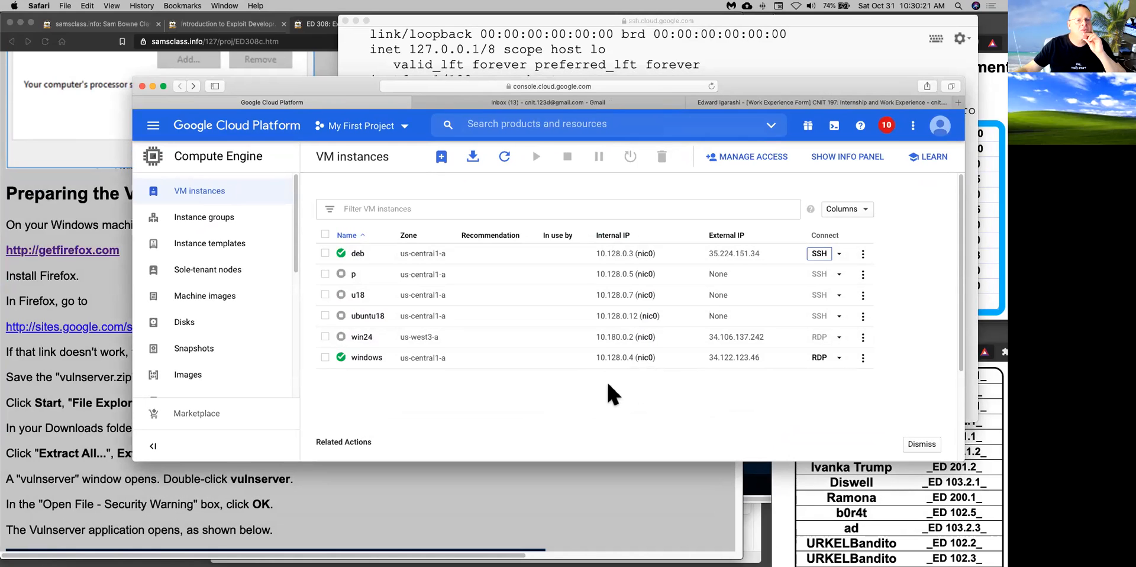
Step: Leave the VM instances list and switch to another application with Cmd+Tab
key(cmd+tab)
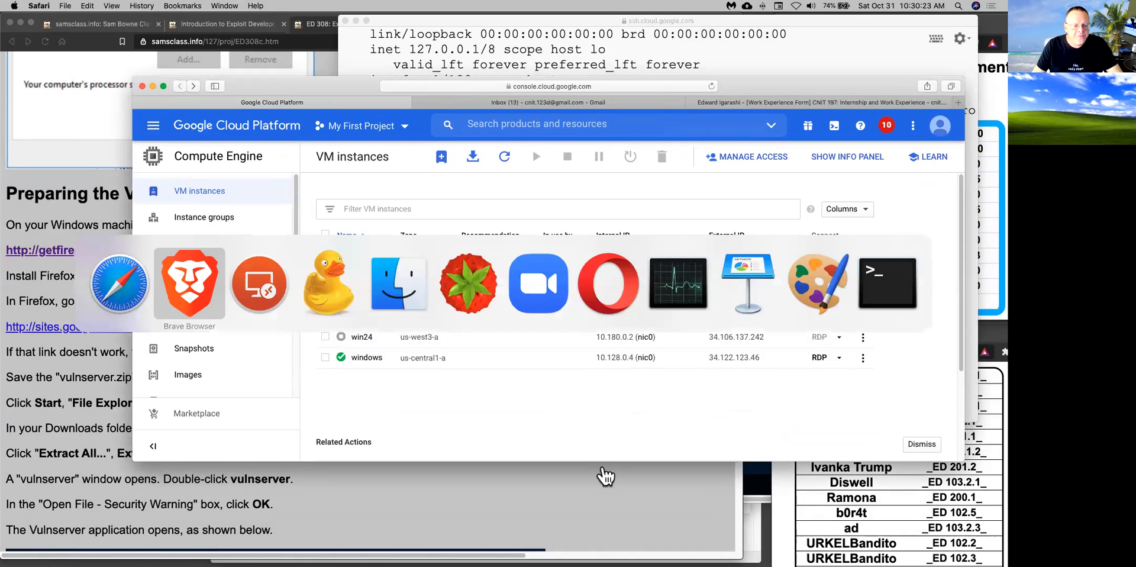
Step: Ping the Windows server at 10.128.0.4 from the Debian terminal
click(258, 283)
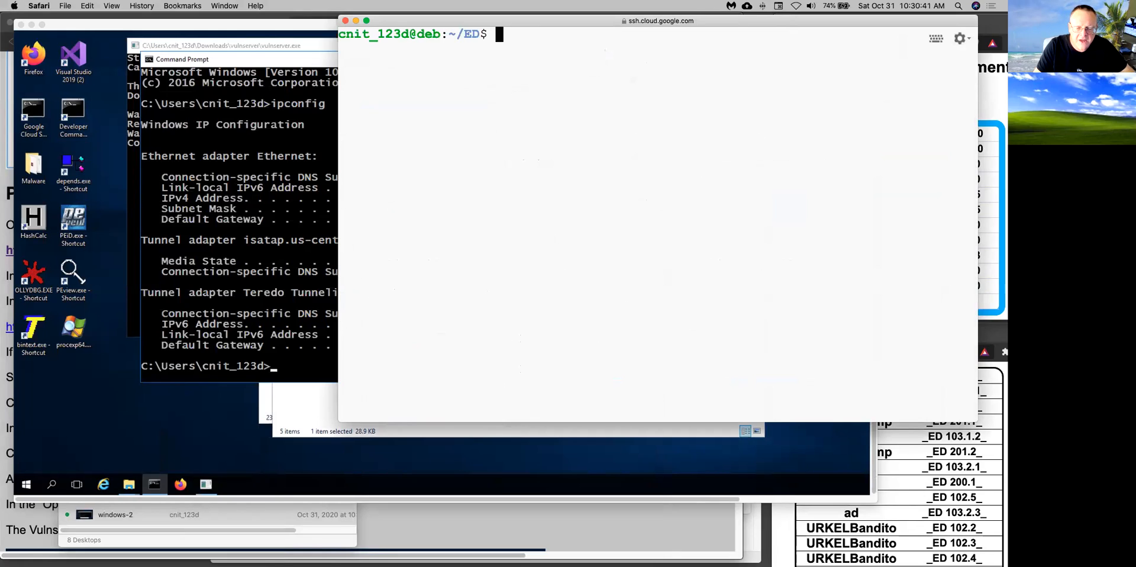
text(nc 10.128.0.4 9000)
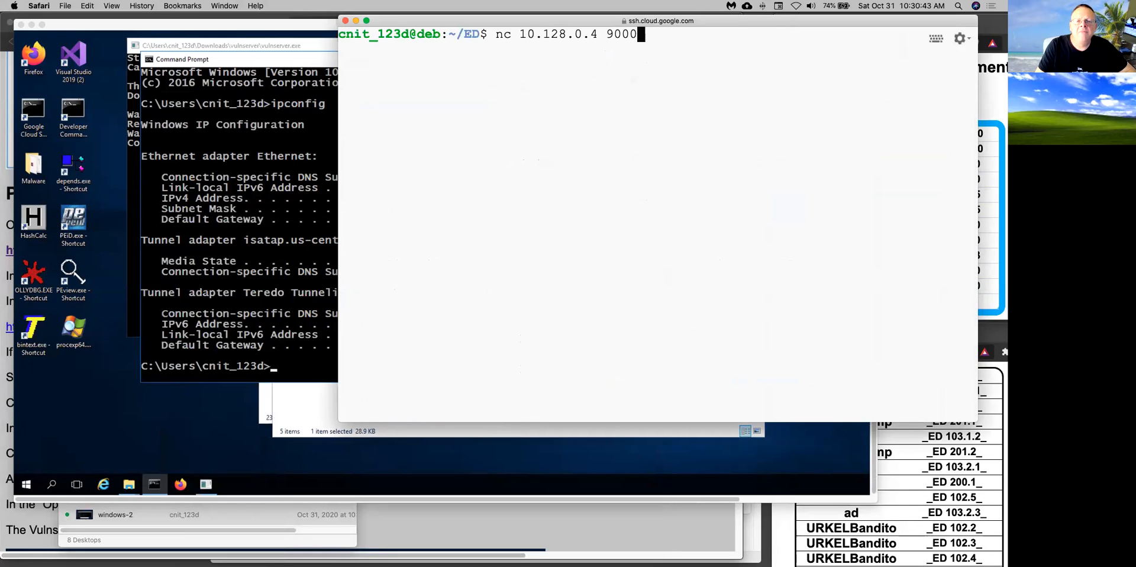
text(ping 10.128.0.4)
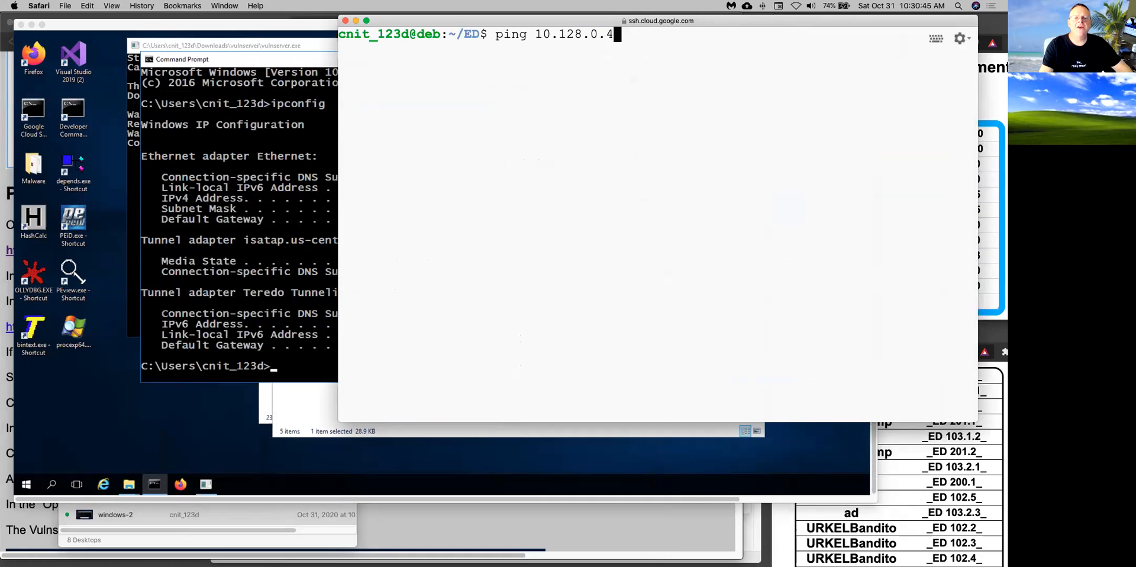
key(Enter)
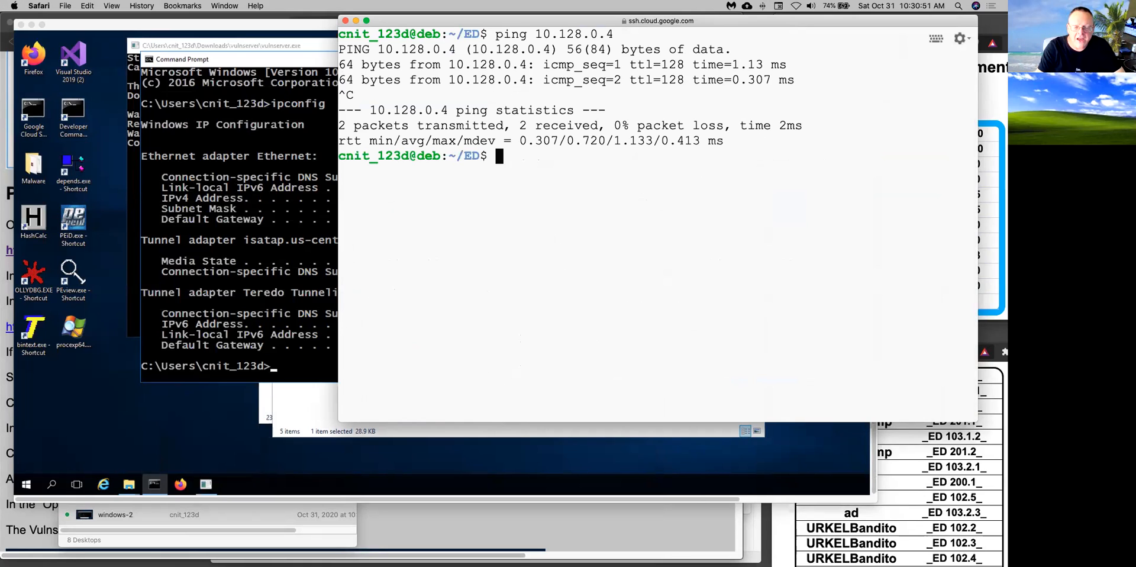
Step: Connect with nc 10.128.0.4 9999, list commands with HELP, then EXIT
text(nc 10.128.0.4 9999)
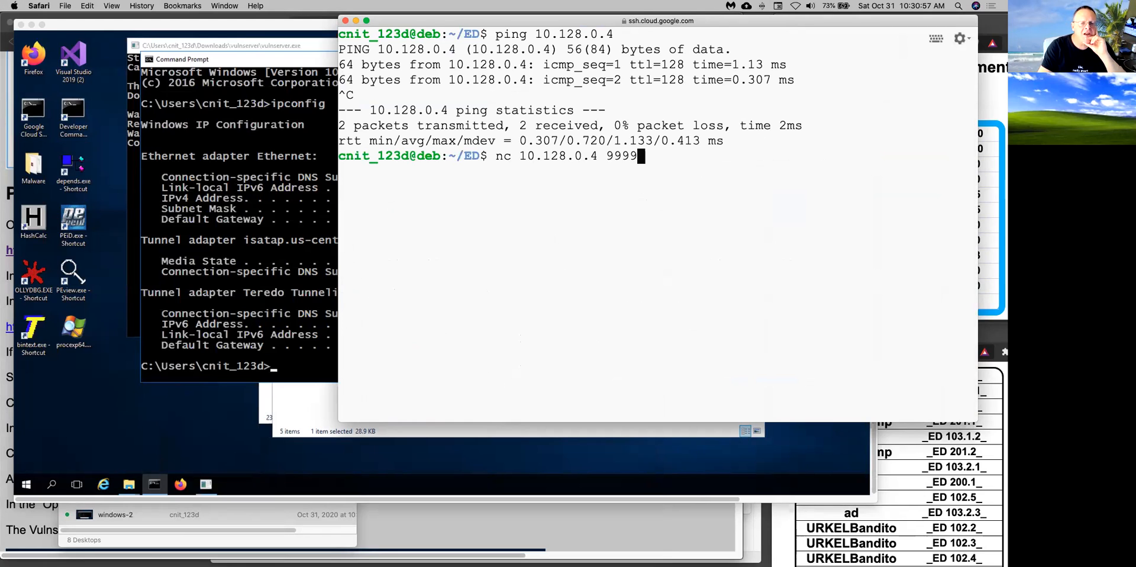
key(Return)
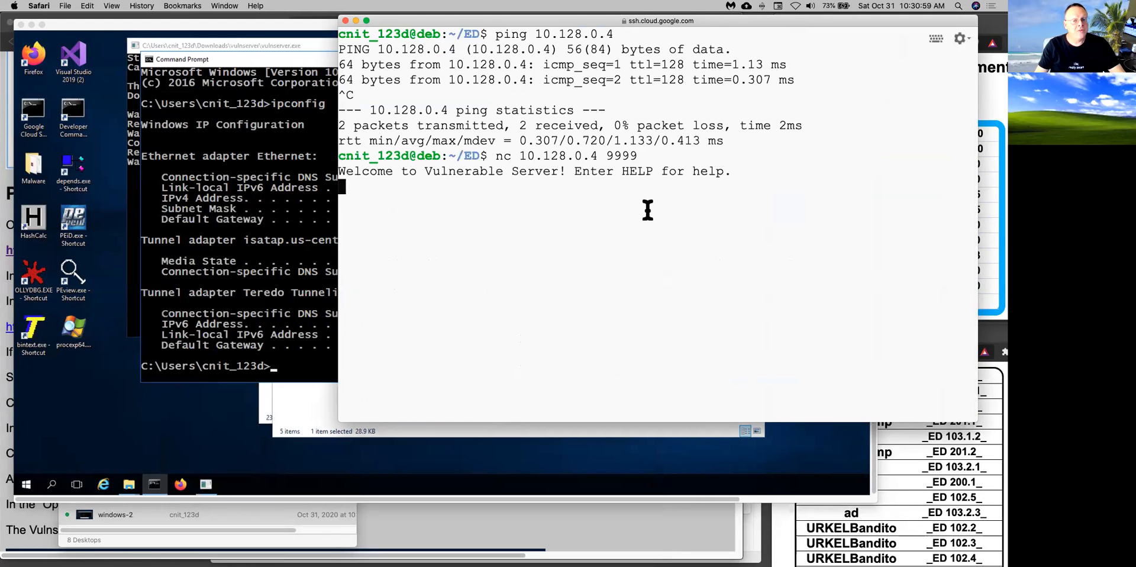
text(HELP)
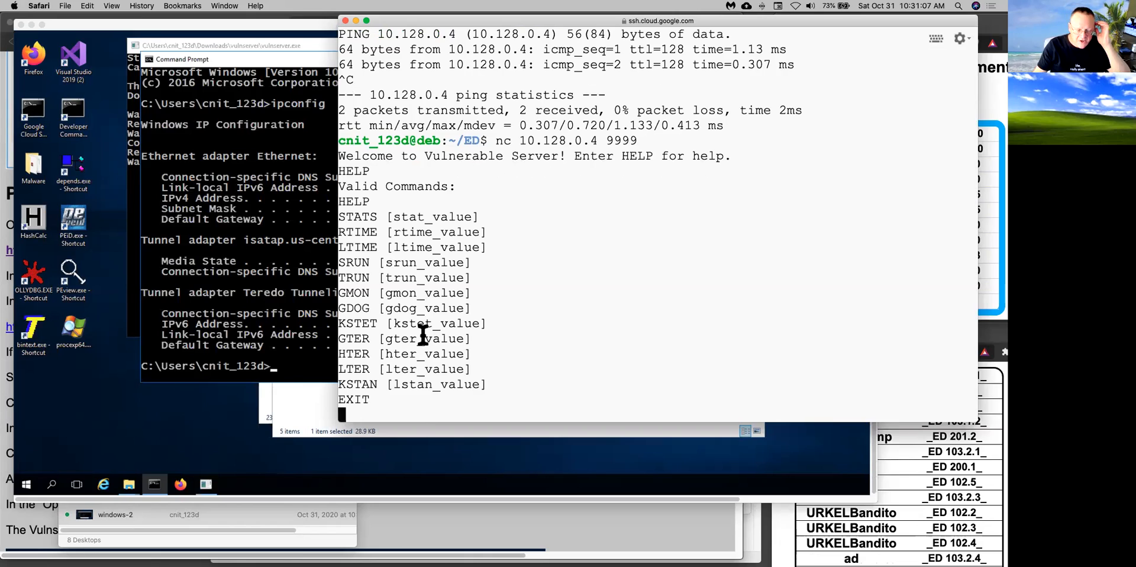
text(EX)
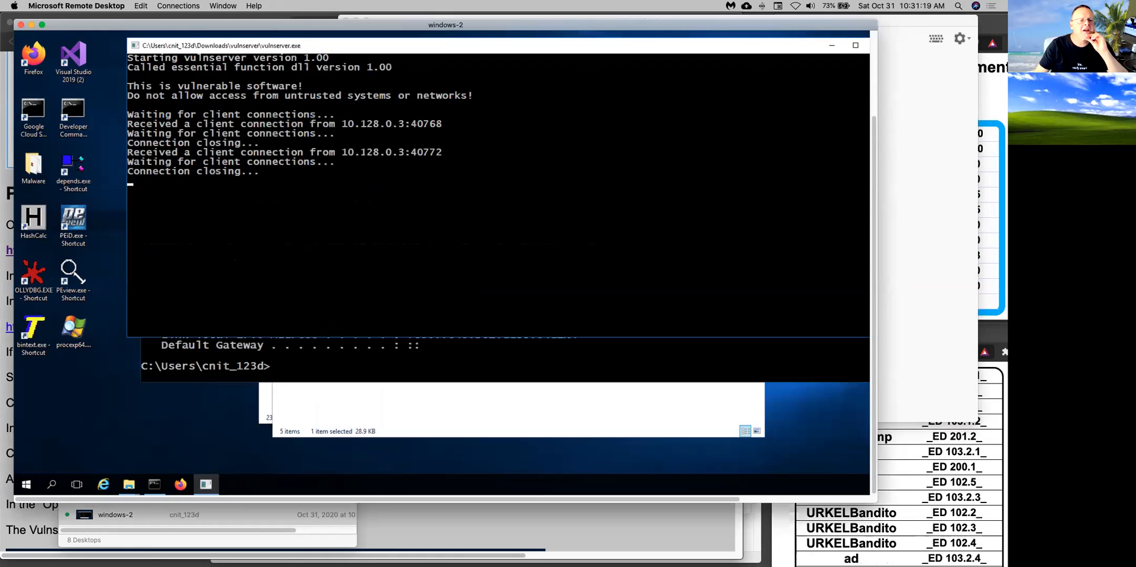
mouse_move(248, 202)
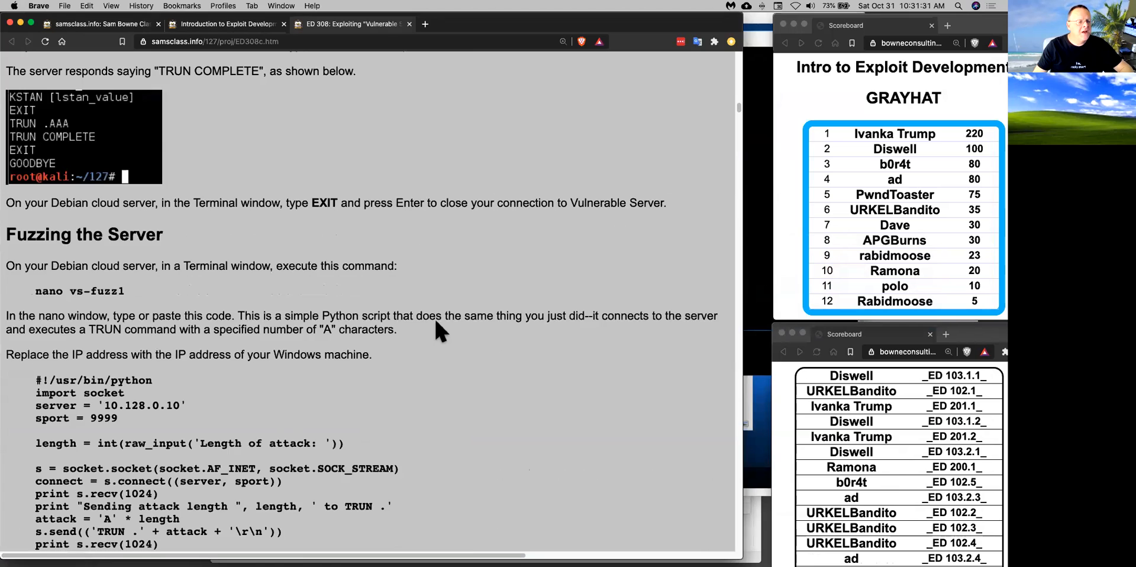
Step: Scroll down to Fuzzing the Server and drag across the vs-fuzz1 script
scroll(down, 3)
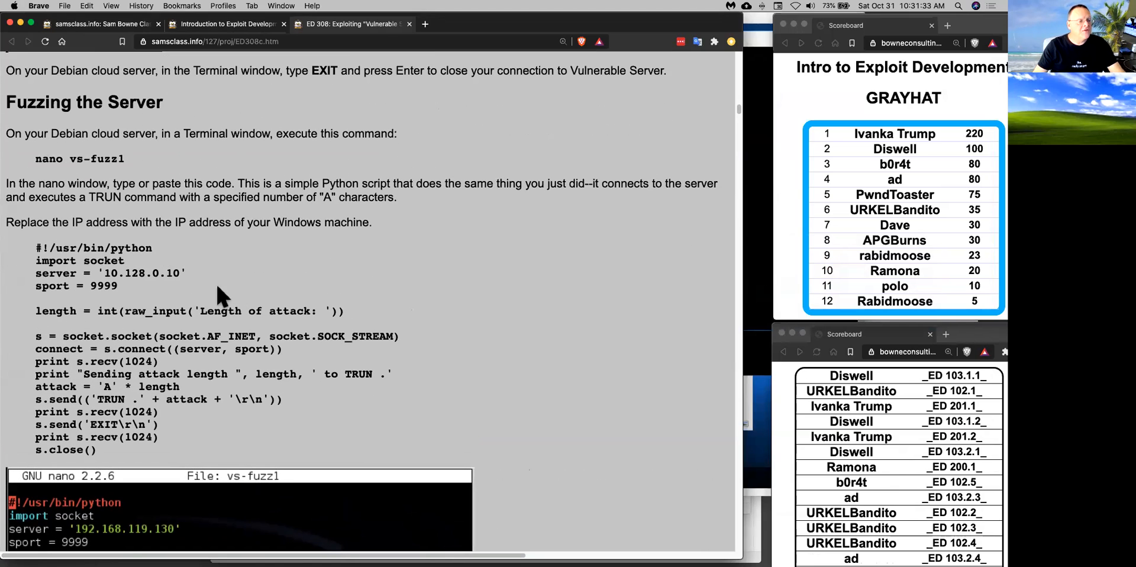
drag(35, 247, 94, 348)
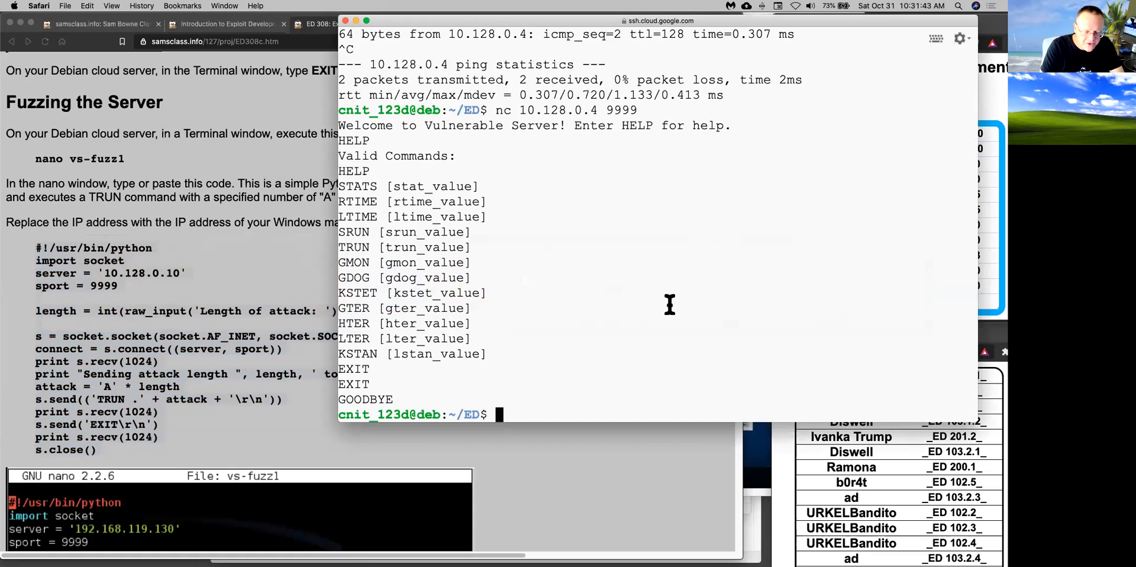
Step: Create fuzz1.py in nano targeting 10.128.0.4, then save and exit
text(nano)
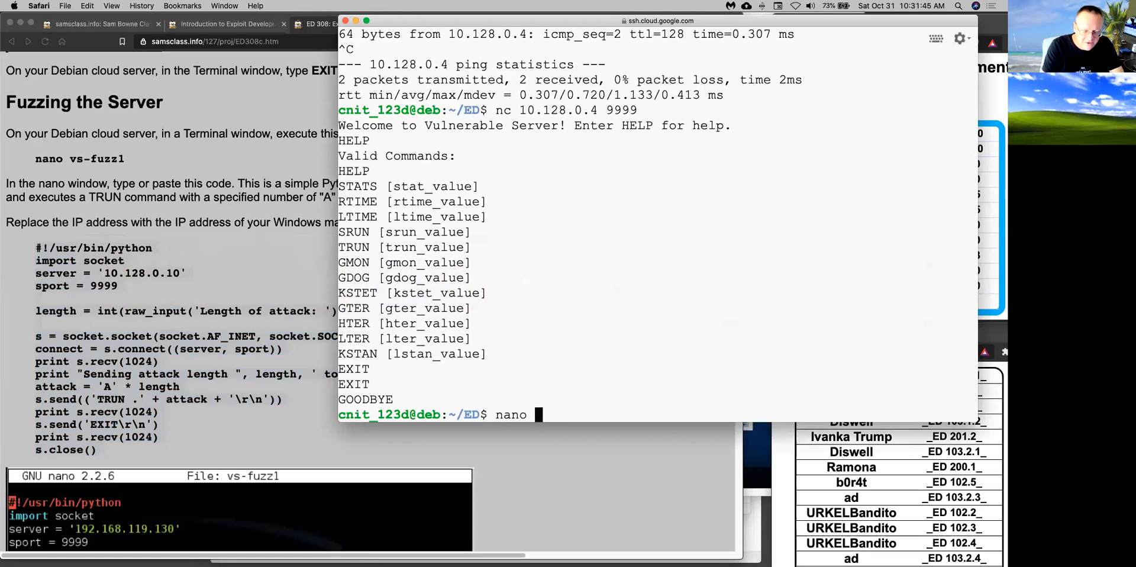
text(fuzz2.py)
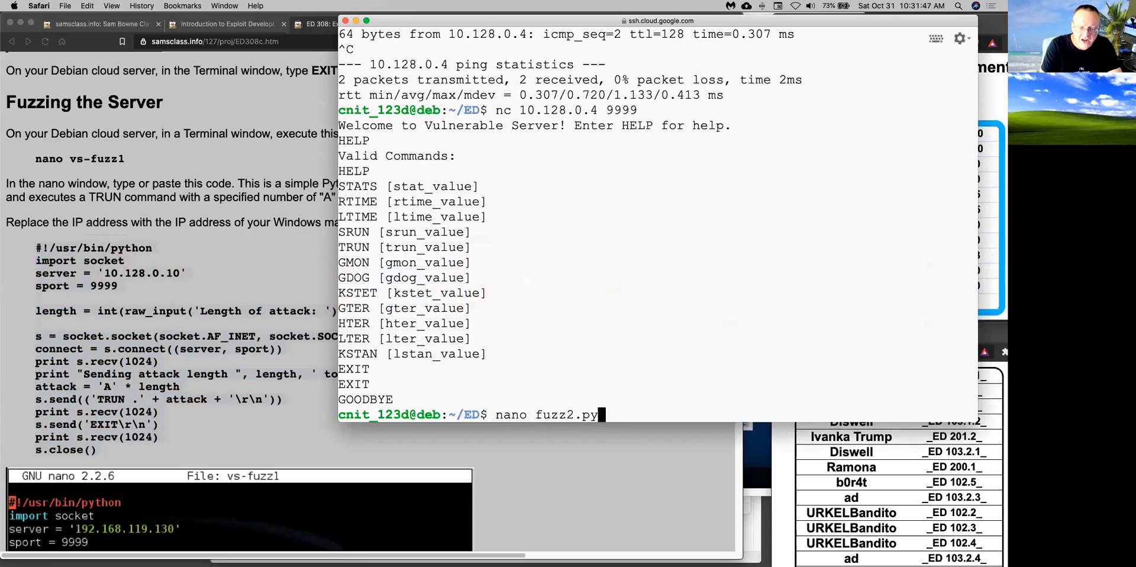
key(Backspace)
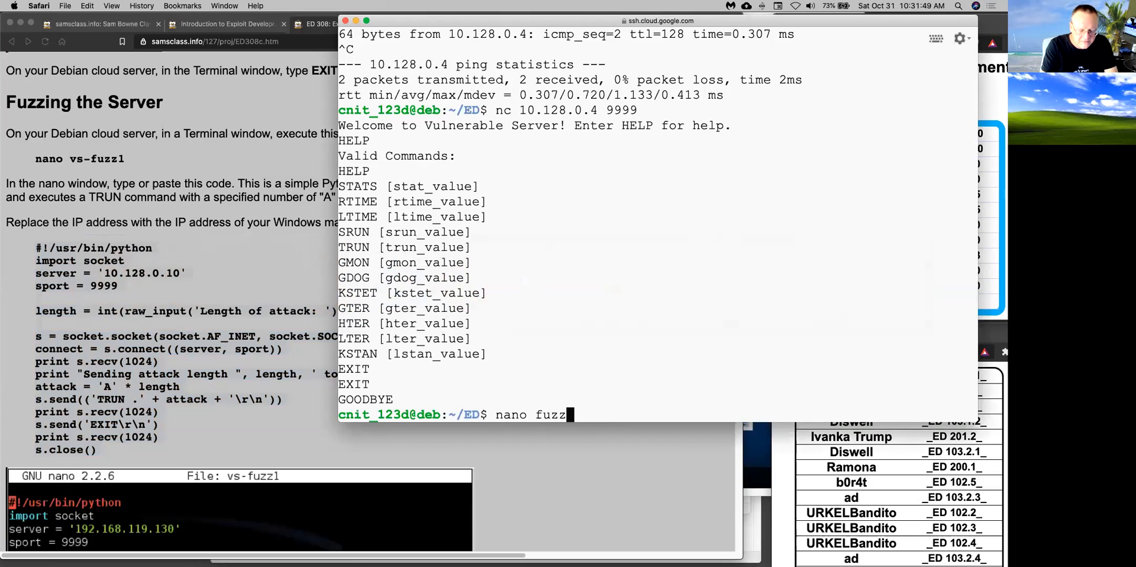
key(Backspace)
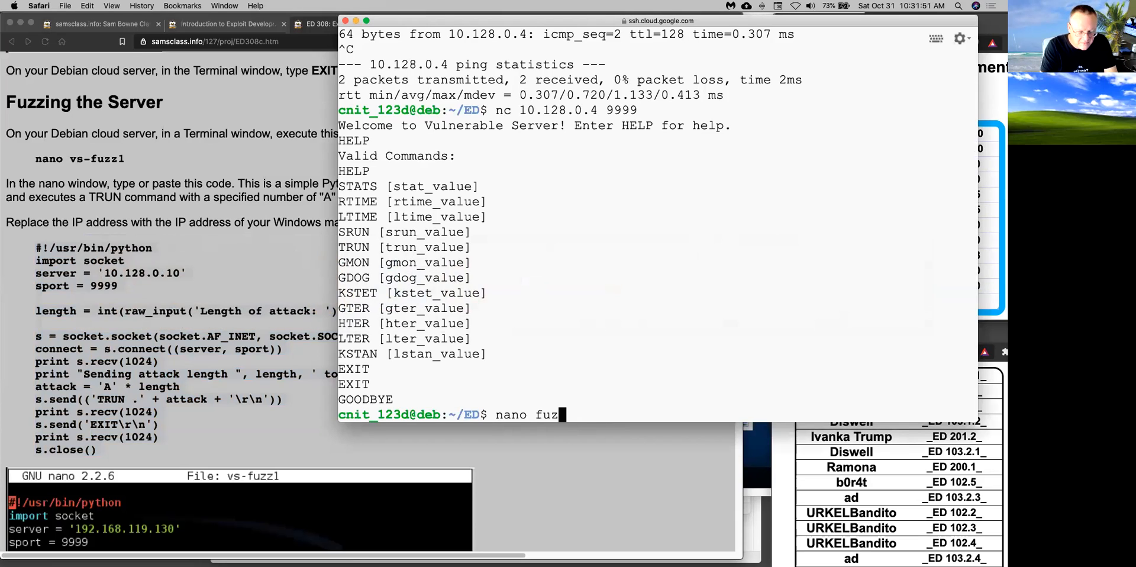
text(z1.py)
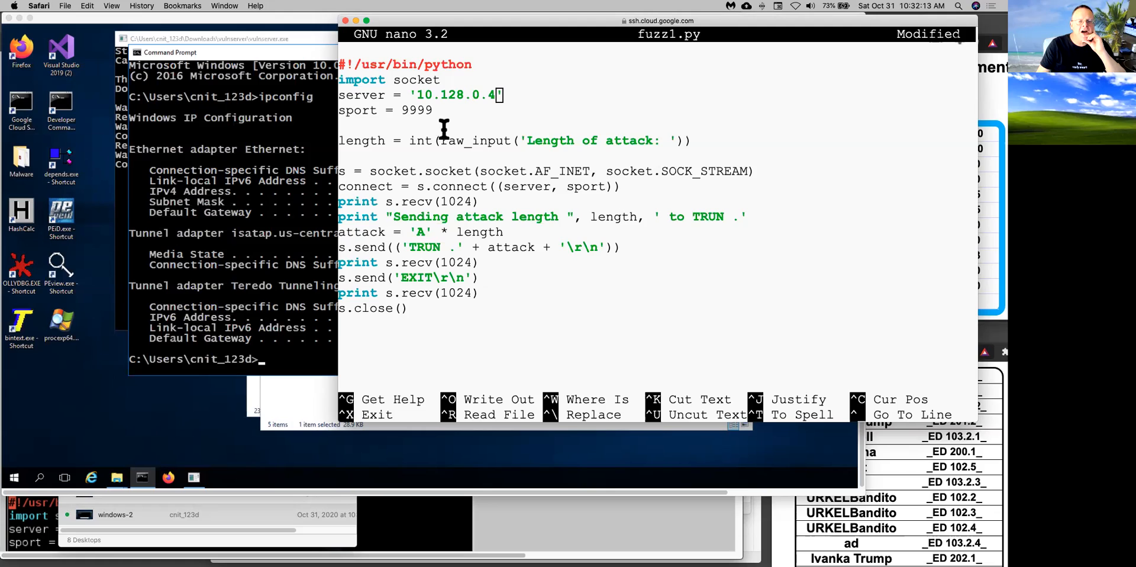
mouse_move(589, 140)
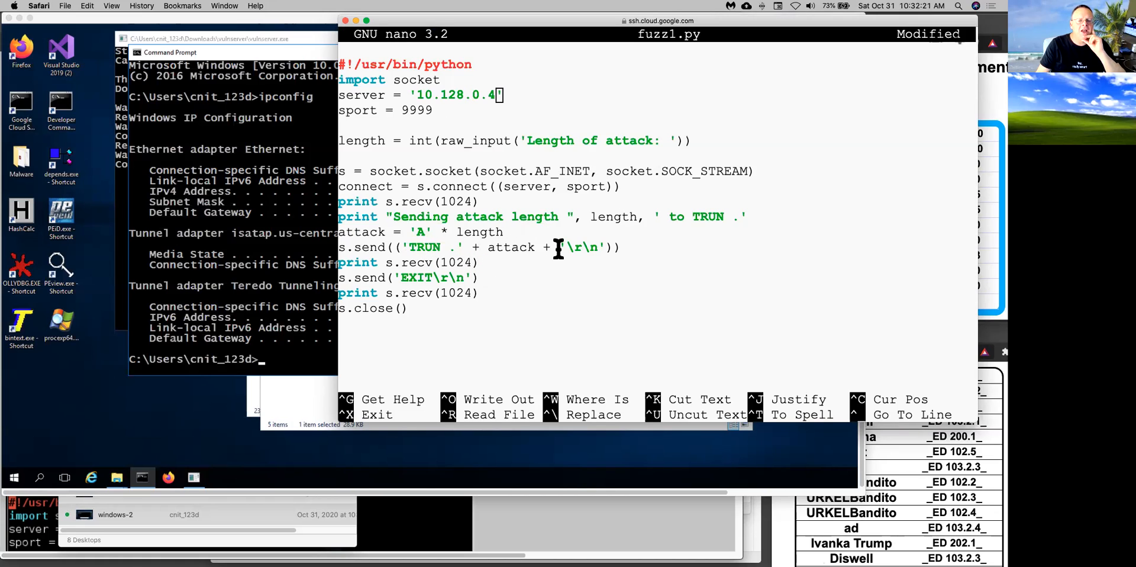
mouse_move(594, 228)
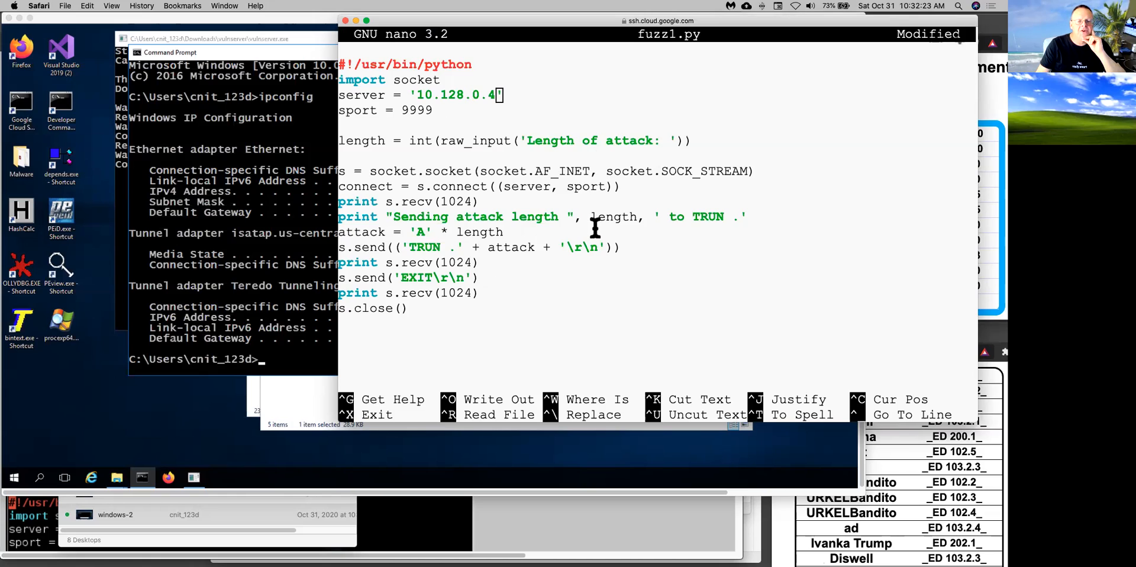
mouse_move(597, 210)
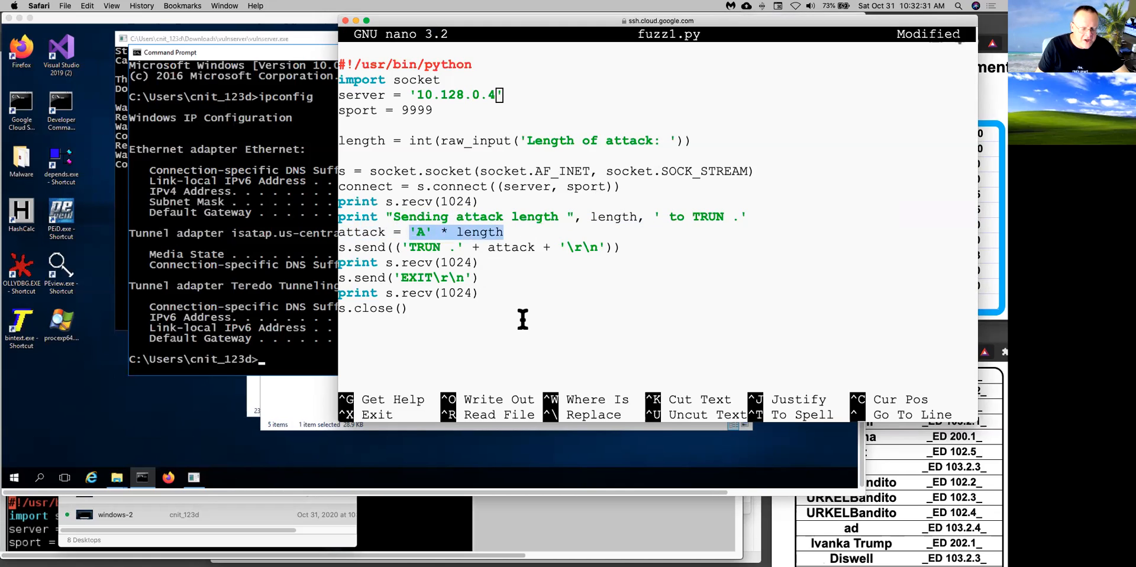
key(ctrl+x)
text(python fuzz1.py)
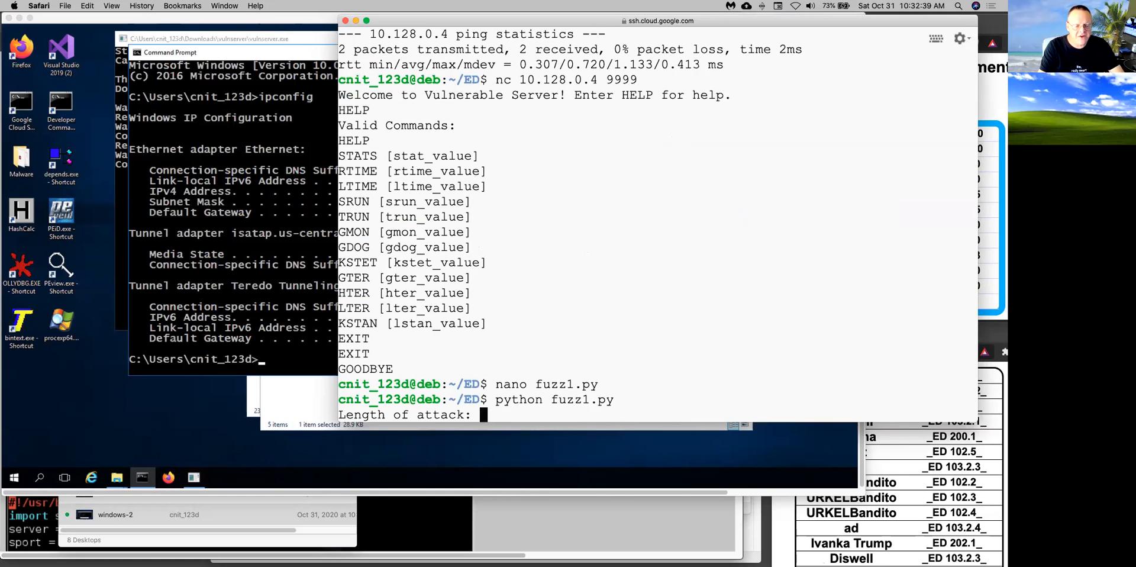
Step: Run python fuzz1.py with lengths 10, 100, 1000 and 2000, crashing vulnserver
text(10)
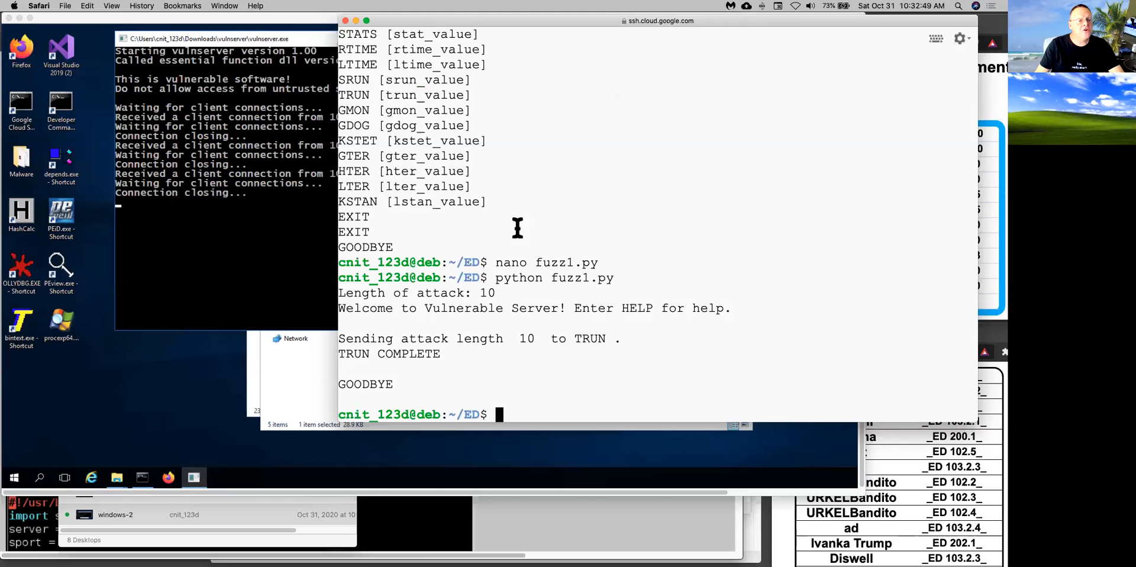
text(python fuzz1.py)
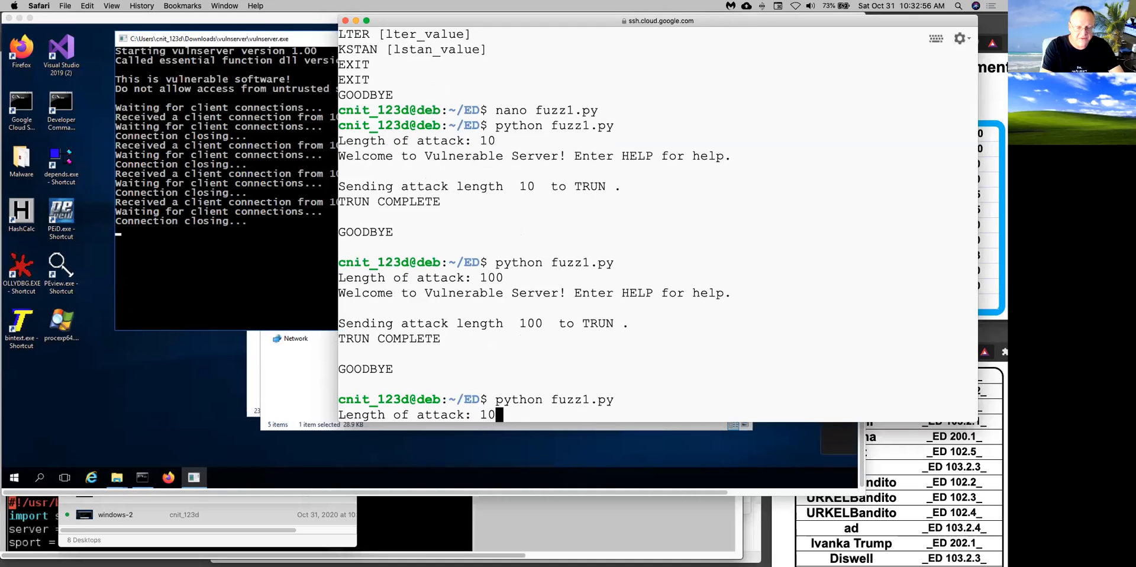
key(Return)
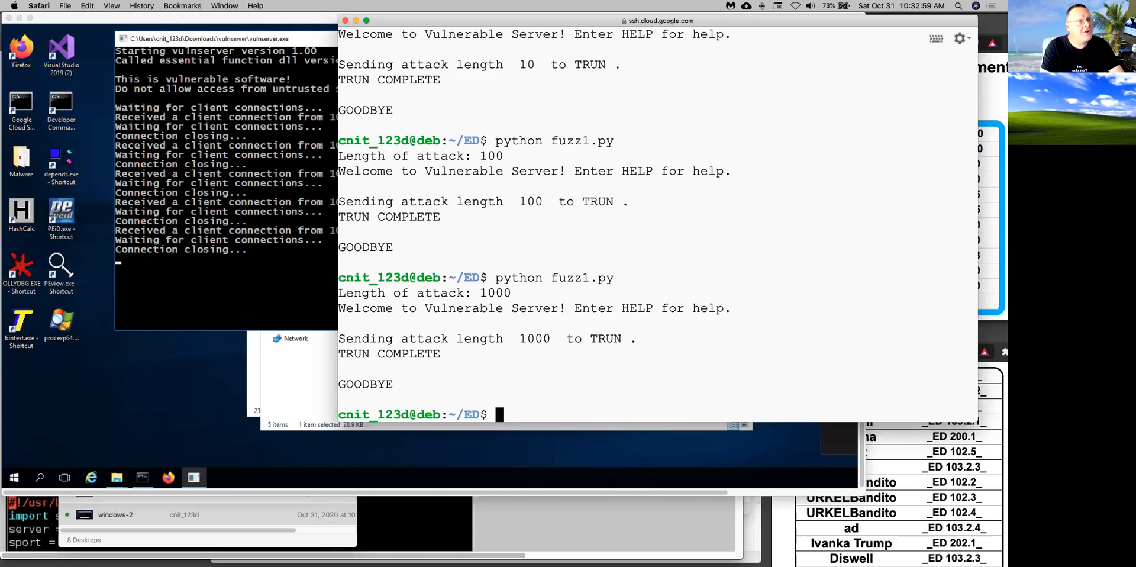
text(python fuzz1.py)
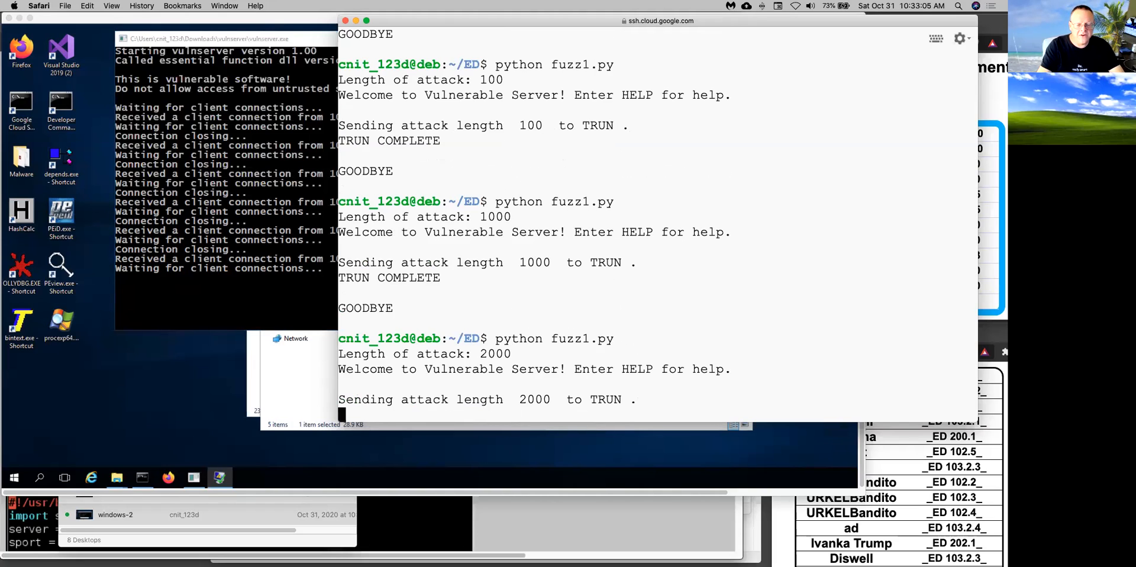
mouse_move(383, 301)
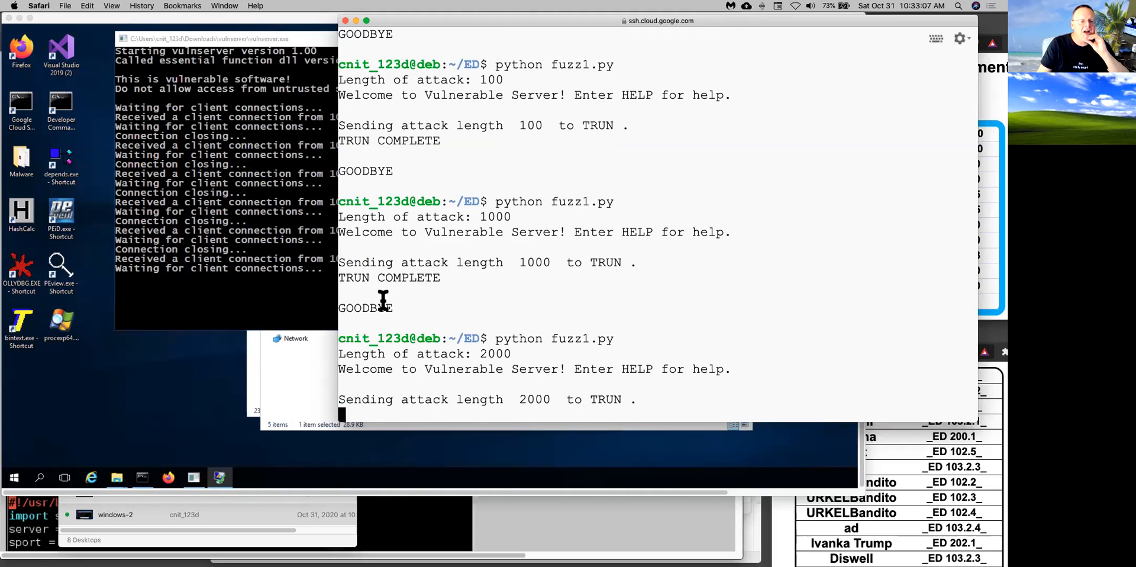
double_click(365, 307)
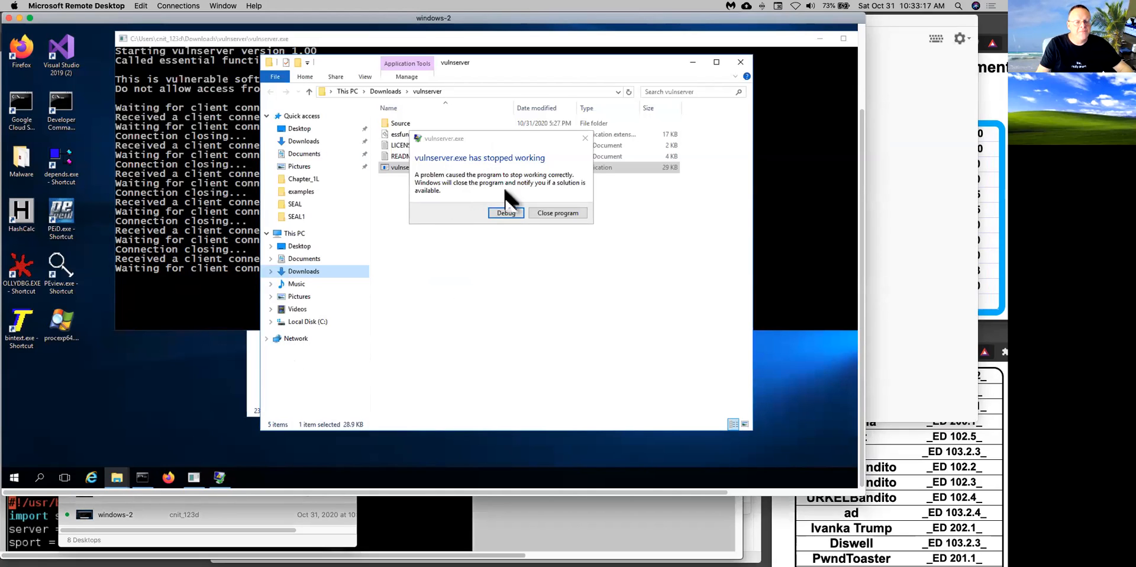
mouse_move(583, 236)
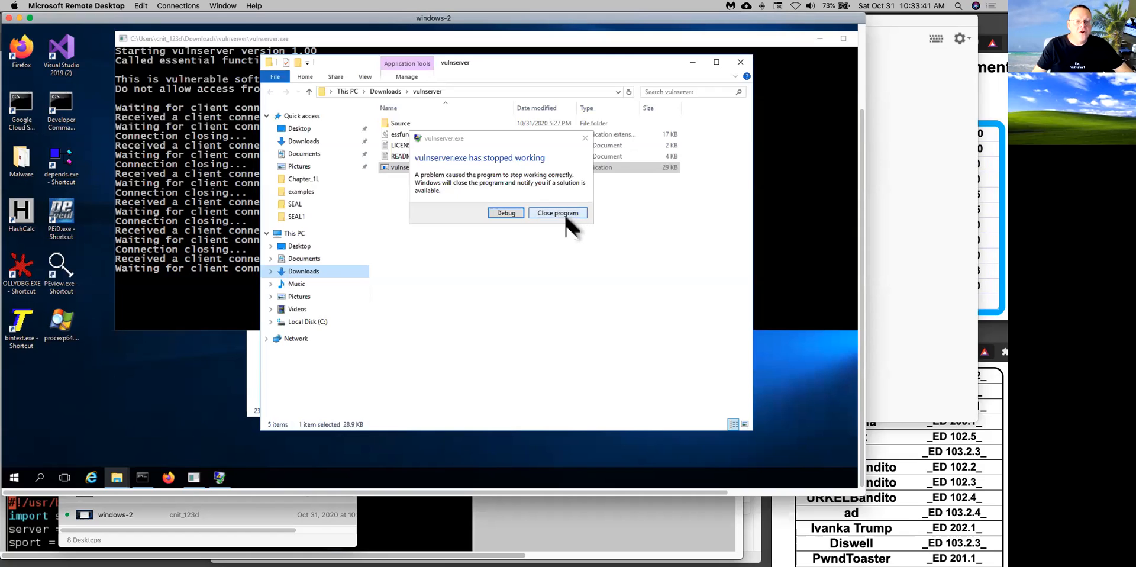
Step: Close the crashed vulnserver and launch OLLYDBG.EXE from Downloads\odbg110, allowing the security warning
click(557, 212)
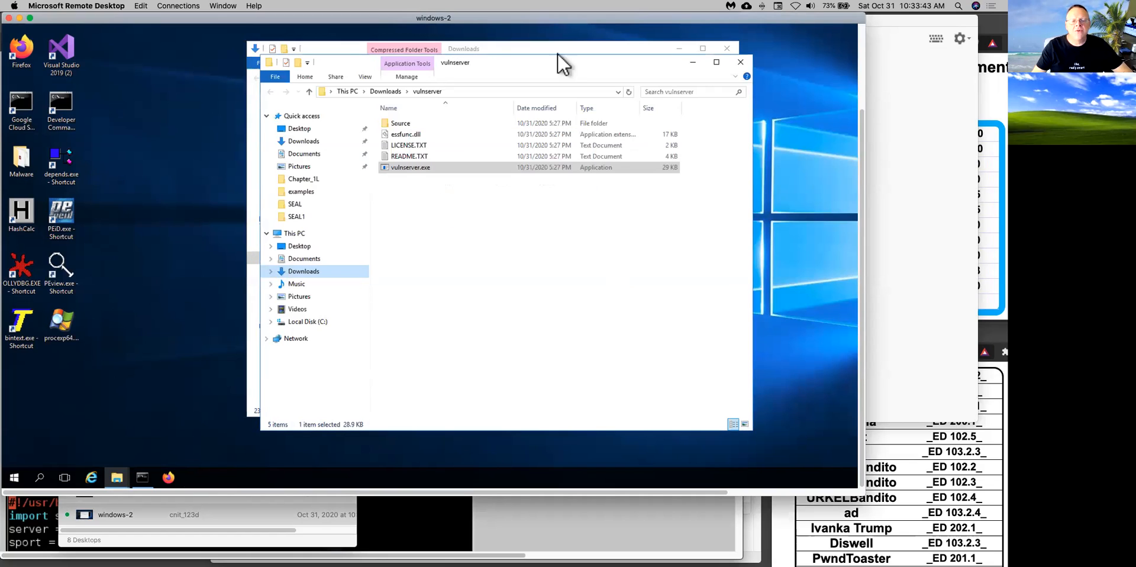
mouse_move(436, 202)
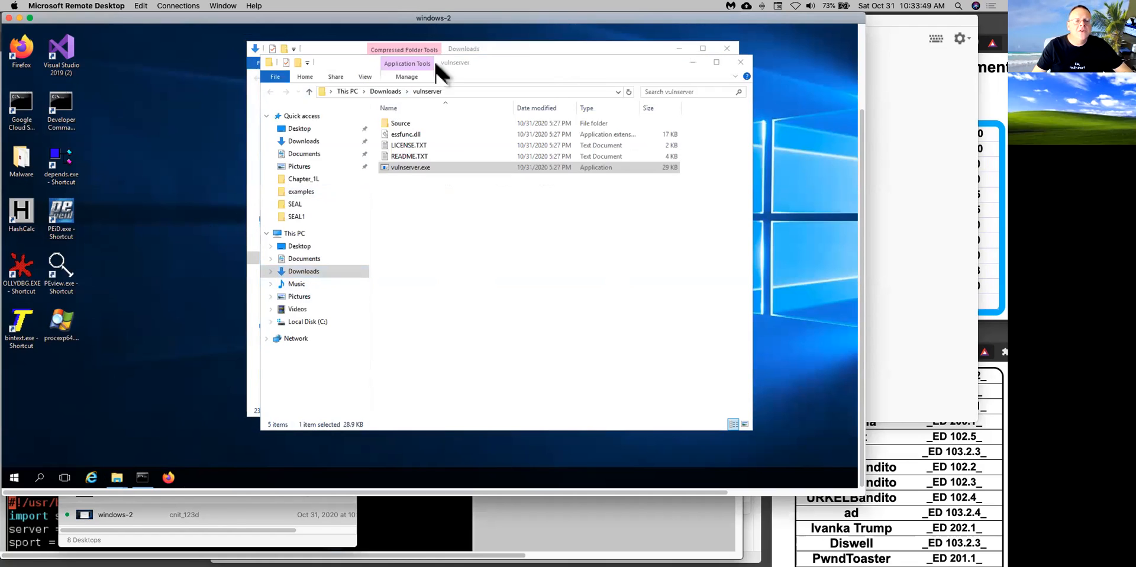
click(270, 91)
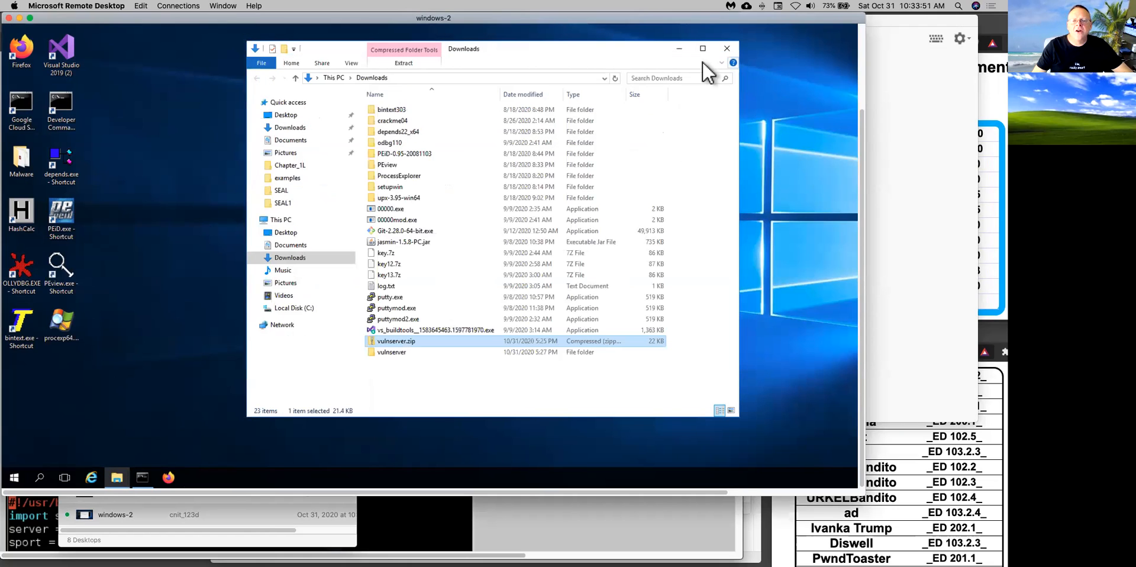
double_click(398, 132)
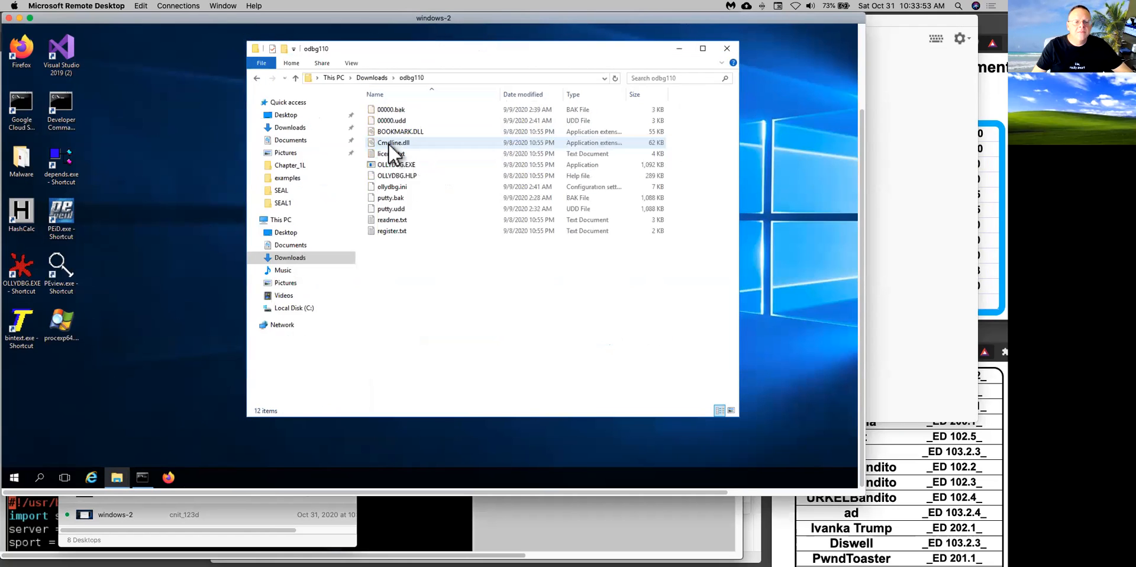
click(396, 163)
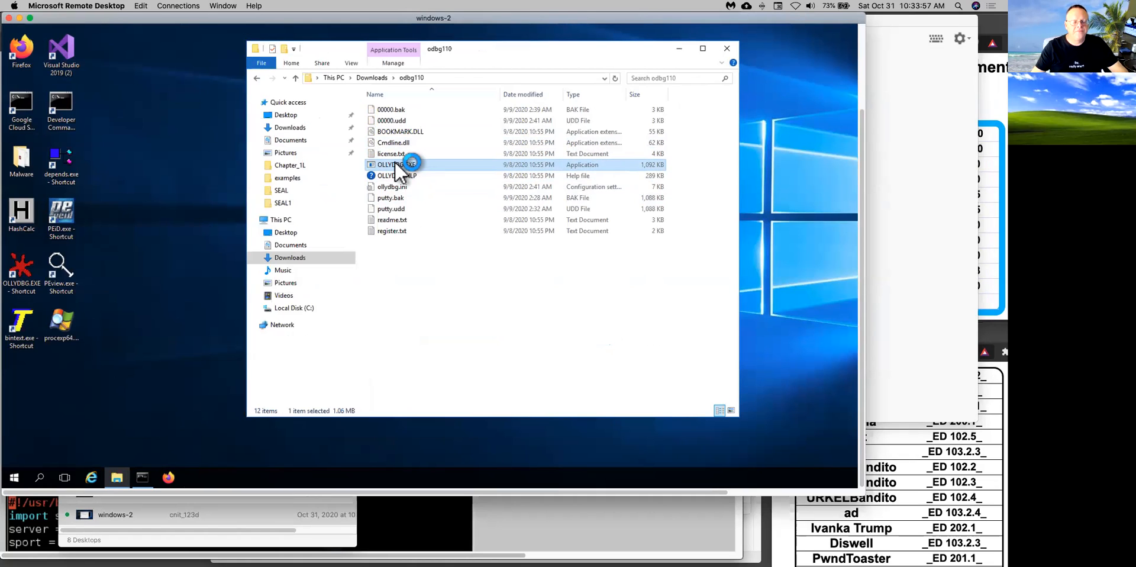
double_click(391, 165)
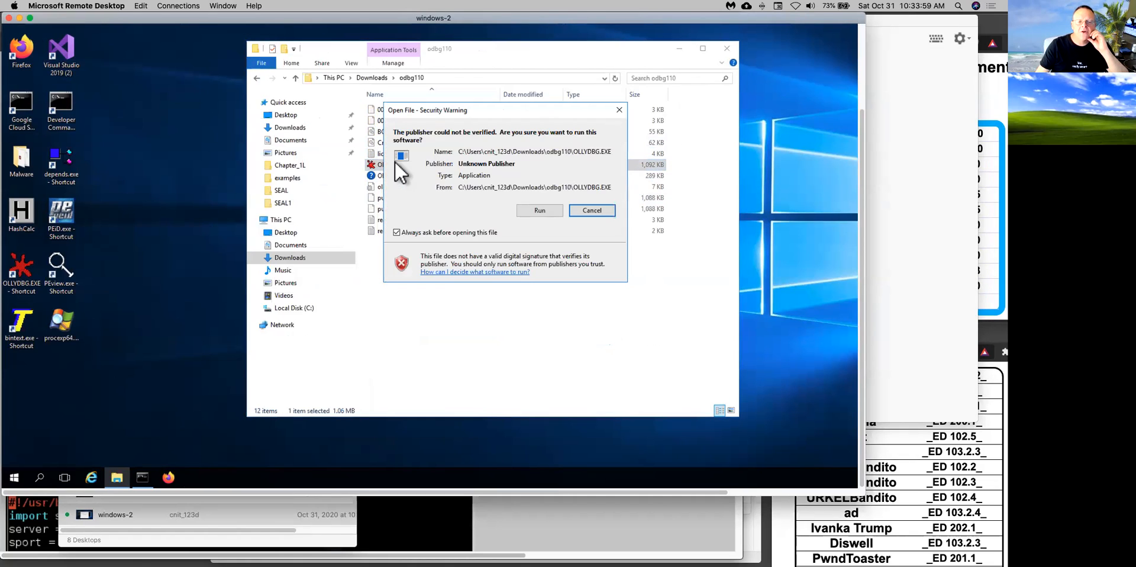
click(591, 210)
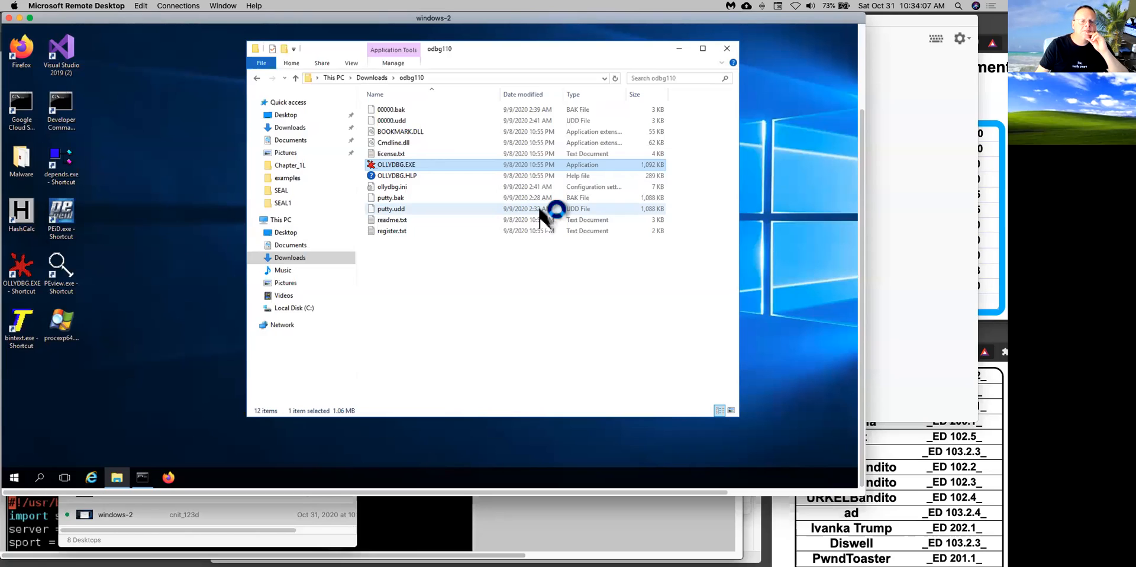
double_click(396, 164)
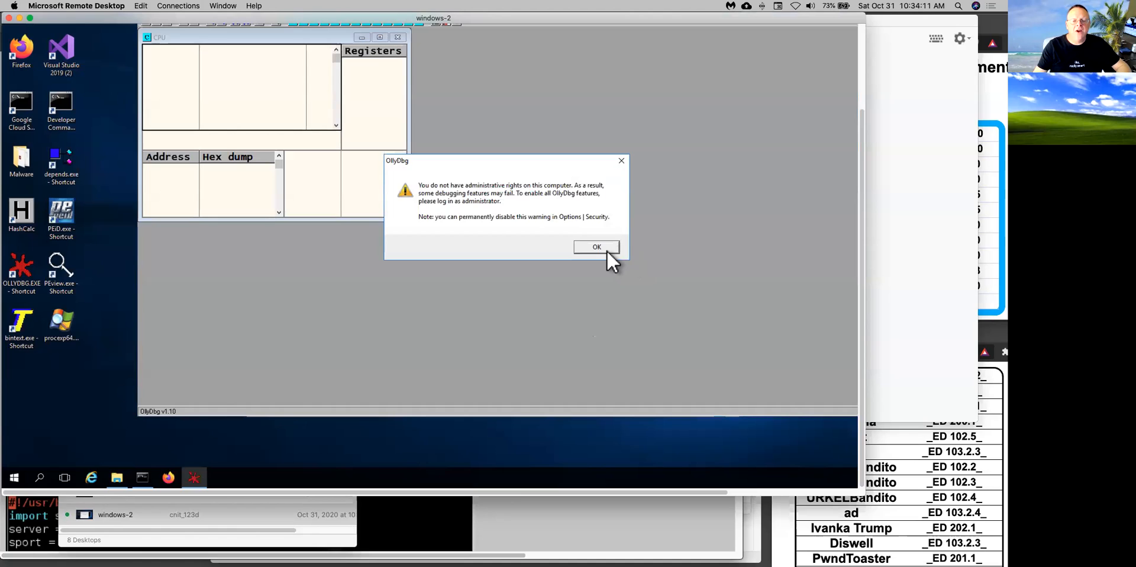
Step: Dismiss the admin warning and open Downloads\vulnserver\vulnserver.exe in OllyDbg
click(597, 247)
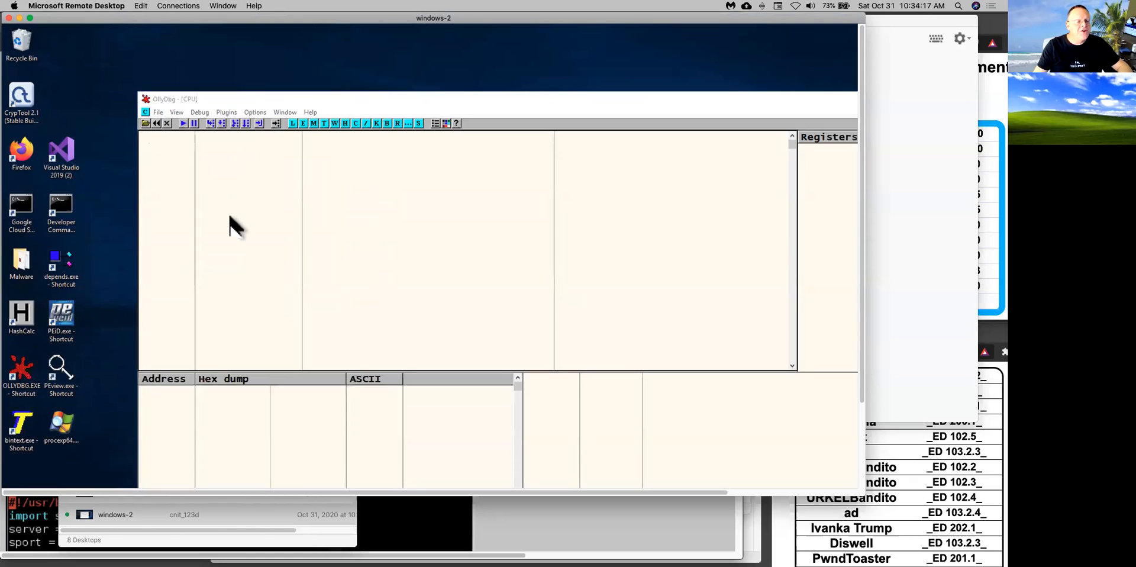
click(157, 112)
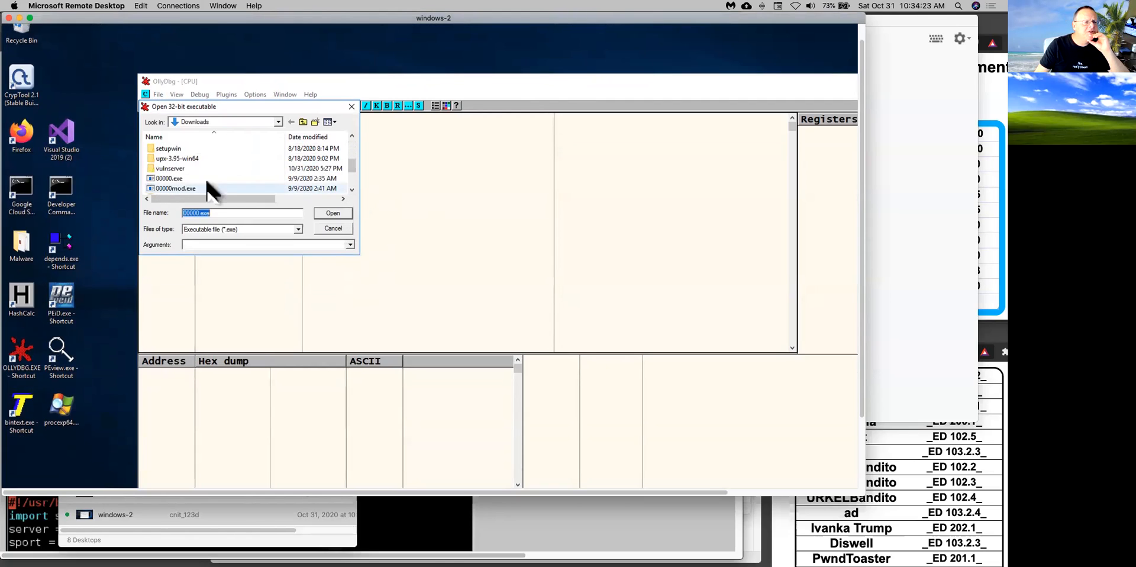
double_click(170, 168)
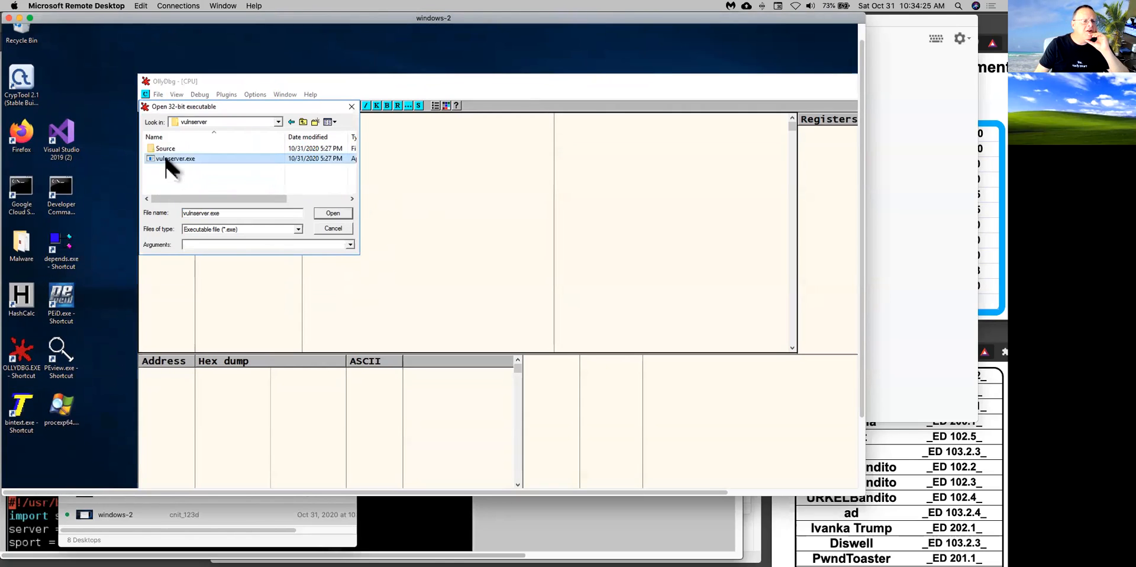
click(332, 213)
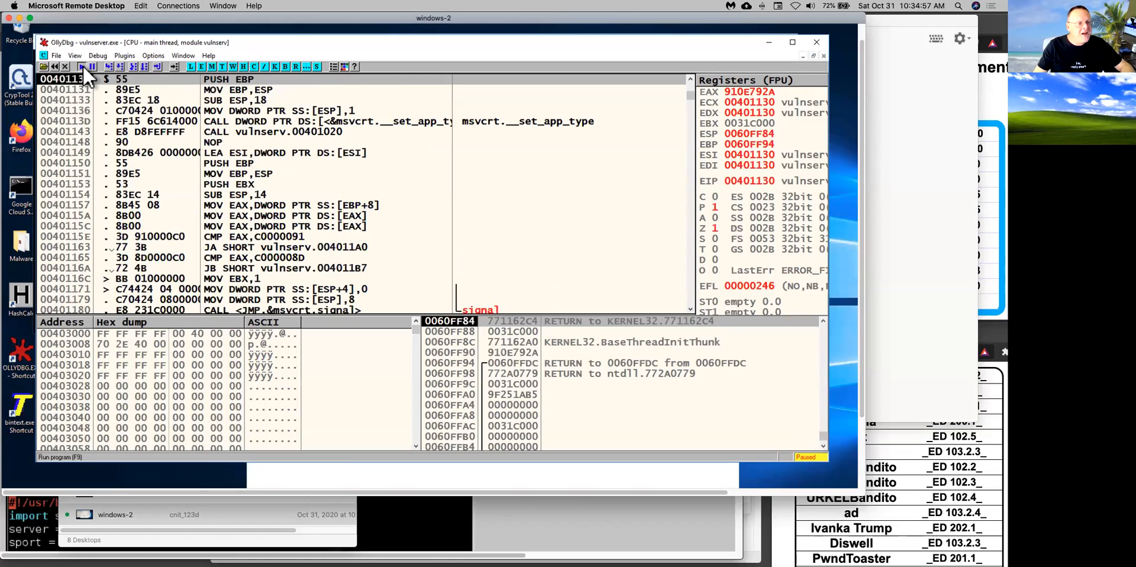
Step: Run vulnserver in OllyDbg and rerun python fuzz1.py from the SSH terminal
click(82, 67)
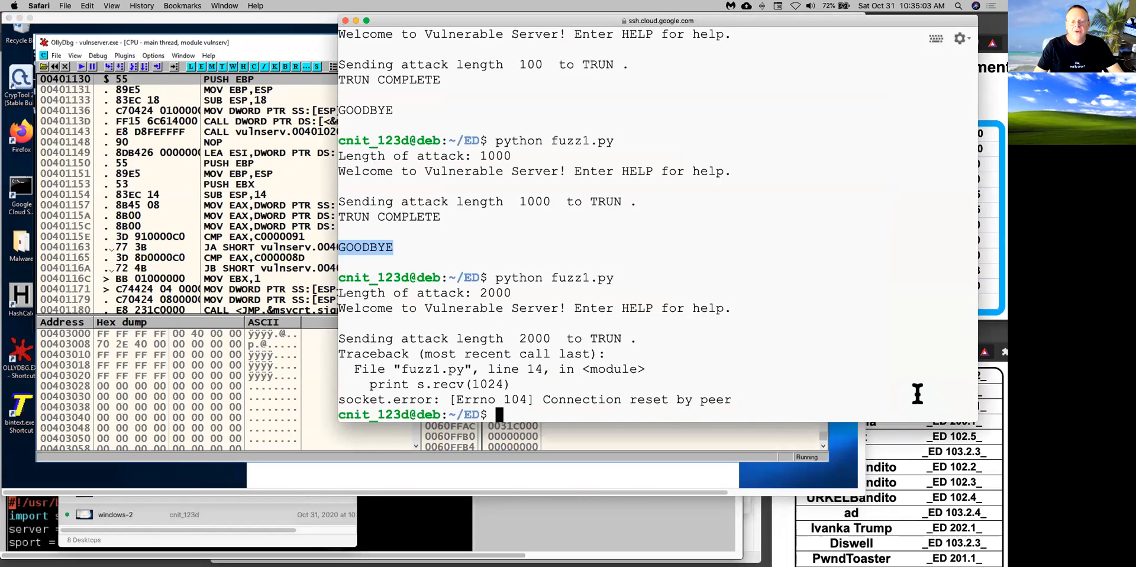
text(python fuzz1.py)
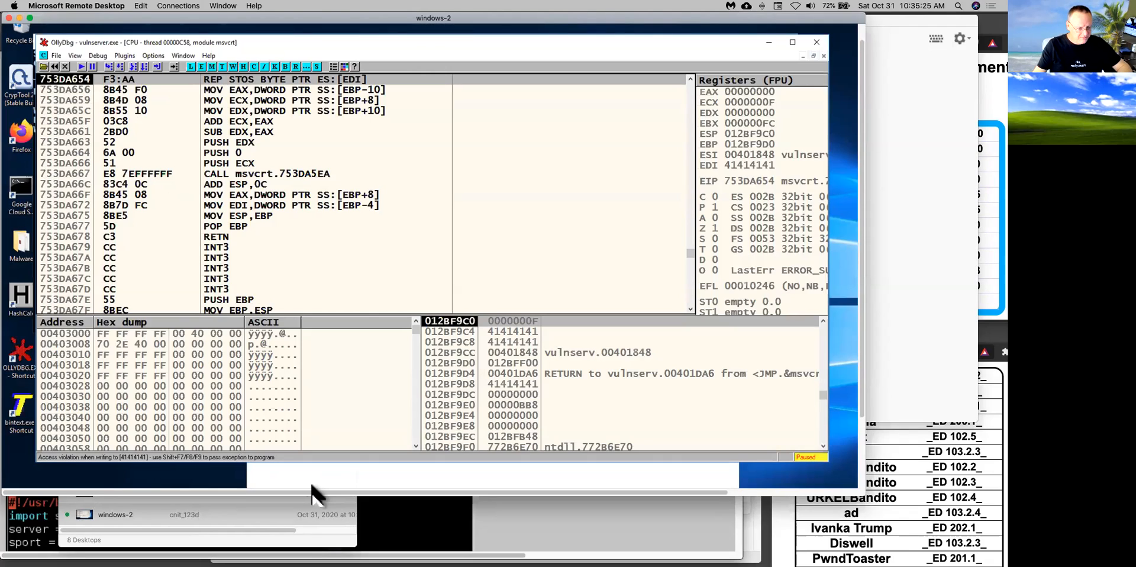
mouse_move(122, 471)
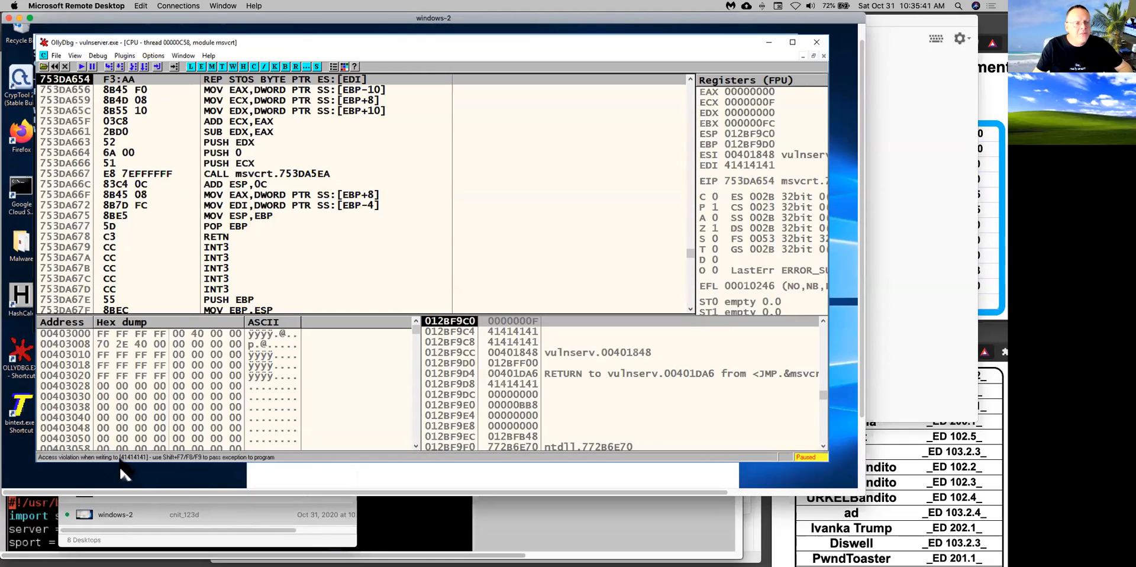
mouse_move(158, 80)
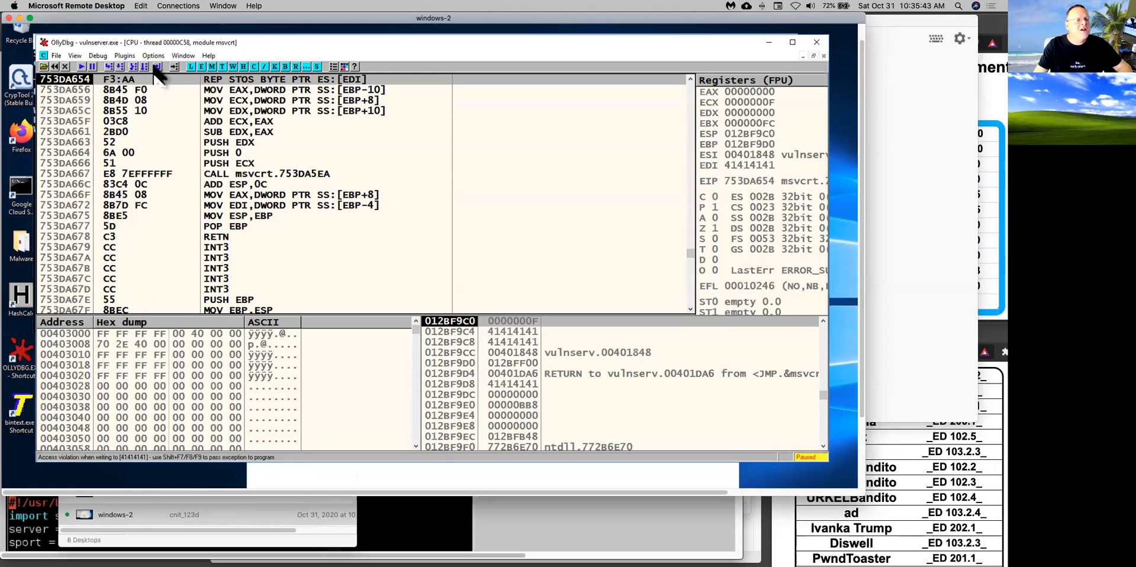
Step: Restart vulnserver from OllyDbg's Debug menu and send a 3000-character fuzz attack
click(97, 55)
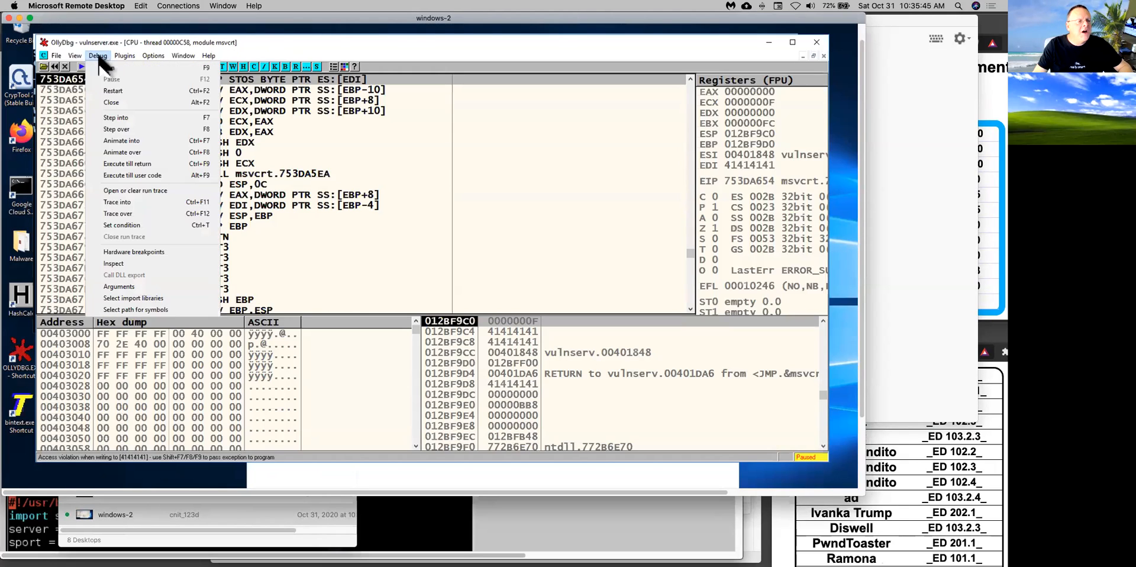
click(111, 102)
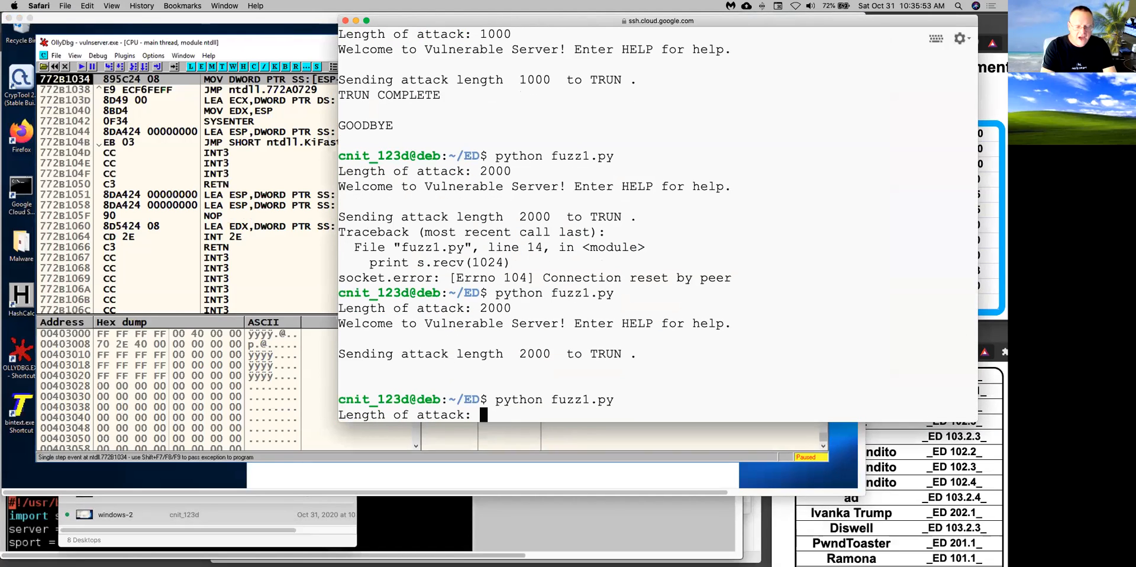
mouse_move(829, 464)
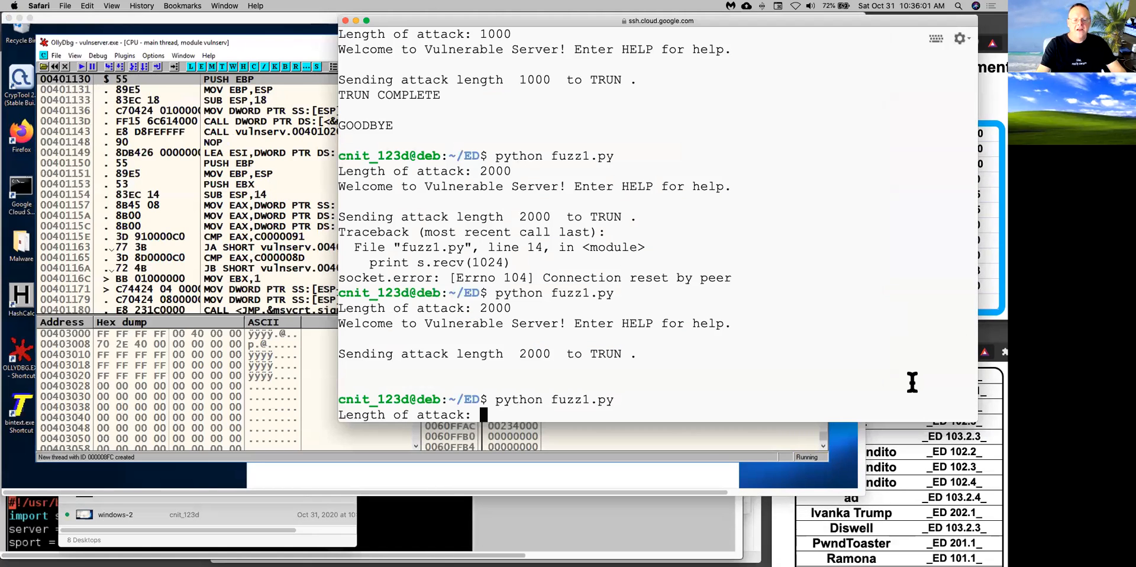
text(3000)
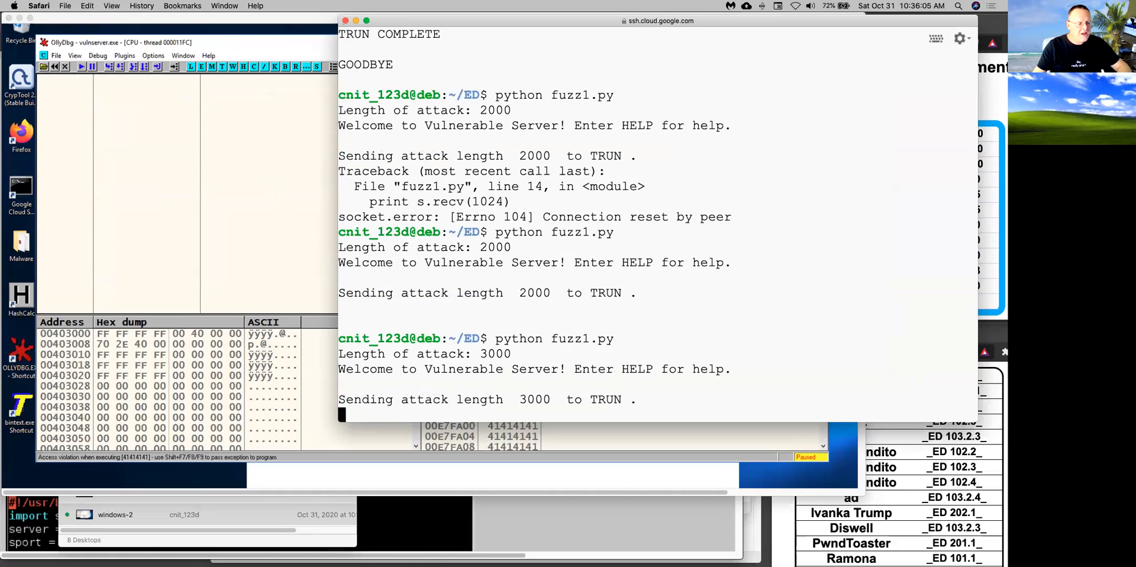
mouse_move(177, 419)
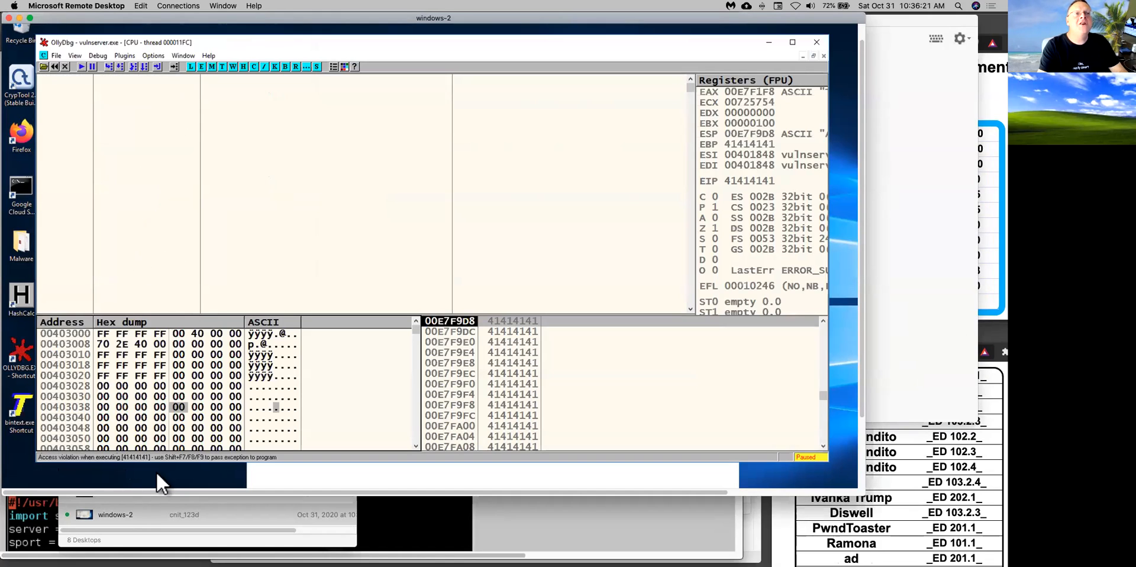
mouse_move(627, 518)
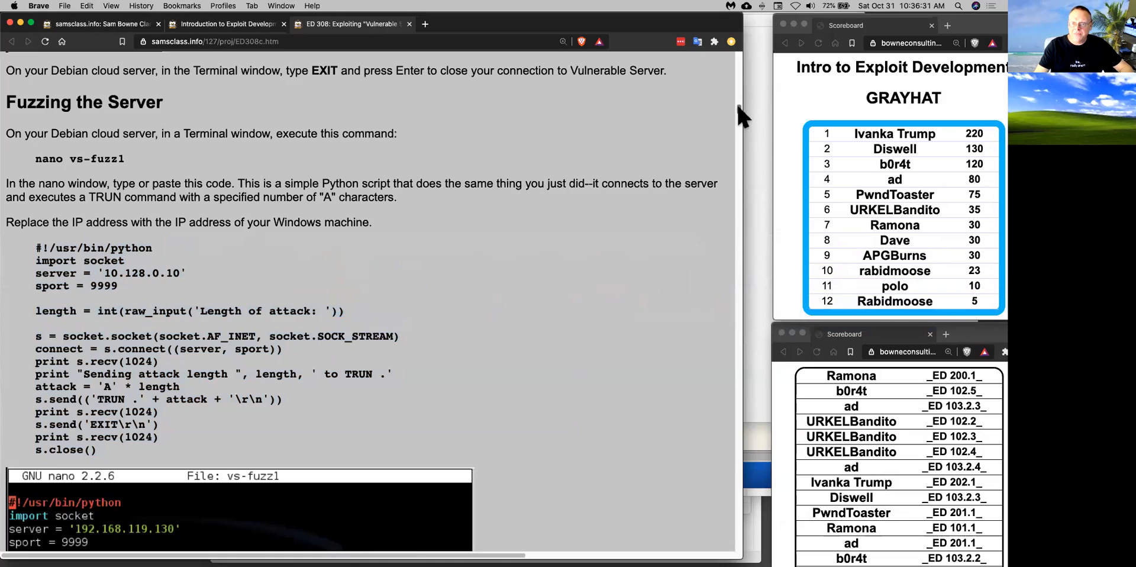
Step: Scroll past the vs-eip0 nonrepeating-pattern script to the EIP 35324131 to '1A25' conversion
scroll(down, 3)
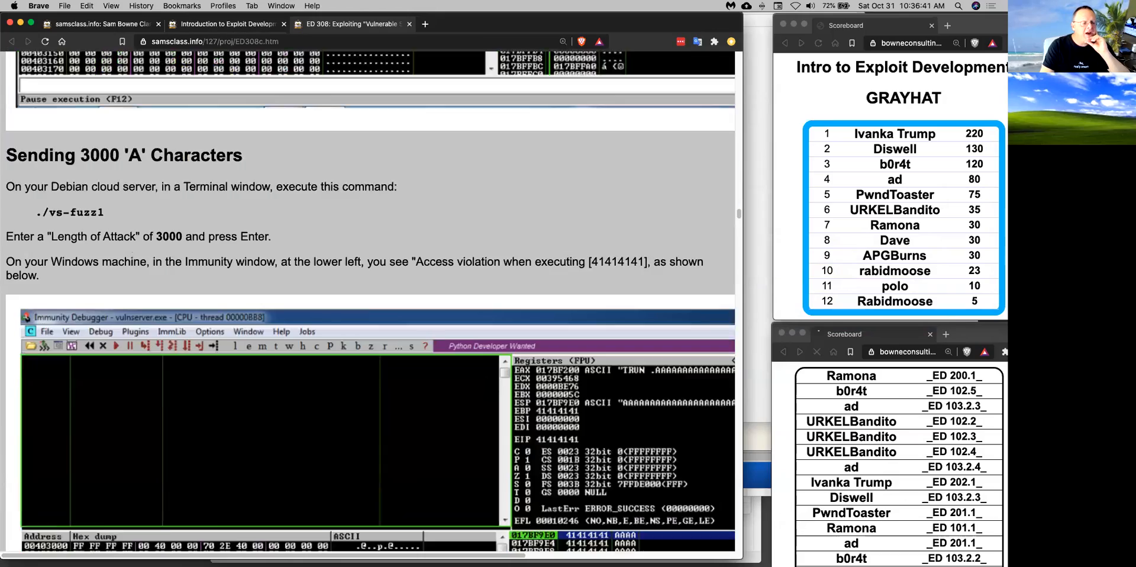
scroll(down, 3)
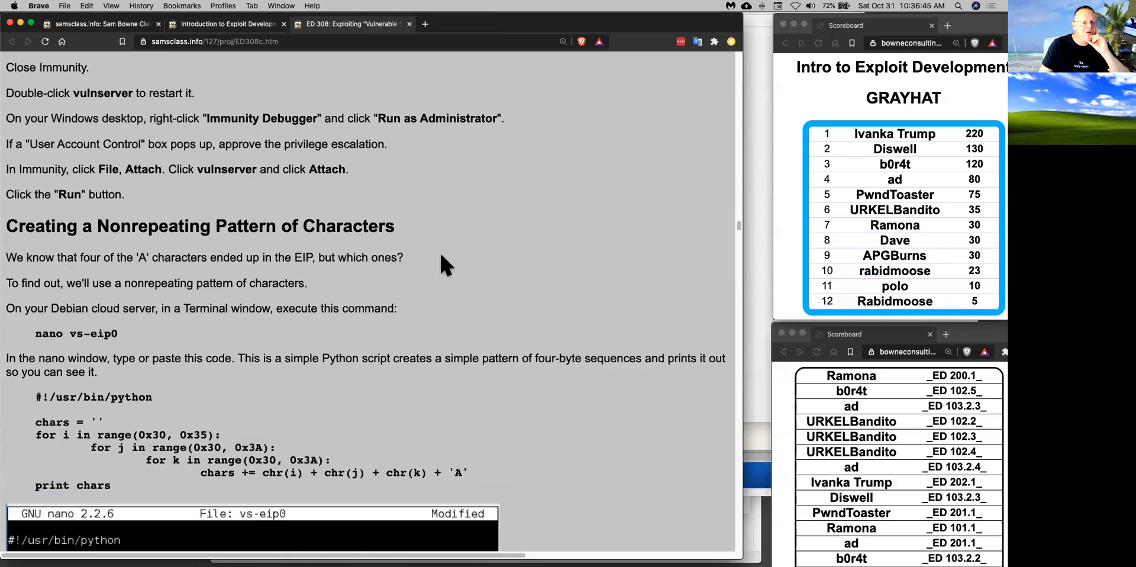
scroll(down, 3)
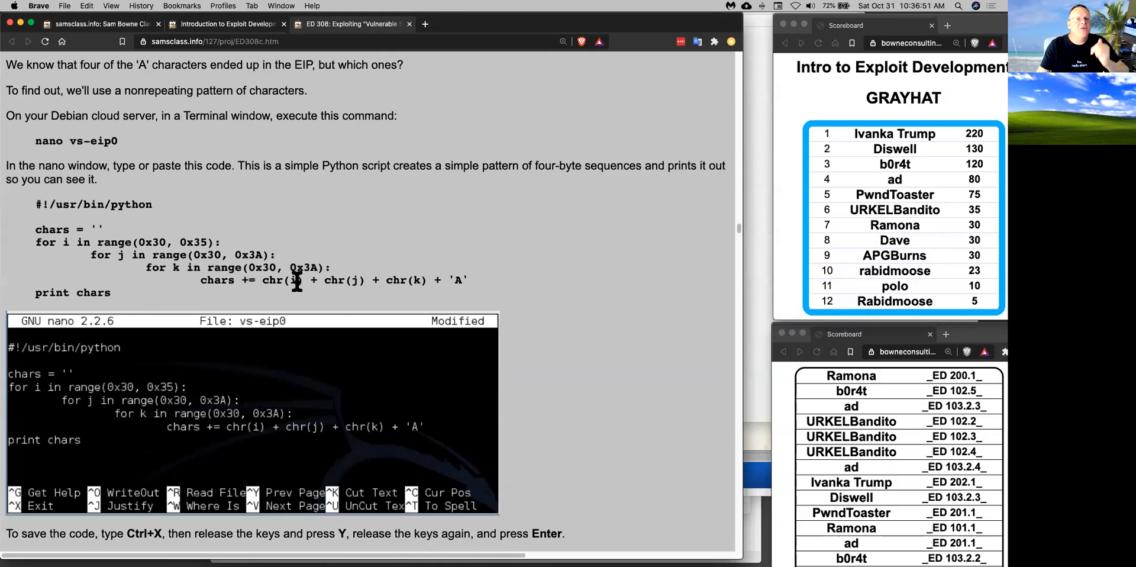
mouse_move(148, 264)
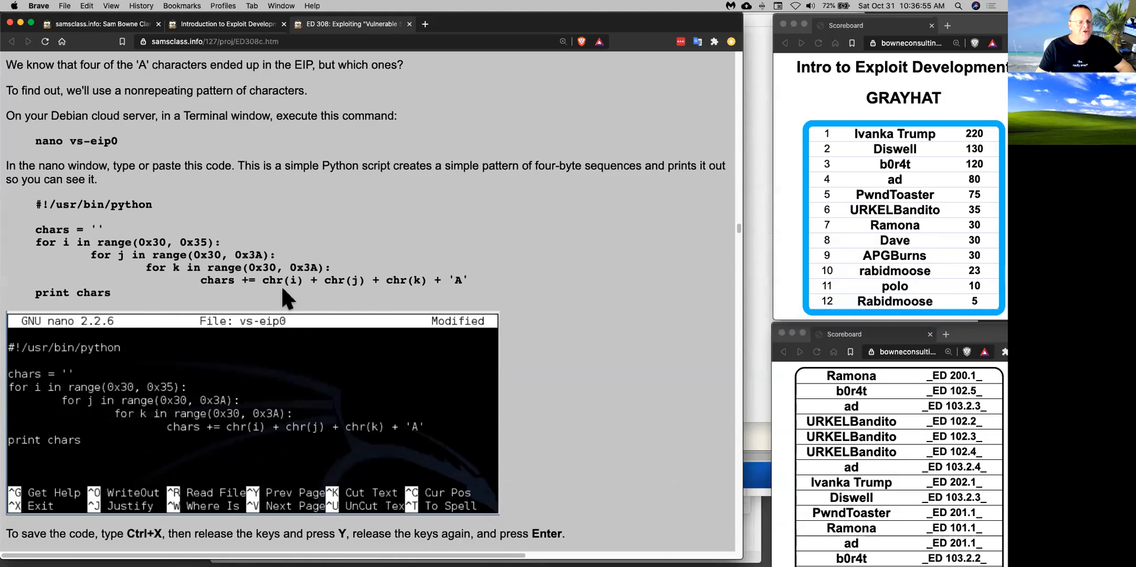
scroll(down, 3)
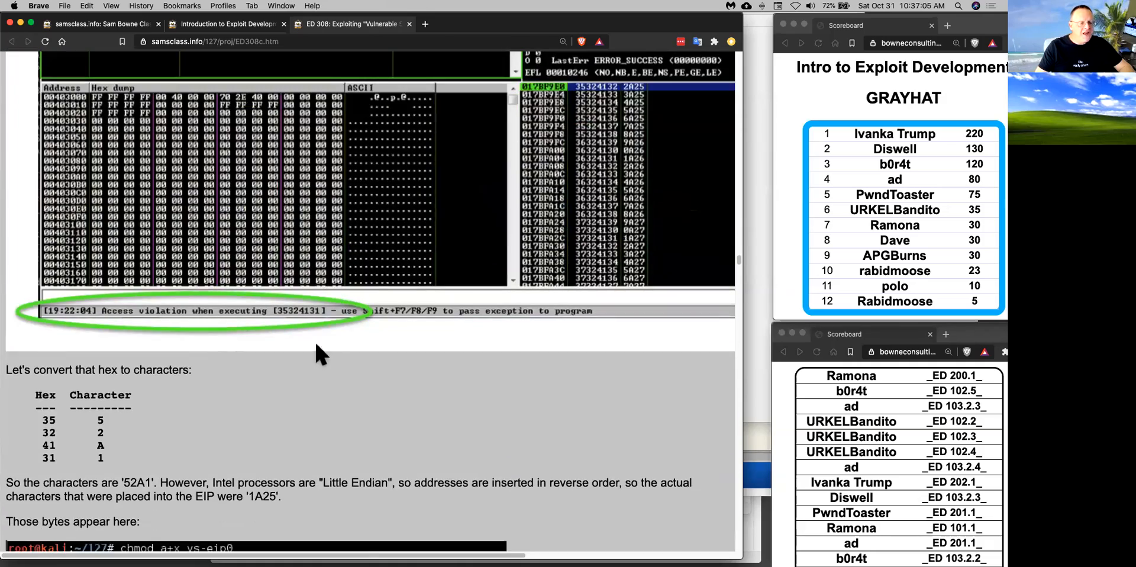
mouse_move(319, 329)
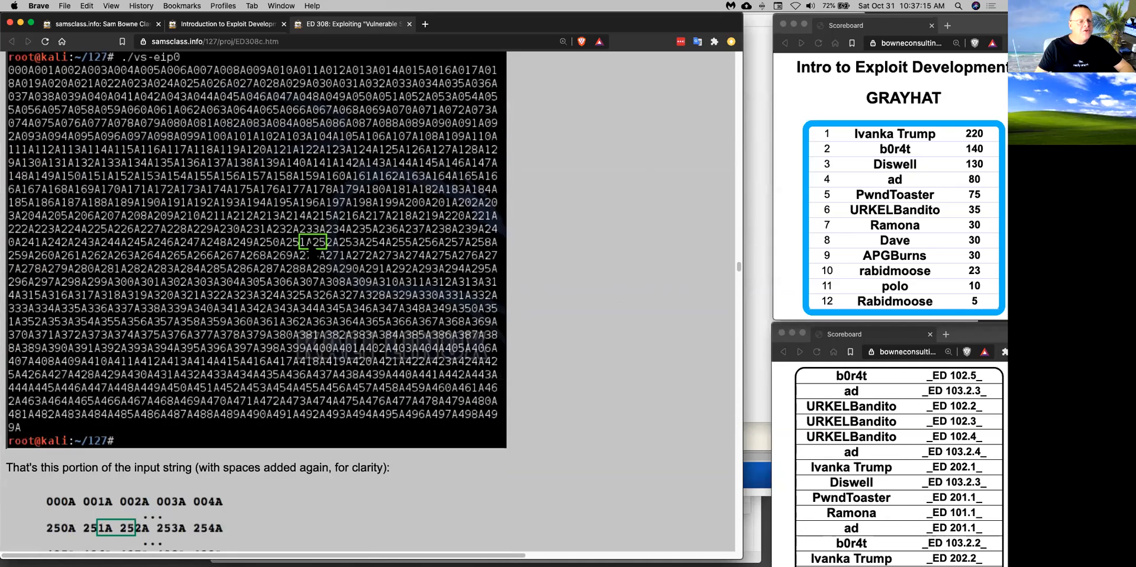
Step: Scroll past the 1A25 offset explanation to The Problem of Bad Characters and Testing for Bad Characters
scroll(down, 3)
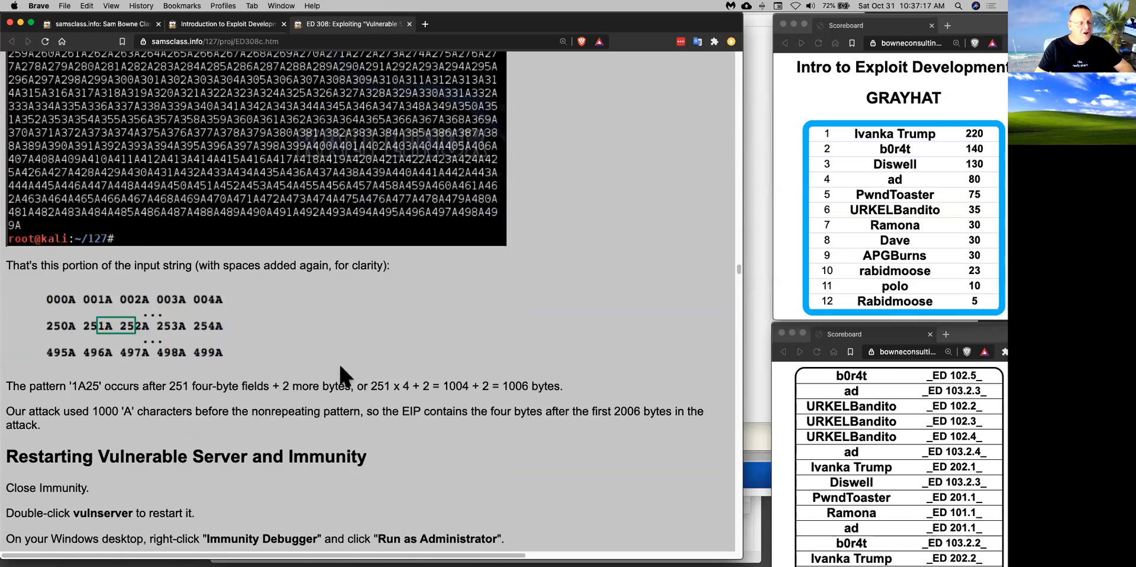
scroll(down, 3)
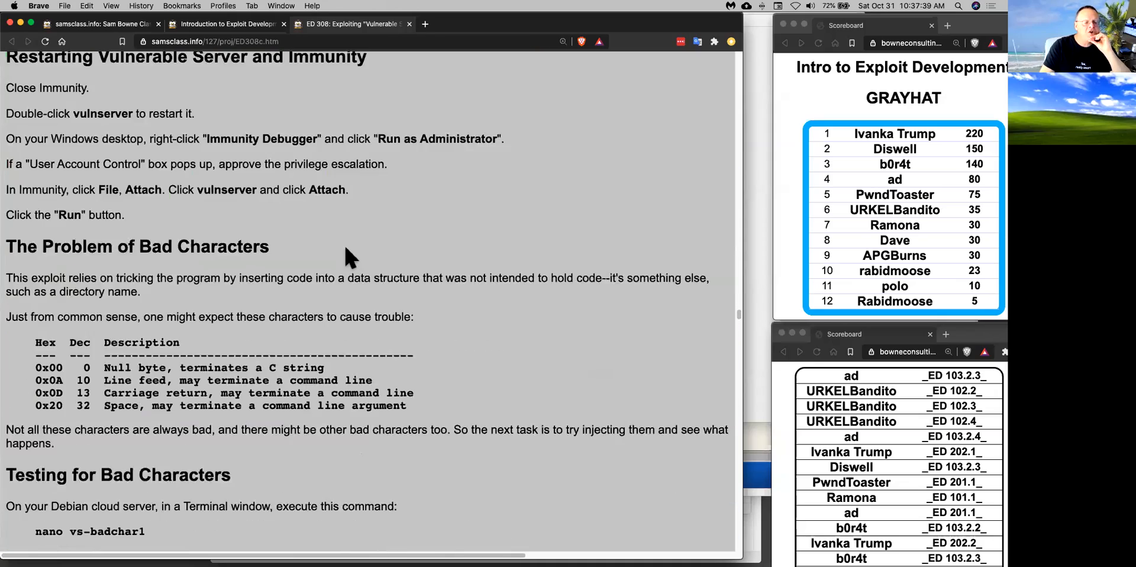
Step: Scroll past the vs-badchar scripts and dump results to Finding Useful Assembly Code and Installing MONA
scroll(down, 3)
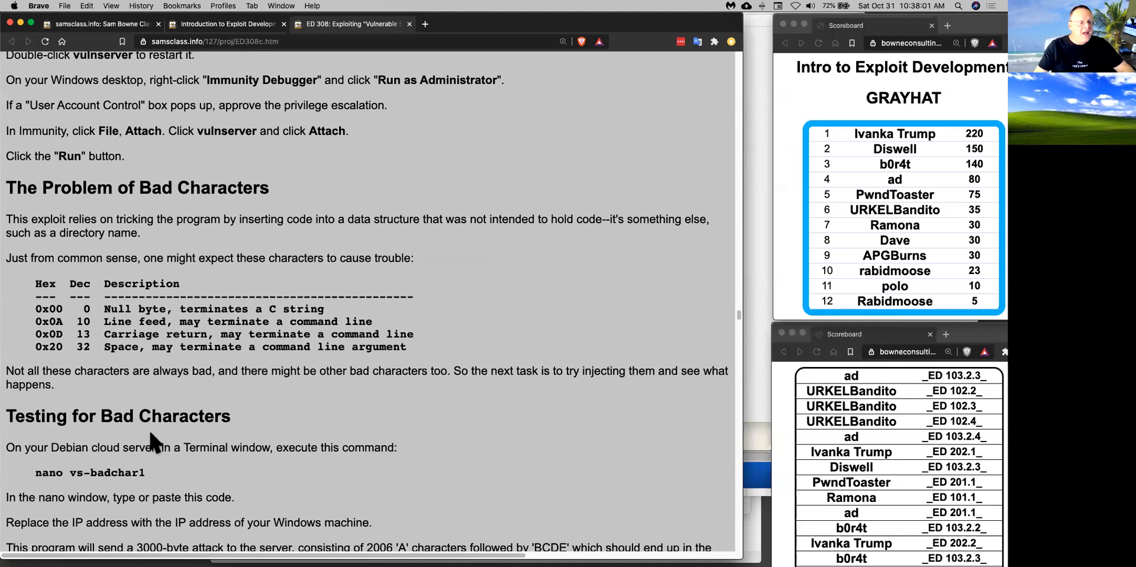
scroll(down, 3)
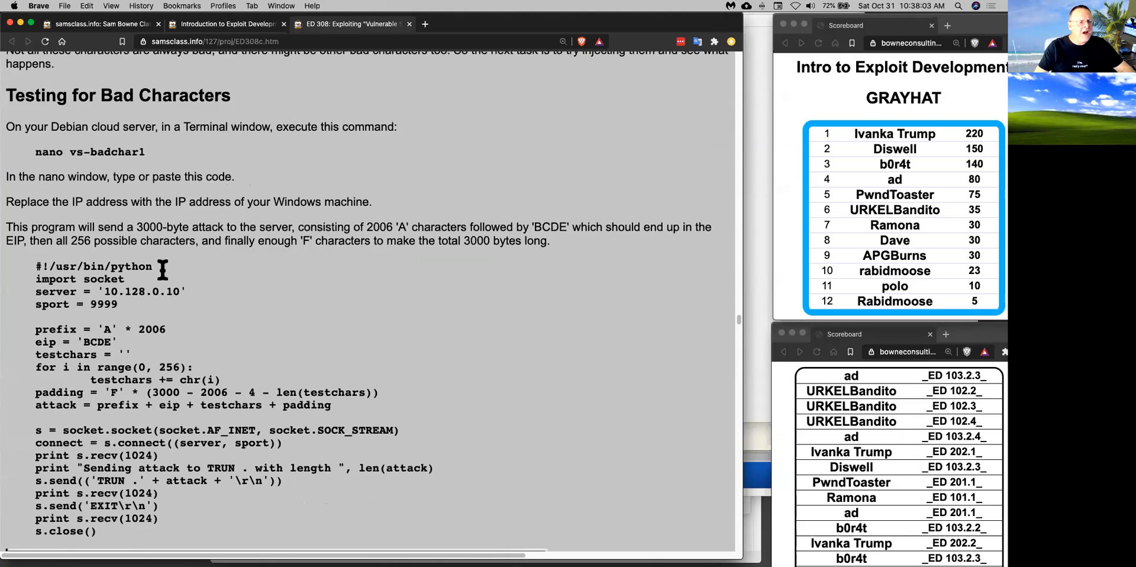
mouse_move(212, 306)
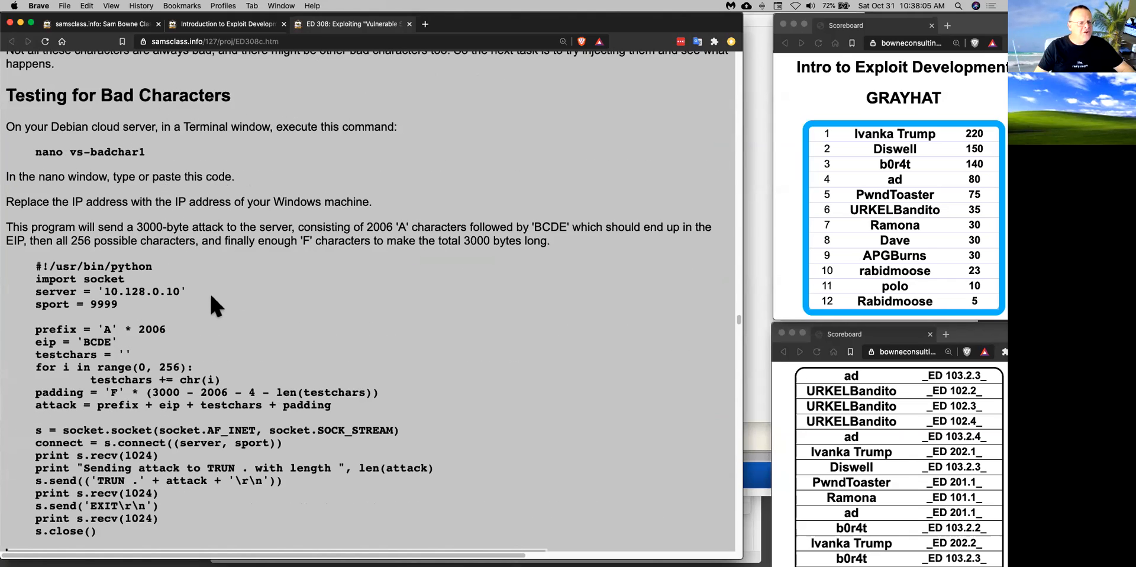
mouse_move(249, 325)
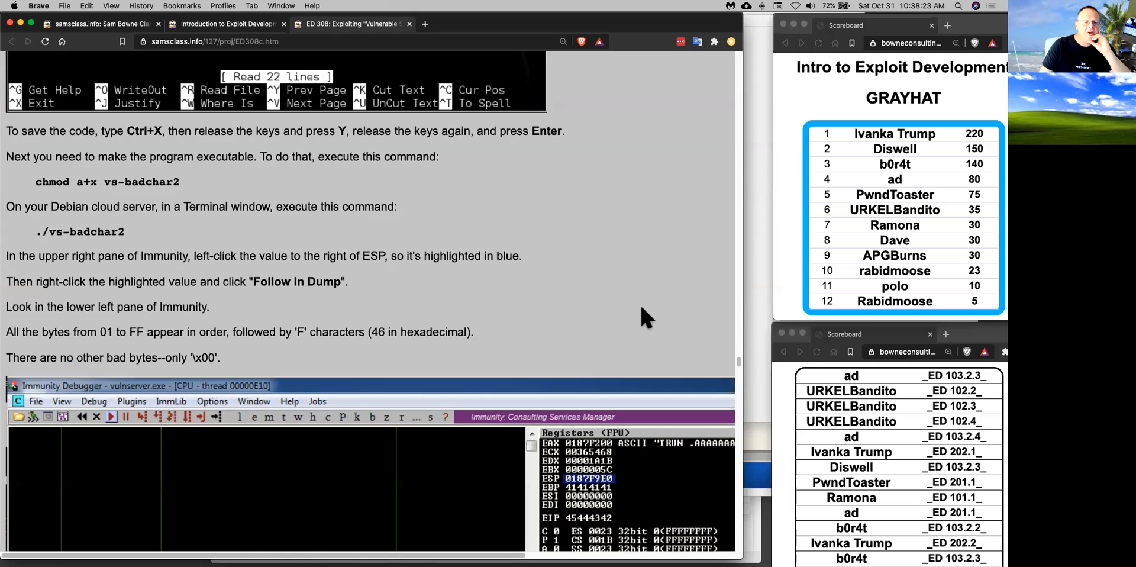
mouse_move(630, 321)
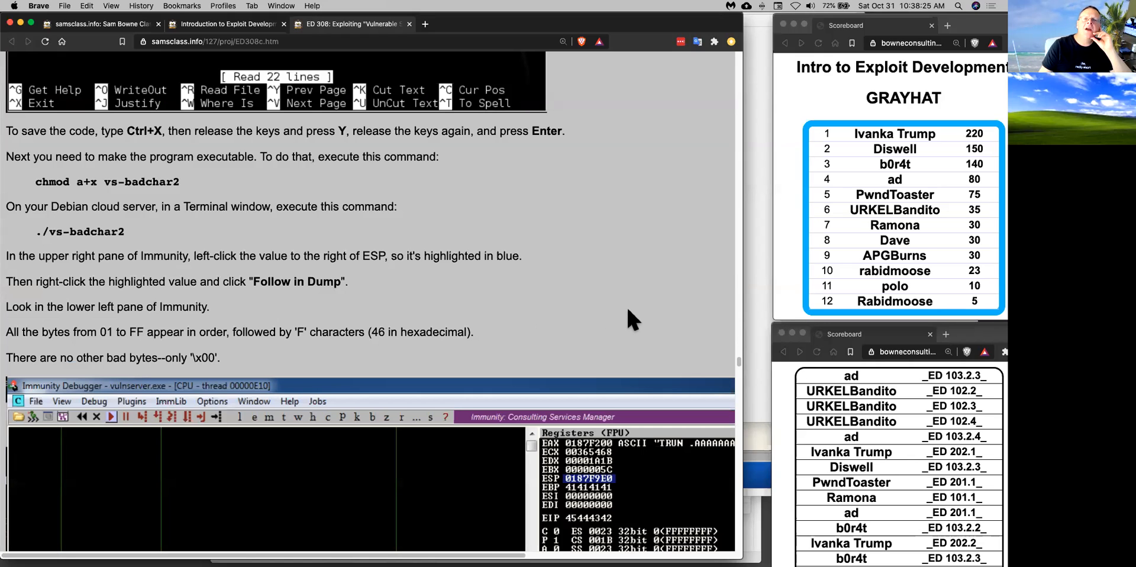
scroll(down, 3)
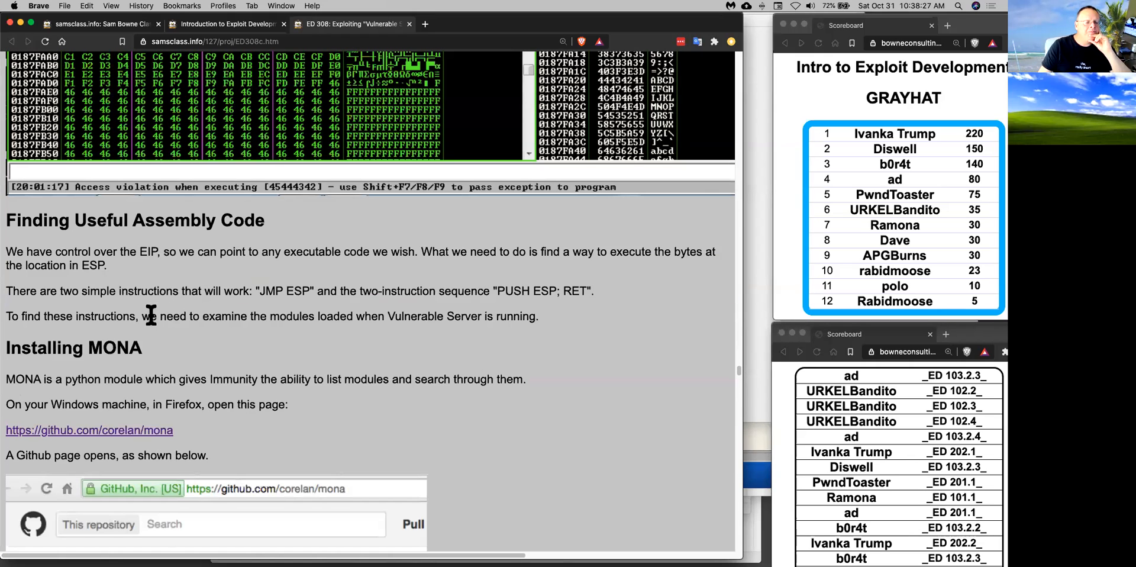
Step: Scroll from Installing MONA to the !mona modules chart identifying essfunc.dll as usable
scroll(down, 3)
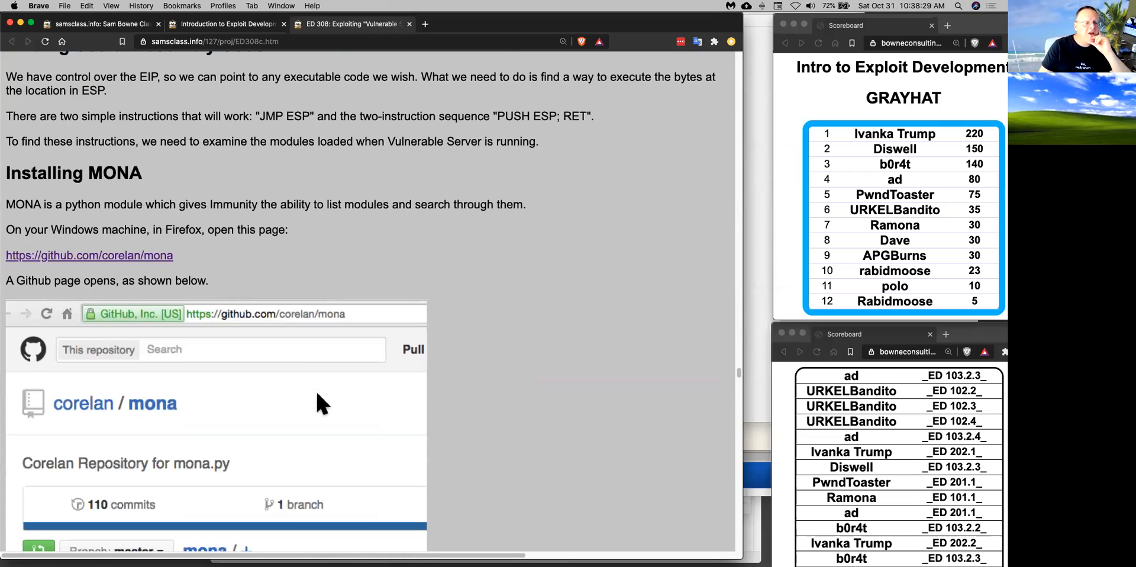
mouse_move(283, 261)
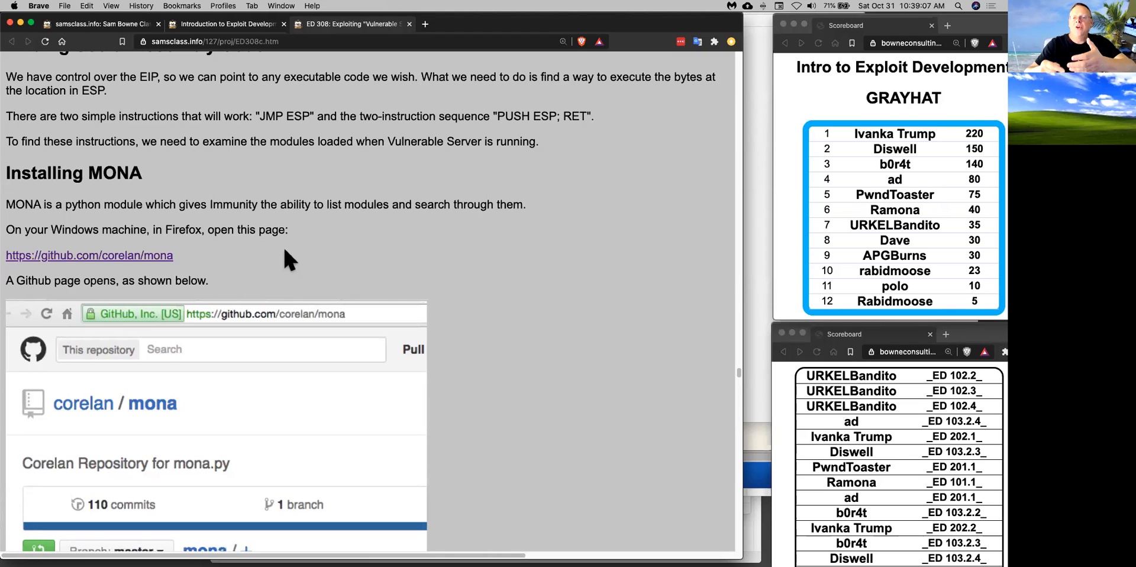
mouse_move(442, 140)
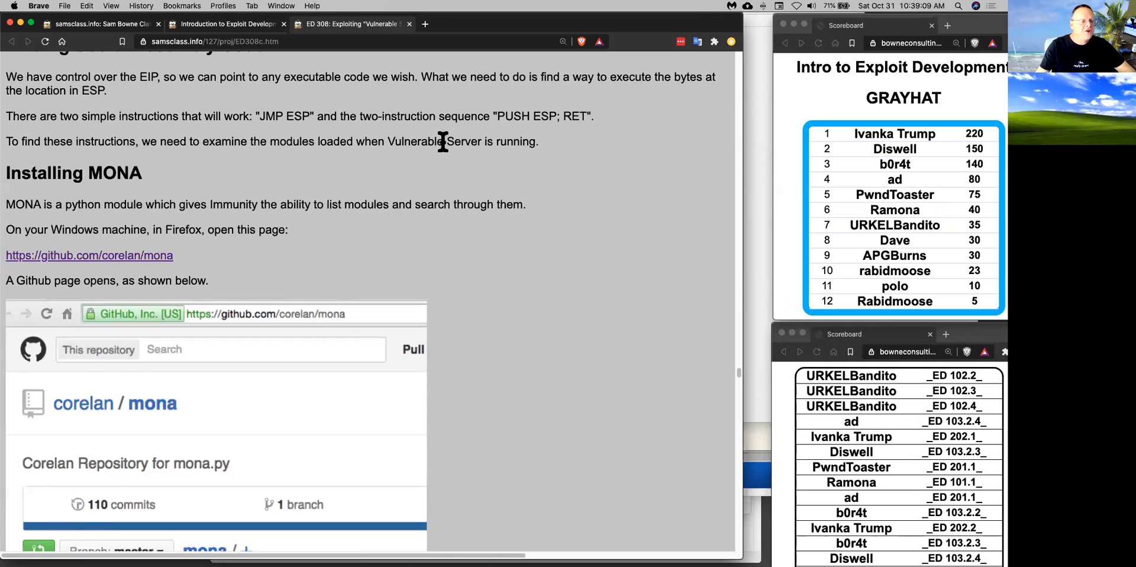
scroll(down, 3)
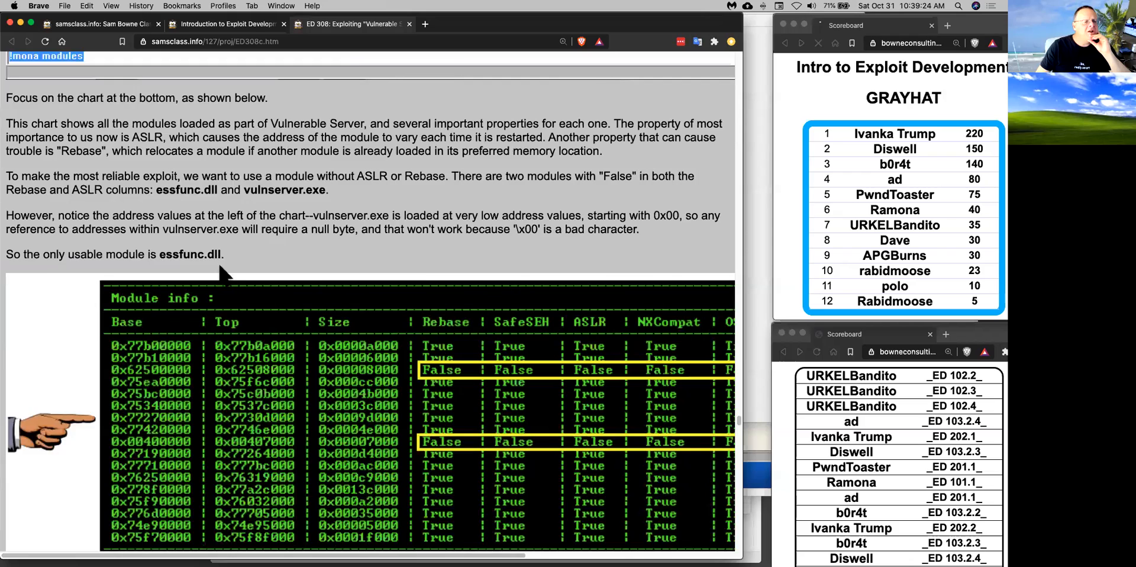
Step: Scroll past the modules chart to Finding Hex Codes, showing JMP ESP as FFE4
scroll(down, 3)
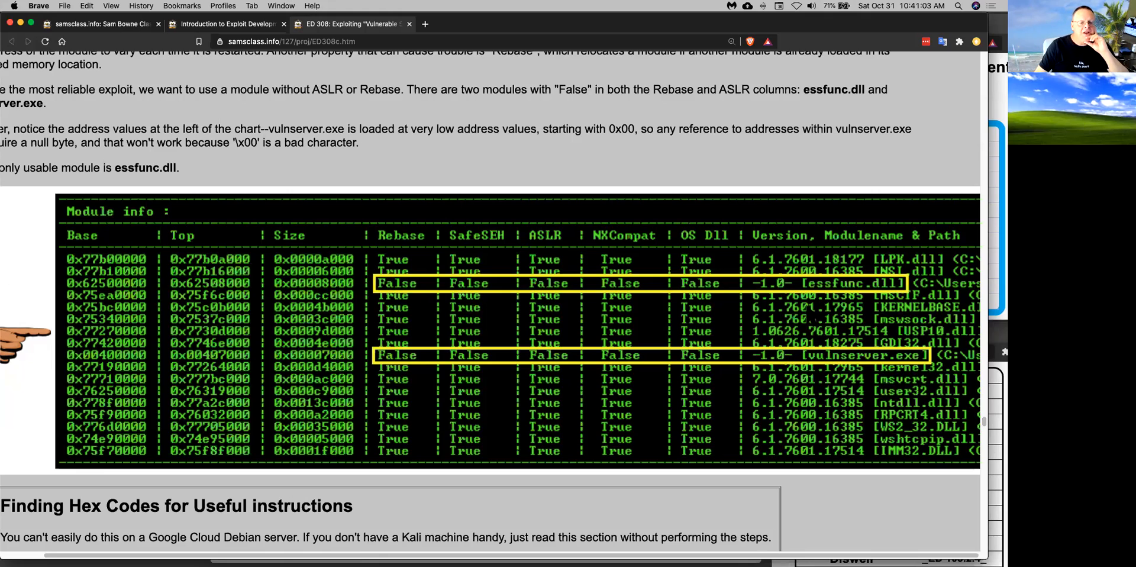
scroll(down, 3)
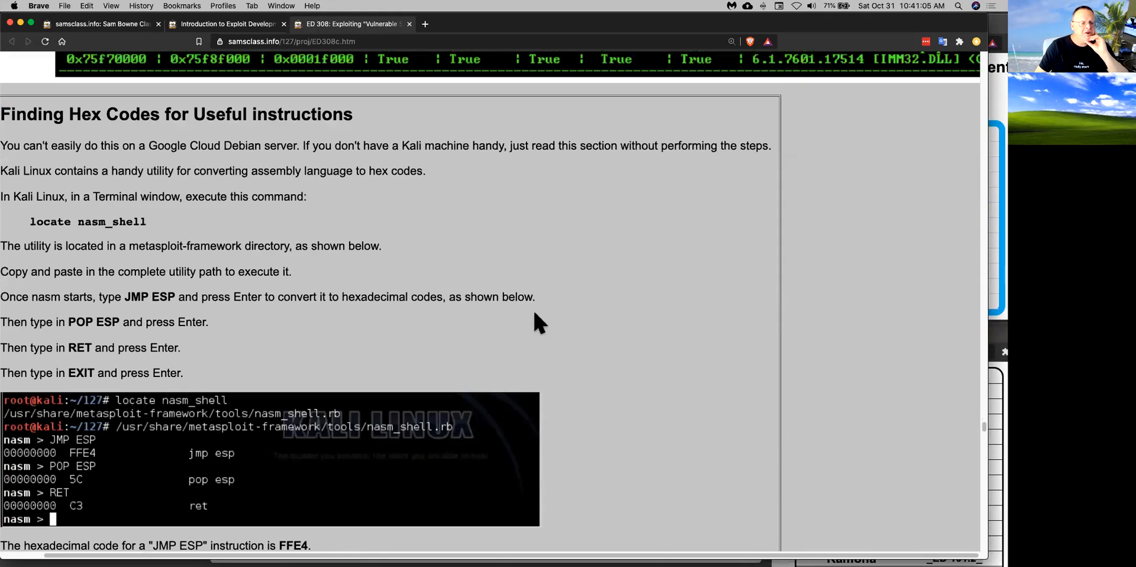
Step: Scroll to the vs-eip3 script with essfunc's JMP ESP address and 16-byte NOP sled
scroll(down, 3)
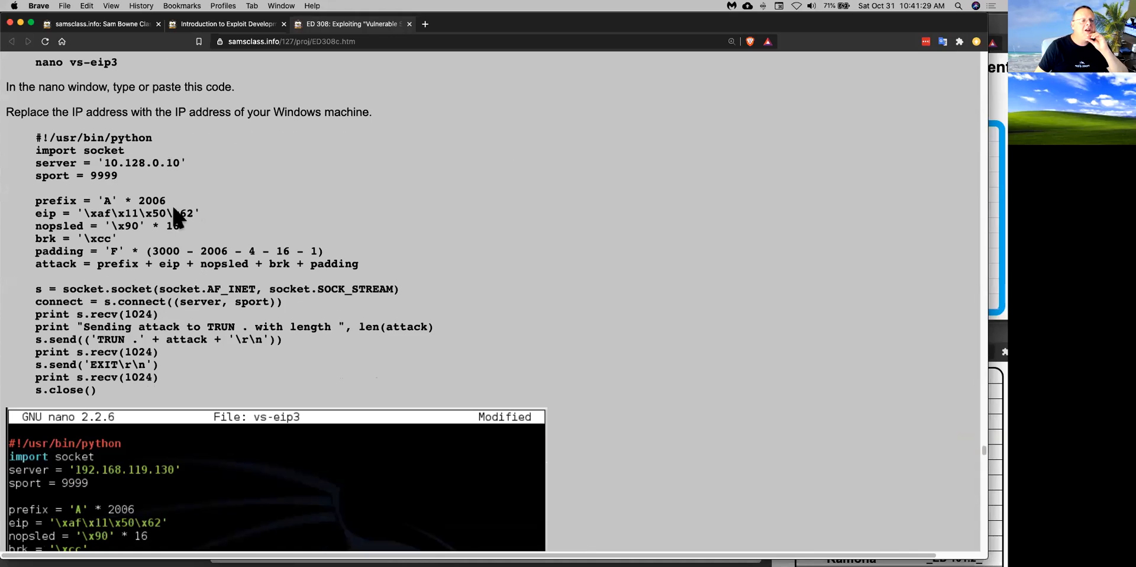
mouse_move(45, 203)
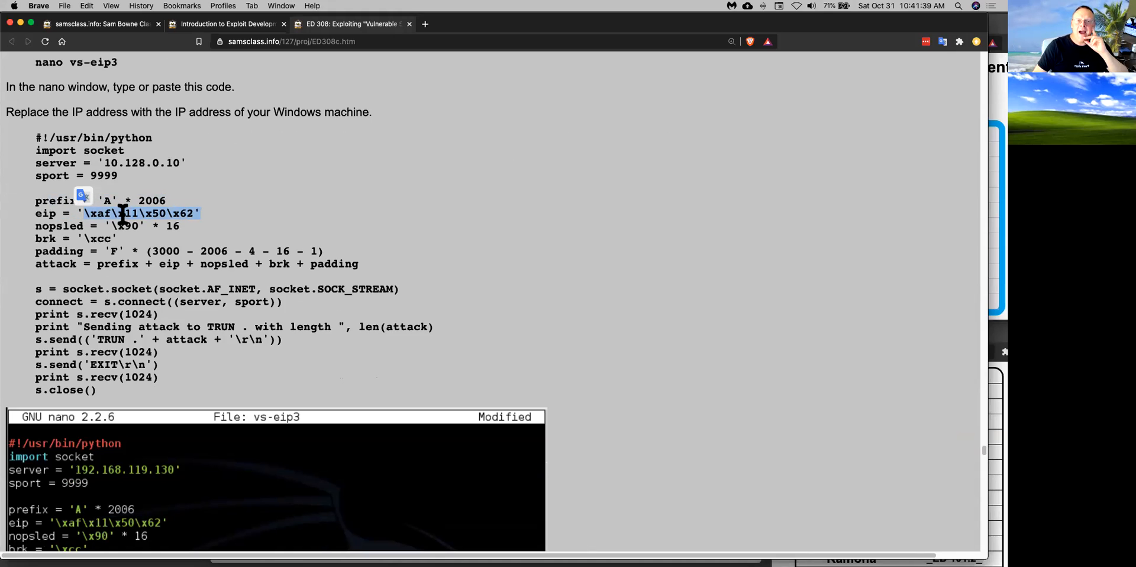
mouse_move(138, 210)
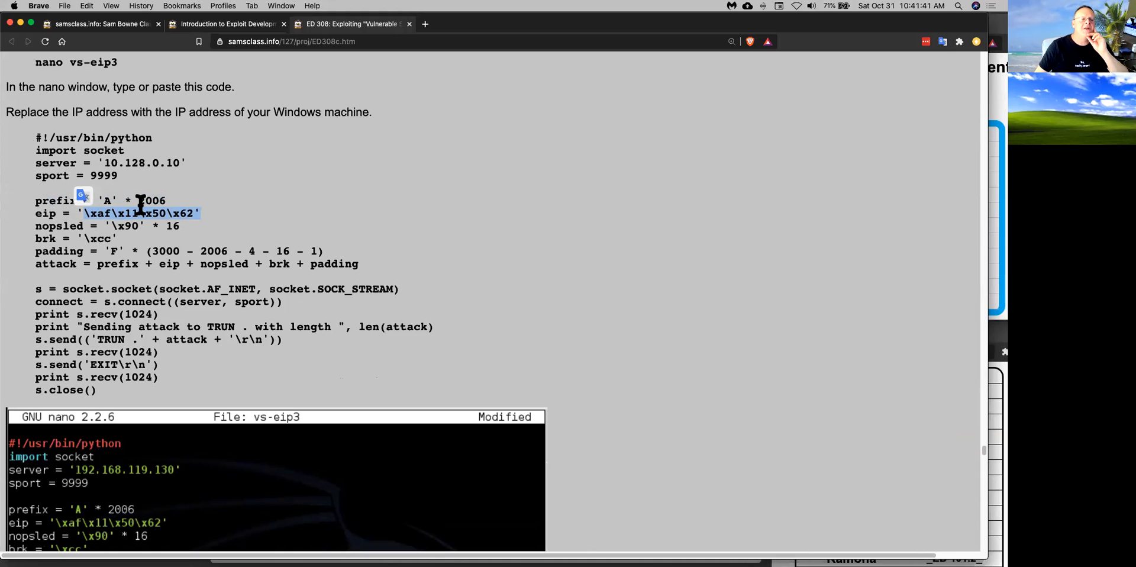
mouse_move(123, 239)
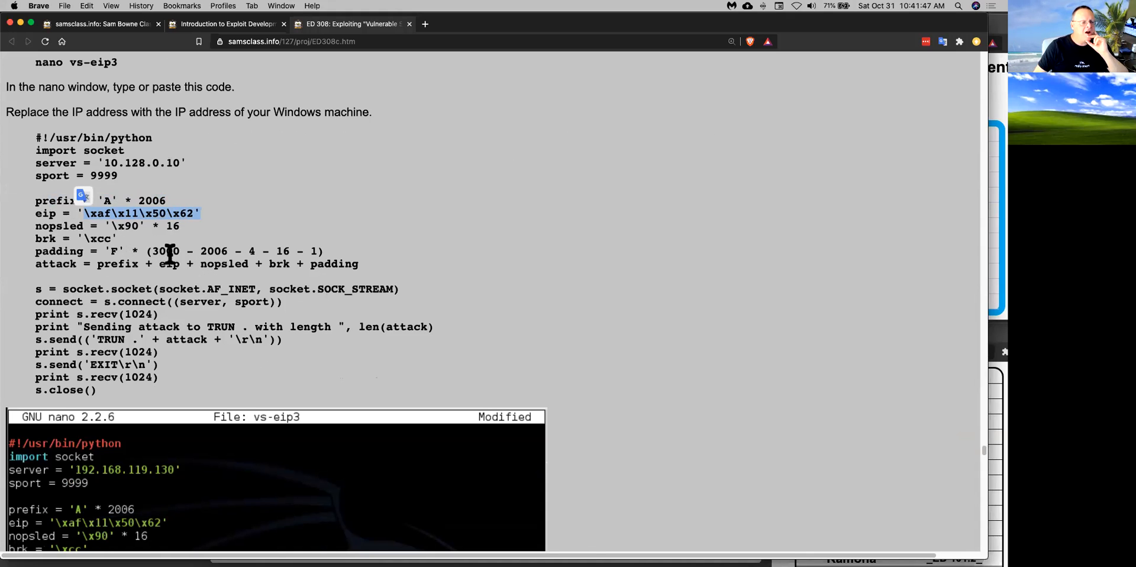
Step: Scroll past the NOP-sled test results to the msfvenom reverse-shell payload with encoded output
scroll(down, 3)
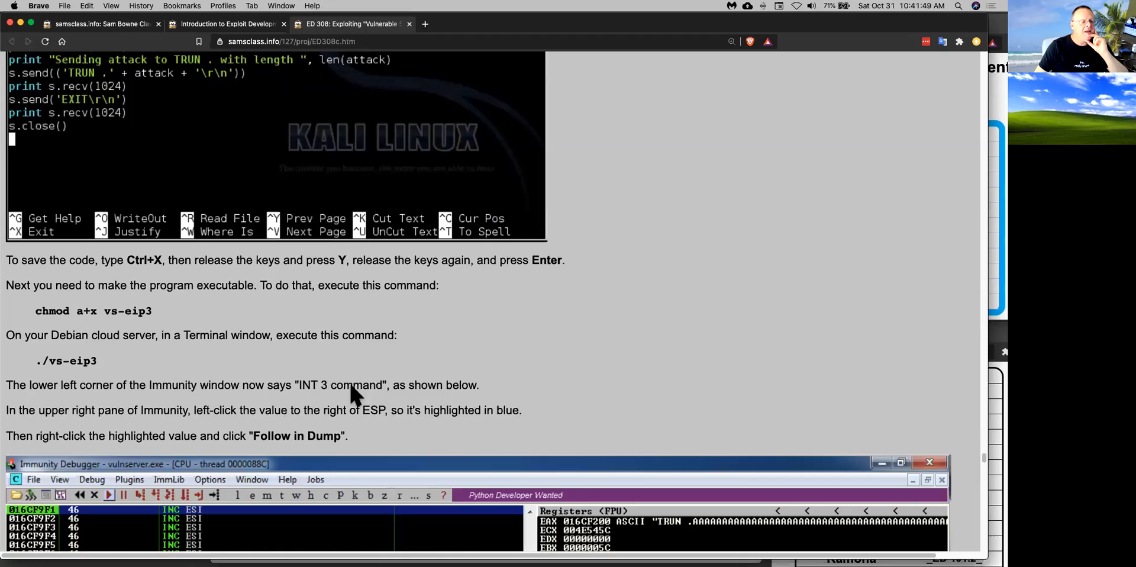
scroll(down, 3)
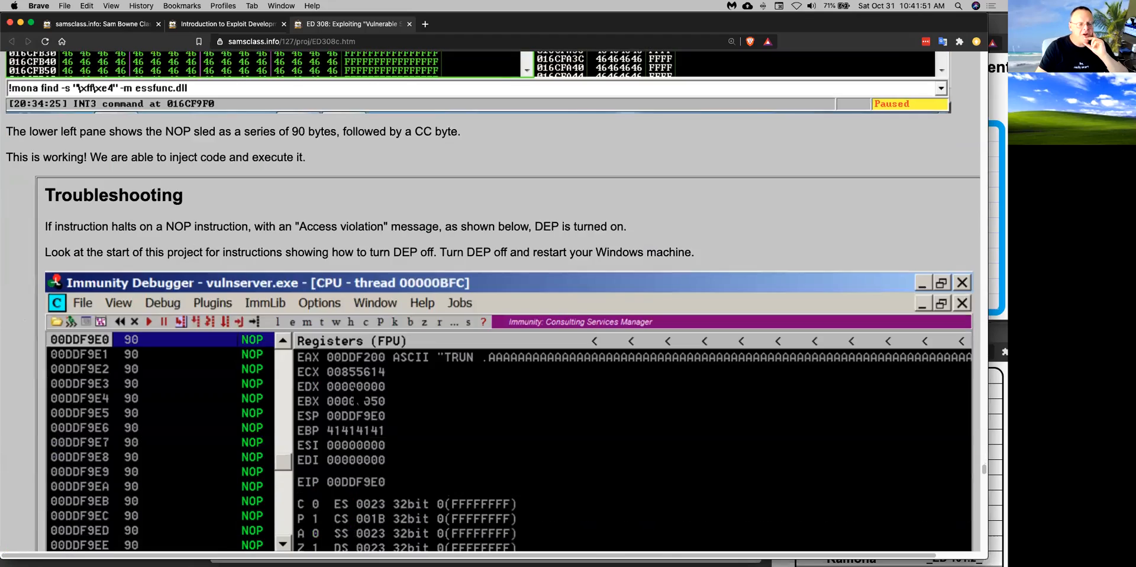
scroll(down, 3)
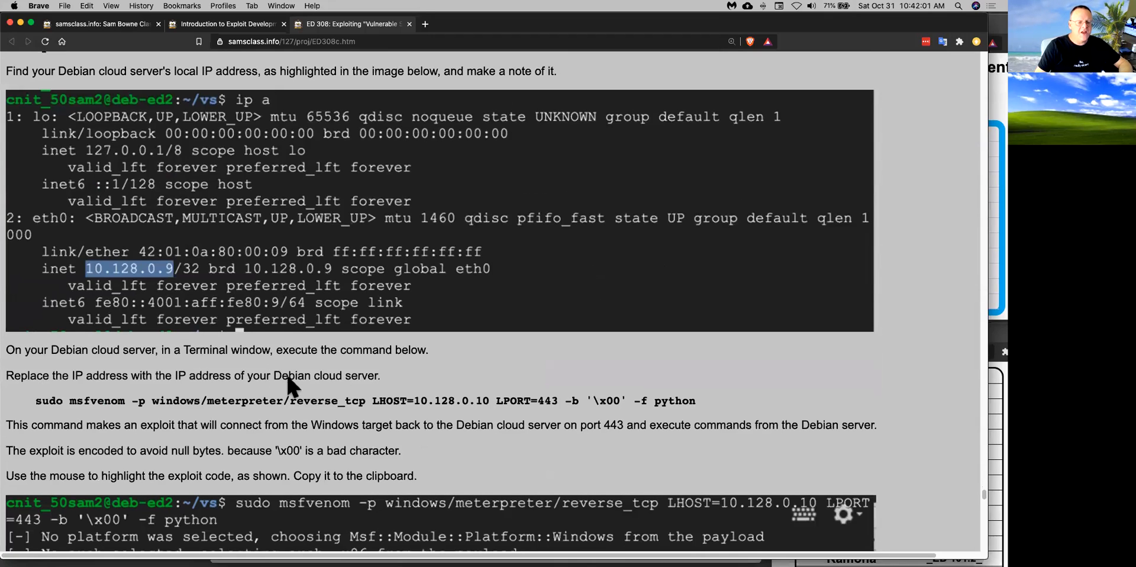
scroll(down, 3)
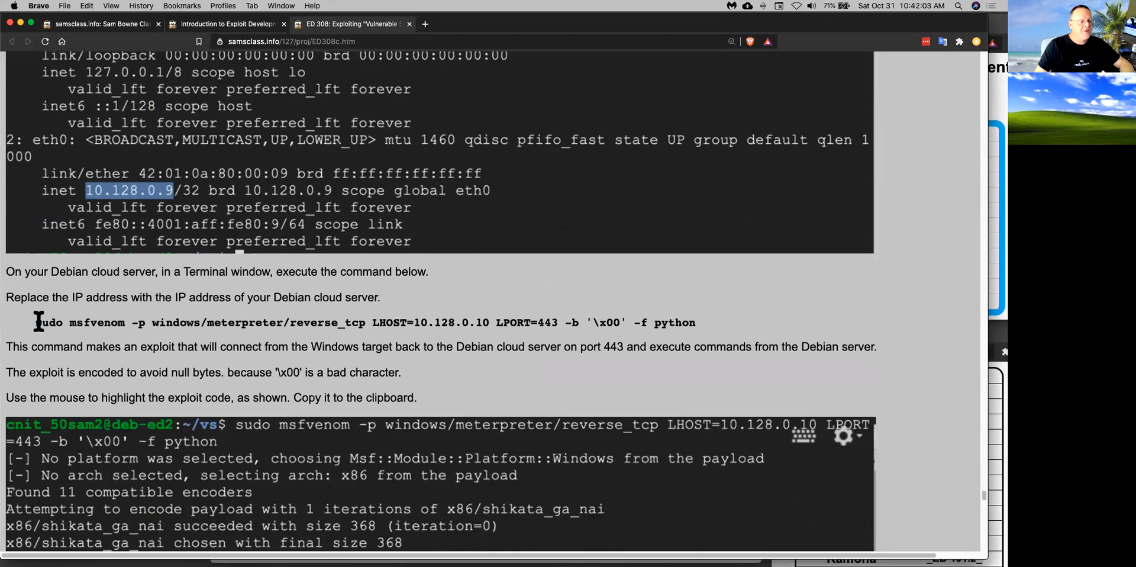
Step: Scroll past the msfvenom shellcode and vs-shell code to the opened Meterpreter session screenshot
drag(35, 322, 428, 322)
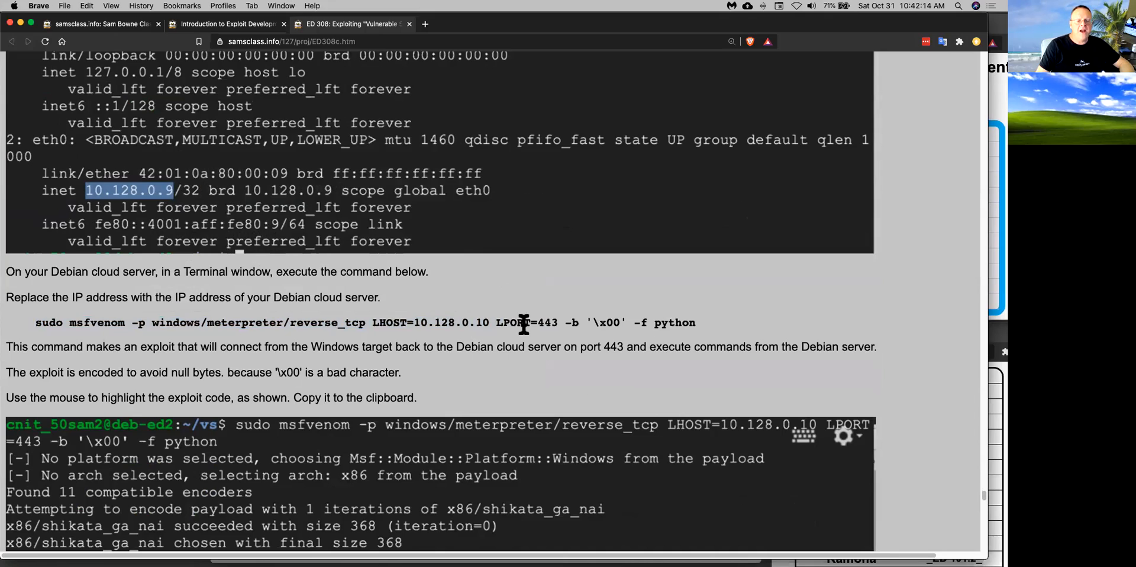
mouse_move(568, 323)
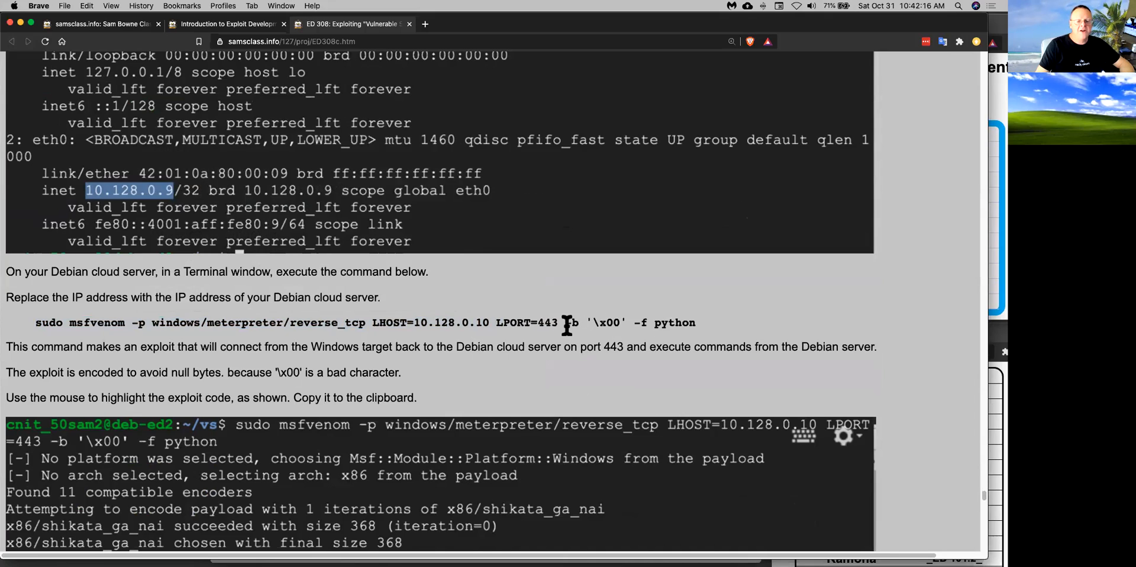
drag(565, 322, 630, 322)
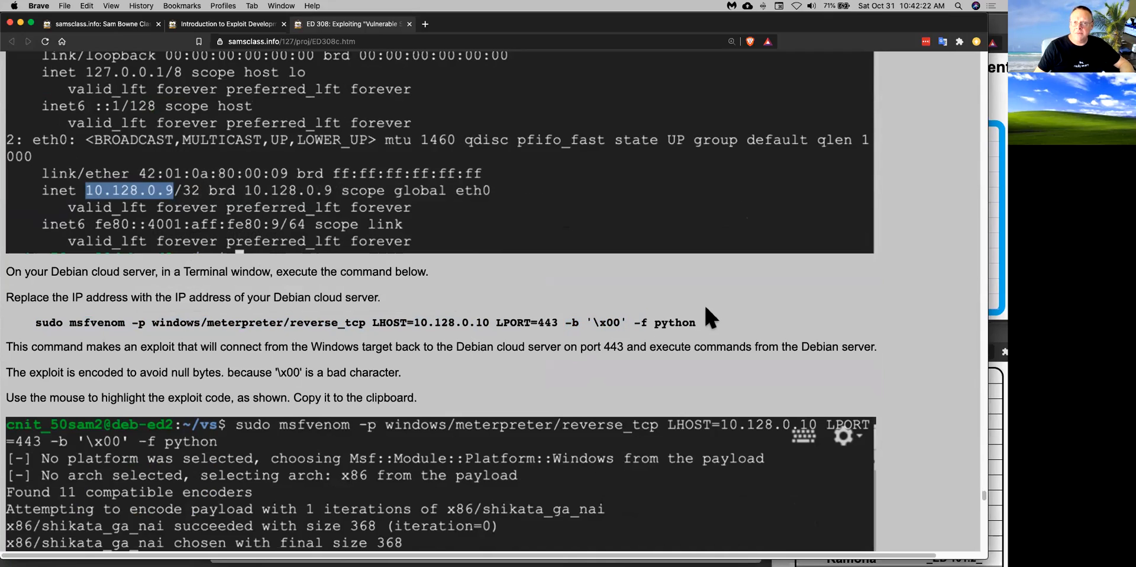
mouse_move(829, 346)
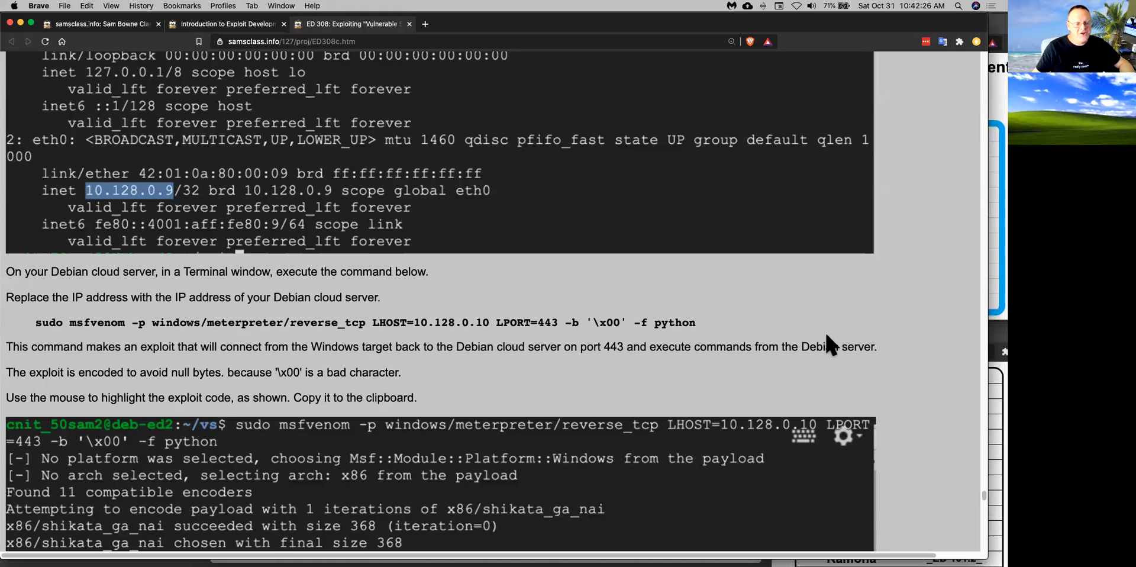
scroll(down, 3)
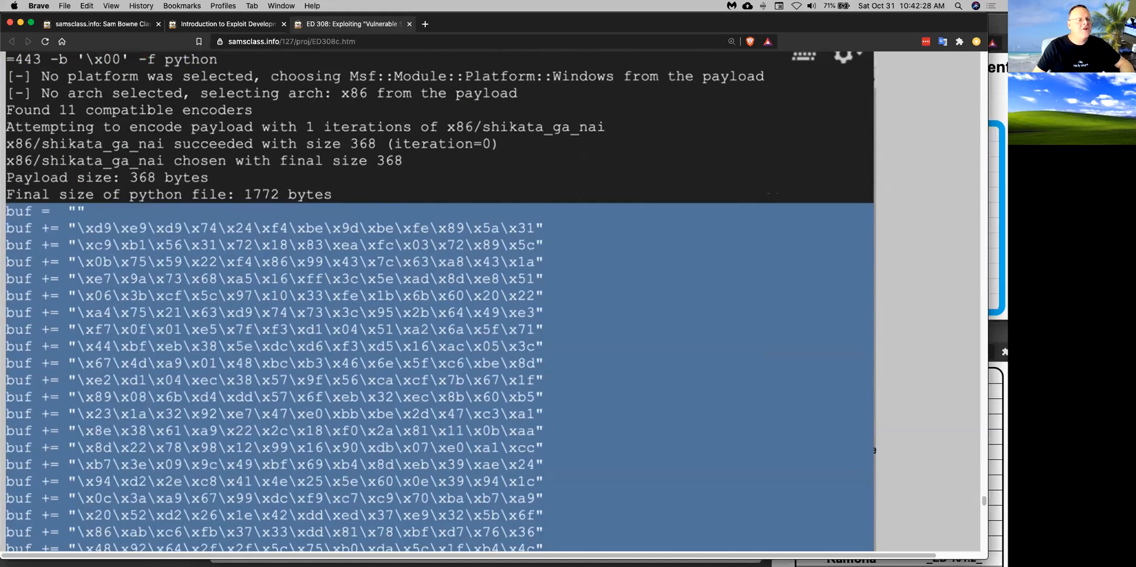
scroll(down, 3)
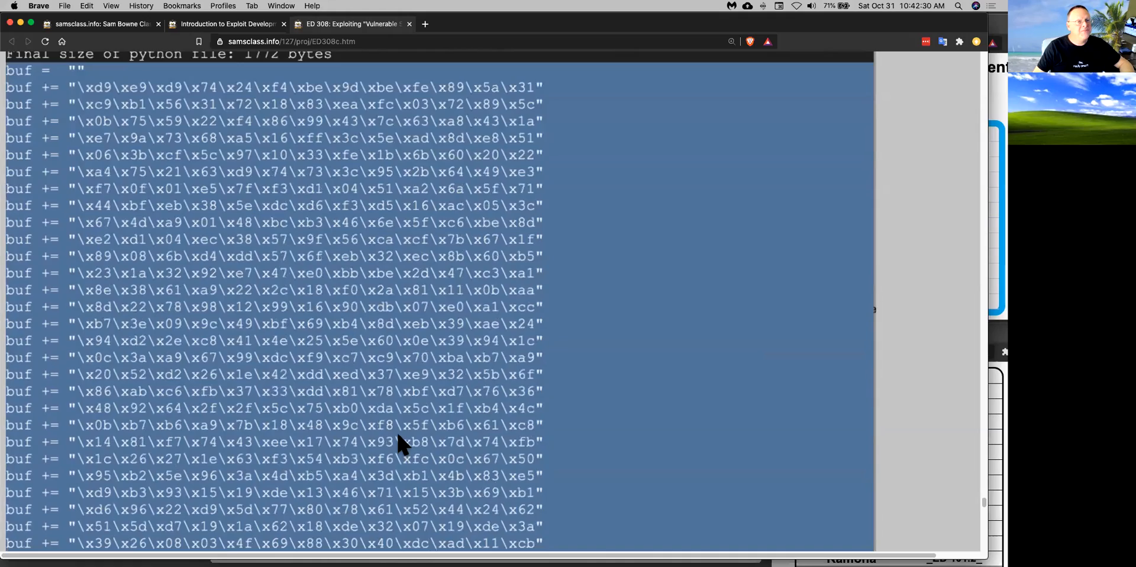
scroll(down, 3)
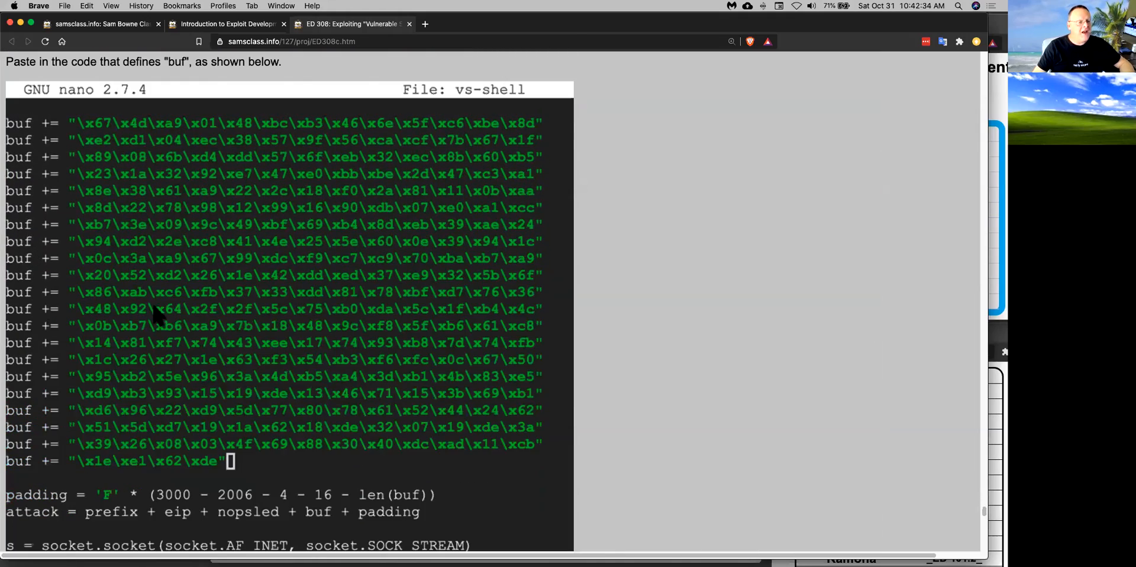
scroll(down, 3)
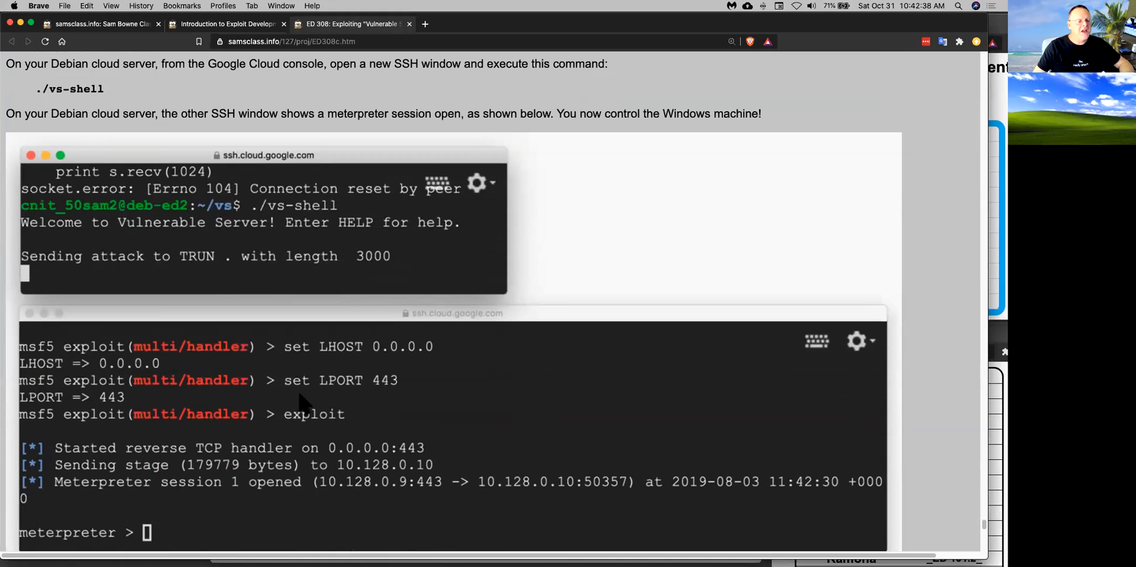
mouse_move(250, 249)
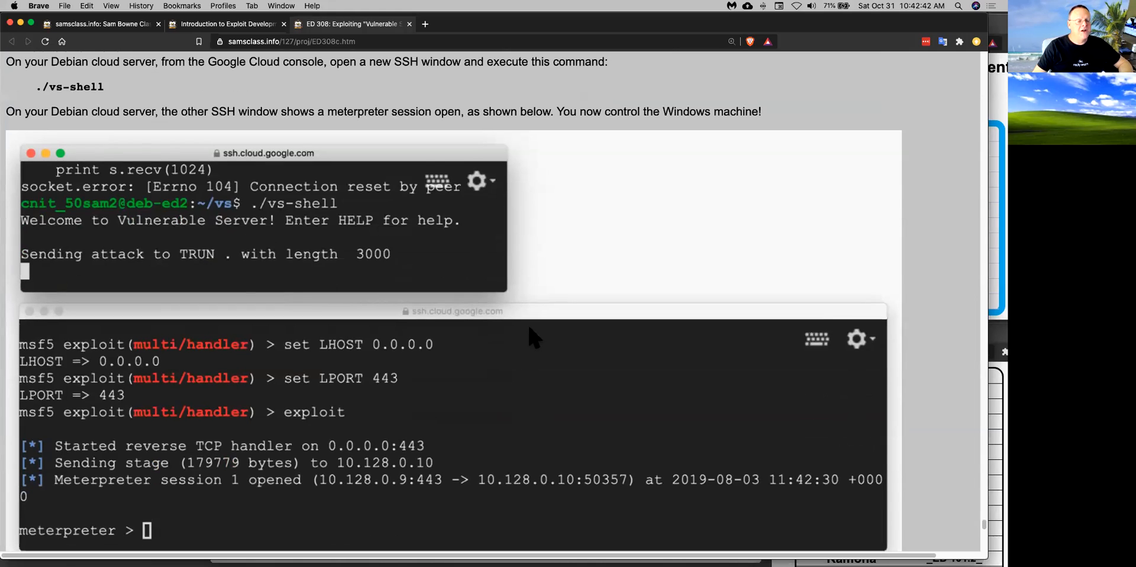
Step: Scroll past the sysinfo step to Windows Firewall settings and Making your Windows Server Discoverable
scroll(down, 3)
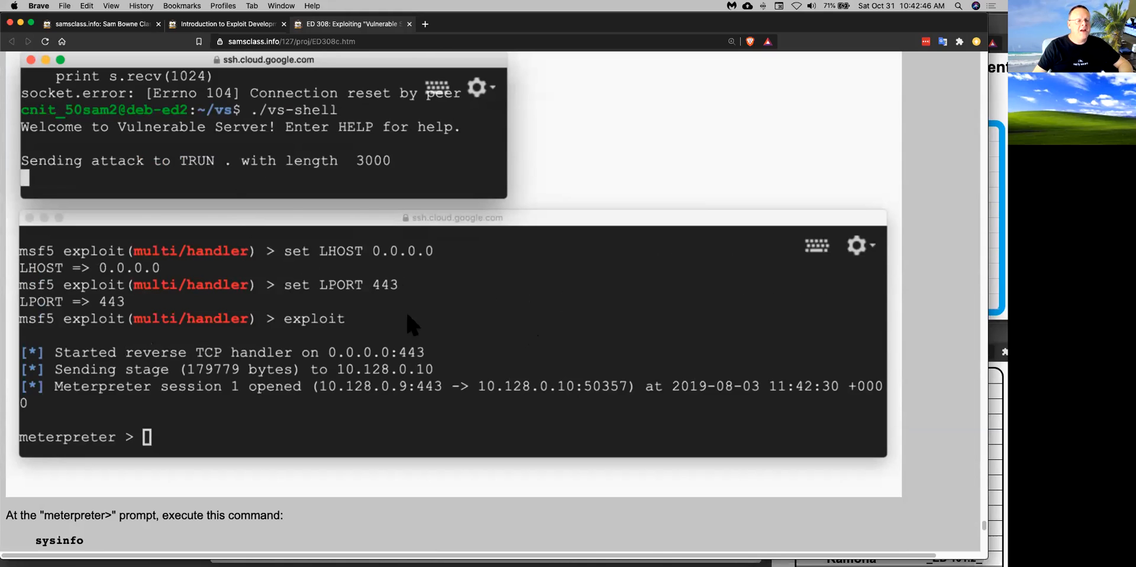
mouse_move(248, 394)
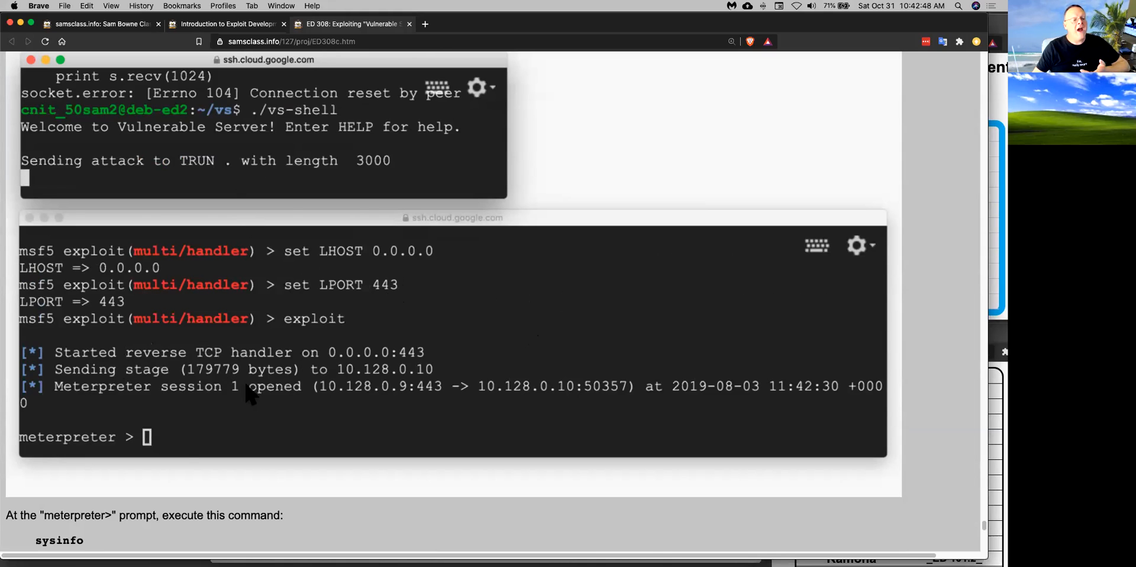
mouse_move(219, 459)
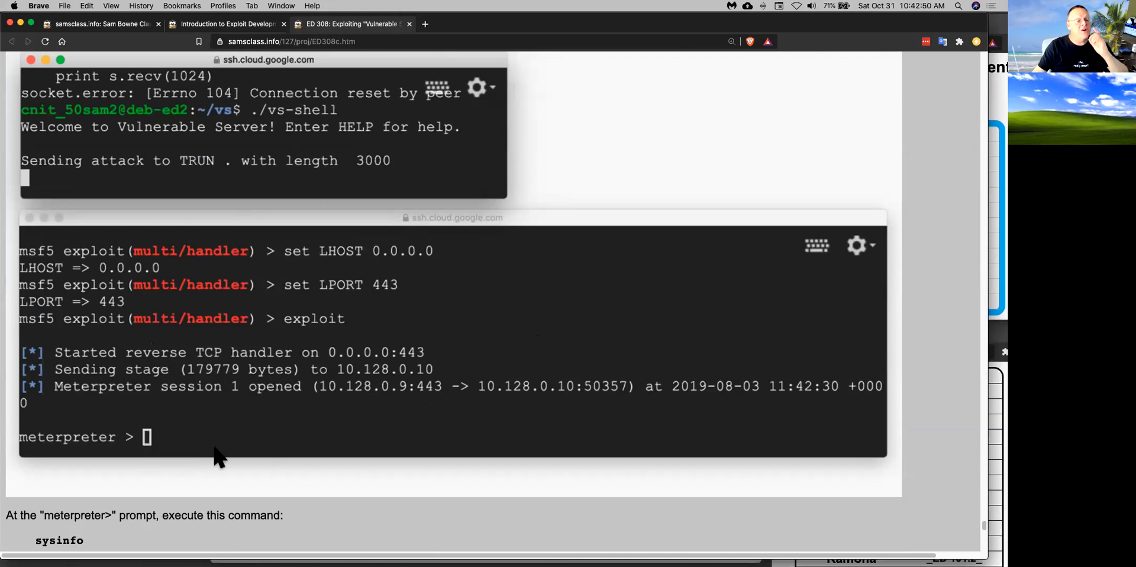
mouse_move(985, 533)
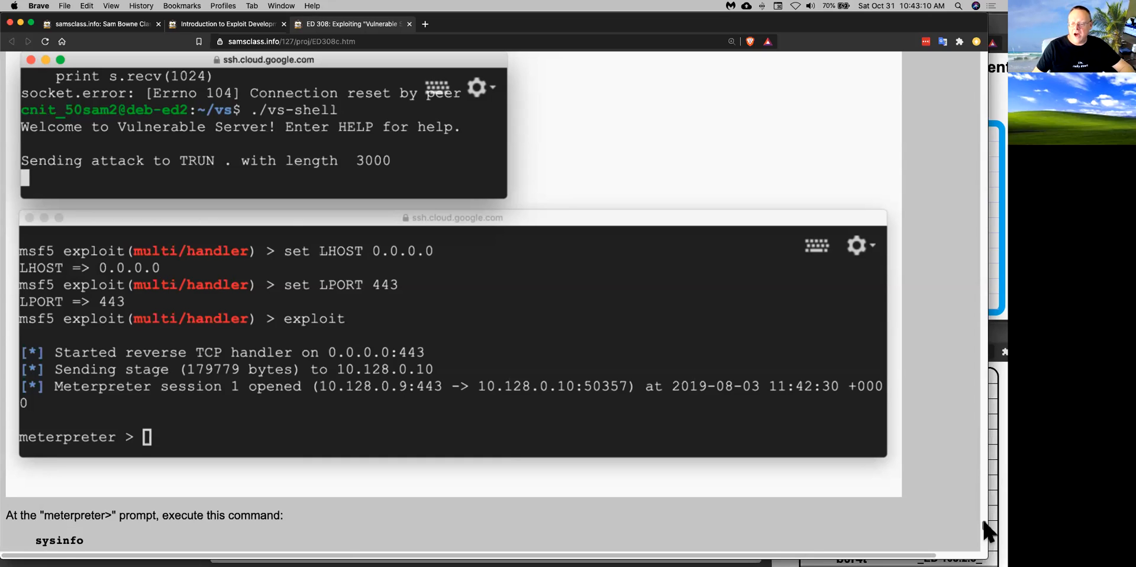
scroll(down, 3)
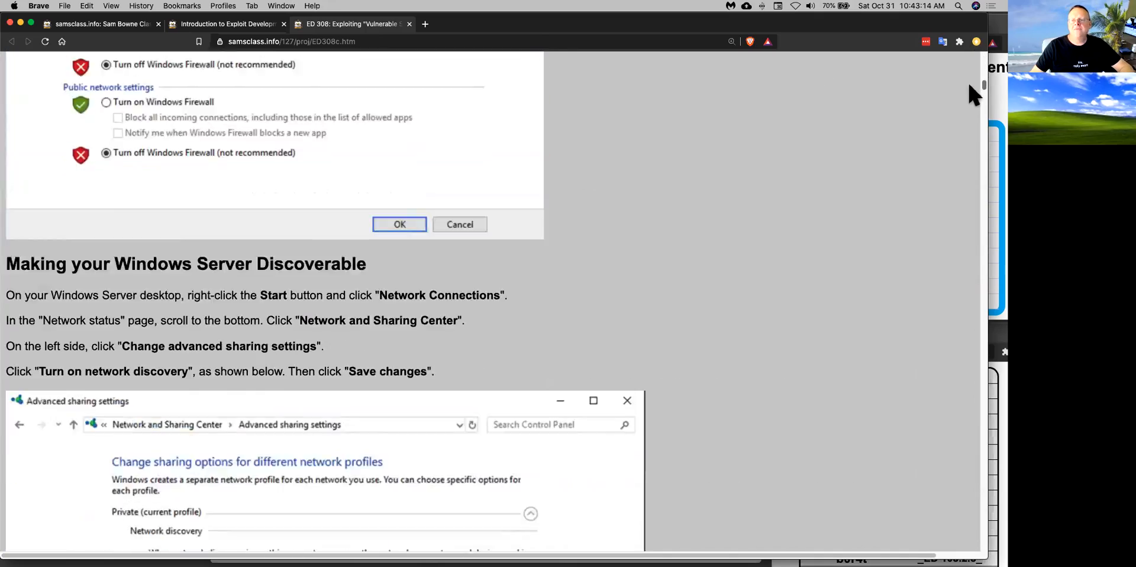
Step: Go back to the ED 308 page top with its title, purpose, required tools and overview
scroll(down, 3)
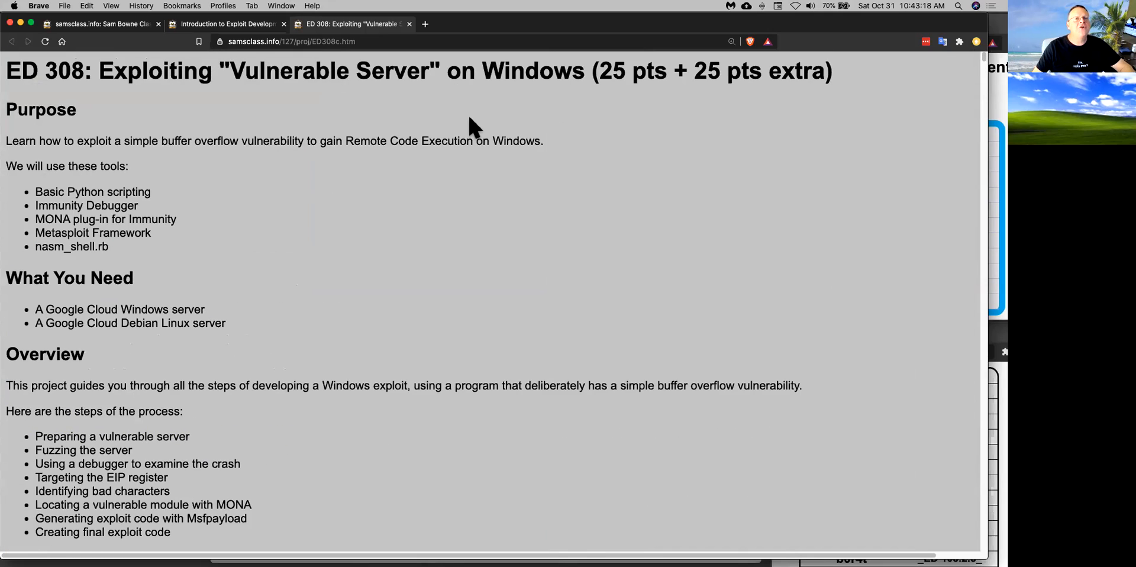
mouse_move(476, 132)
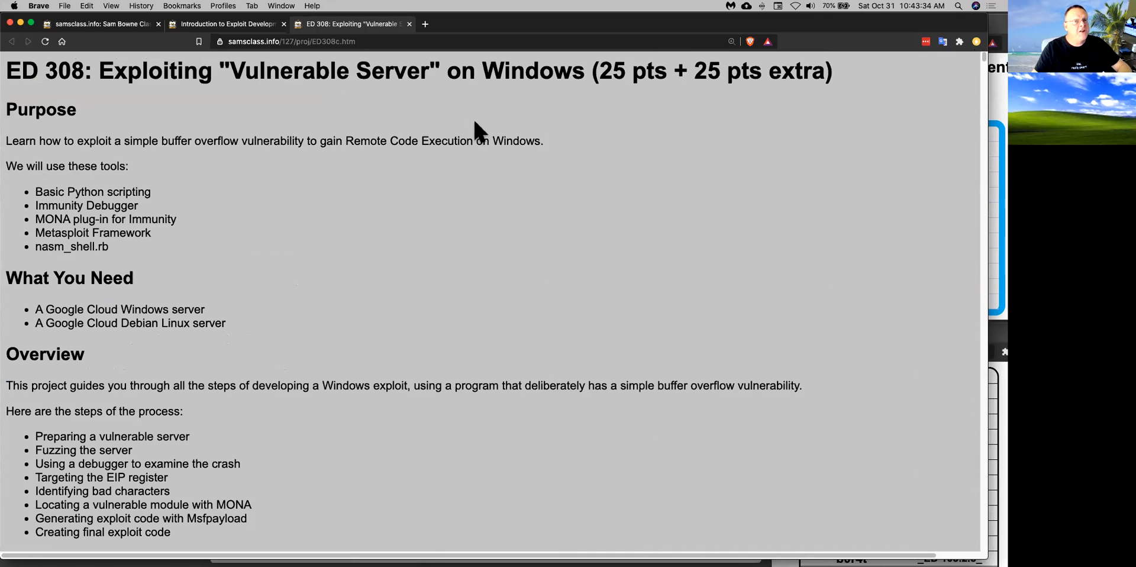
mouse_move(465, 235)
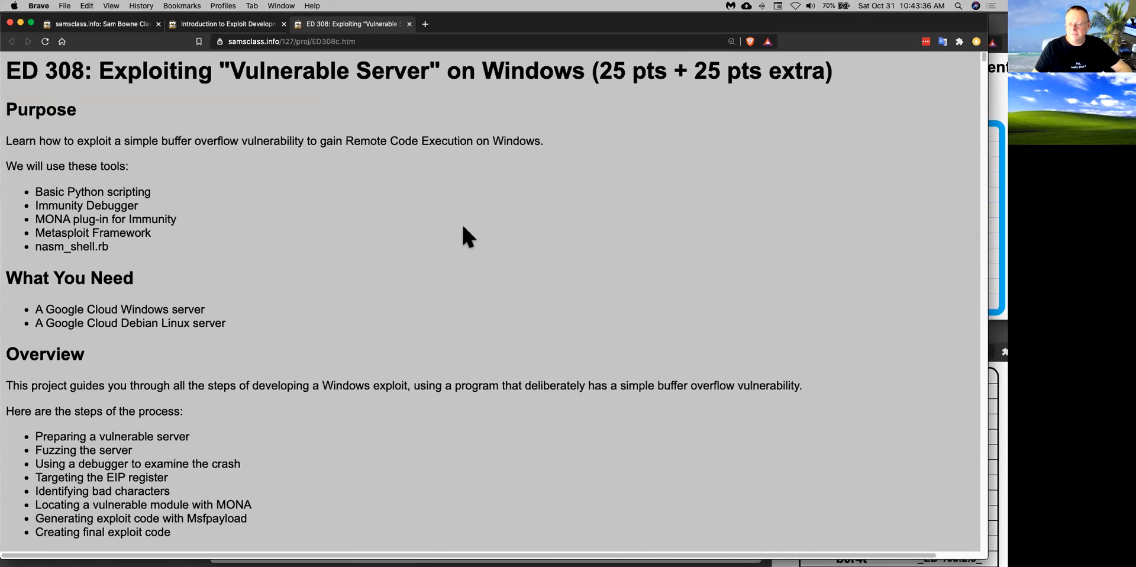
mouse_move(156, 303)
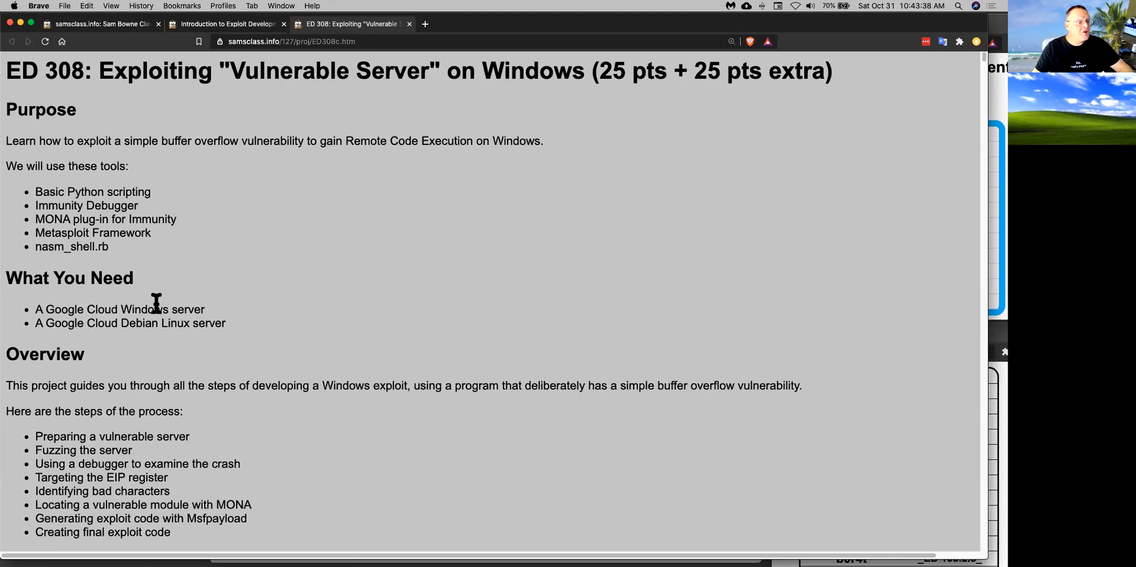
mouse_move(127, 214)
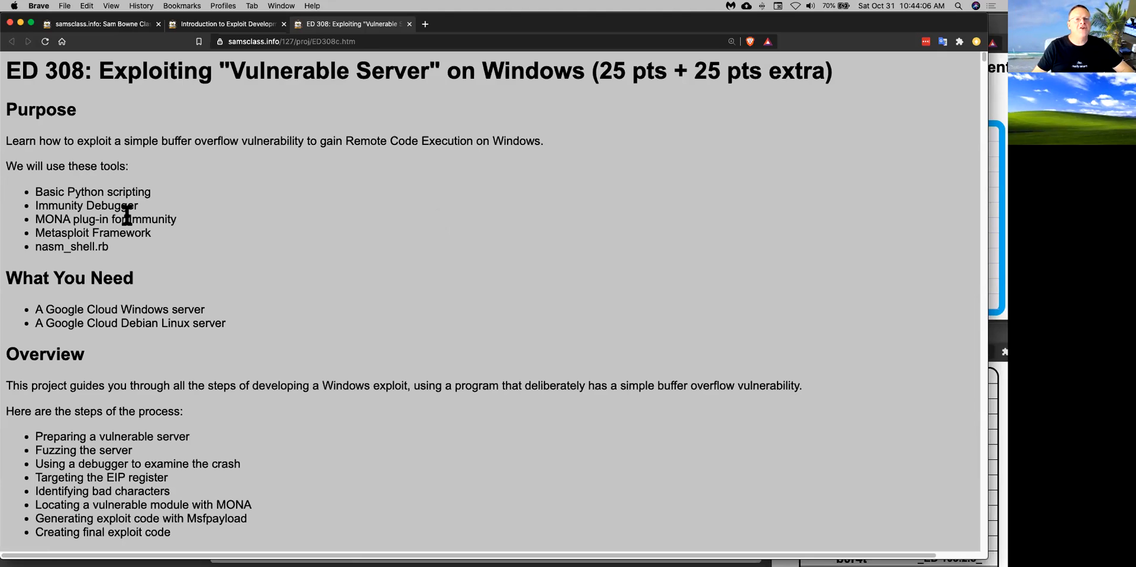
mouse_move(124, 305)
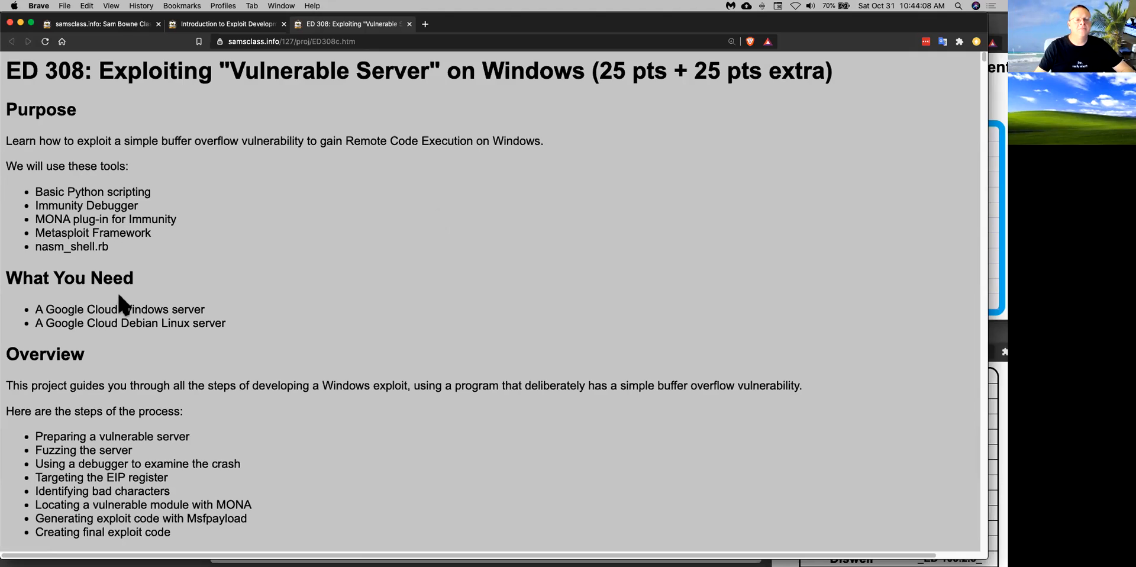